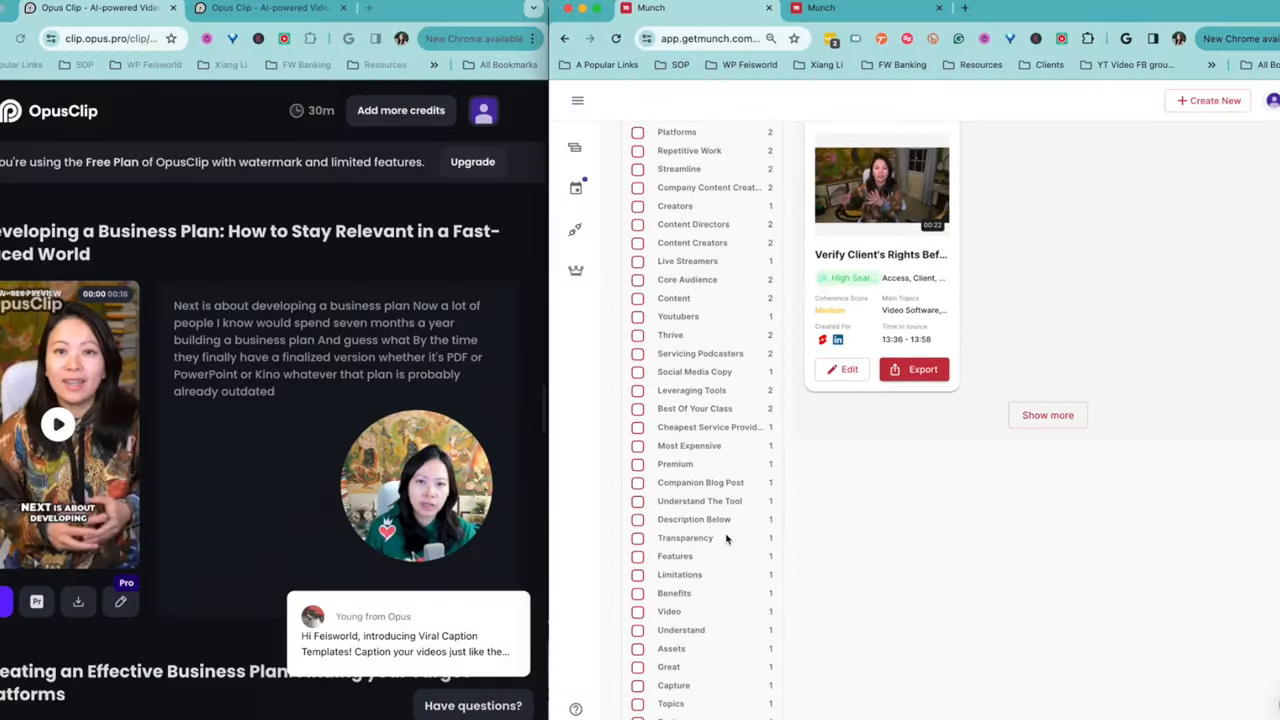
# Scroll down through the clip results before returning both tools to their start pages.
pyautogui.scroll(-3)
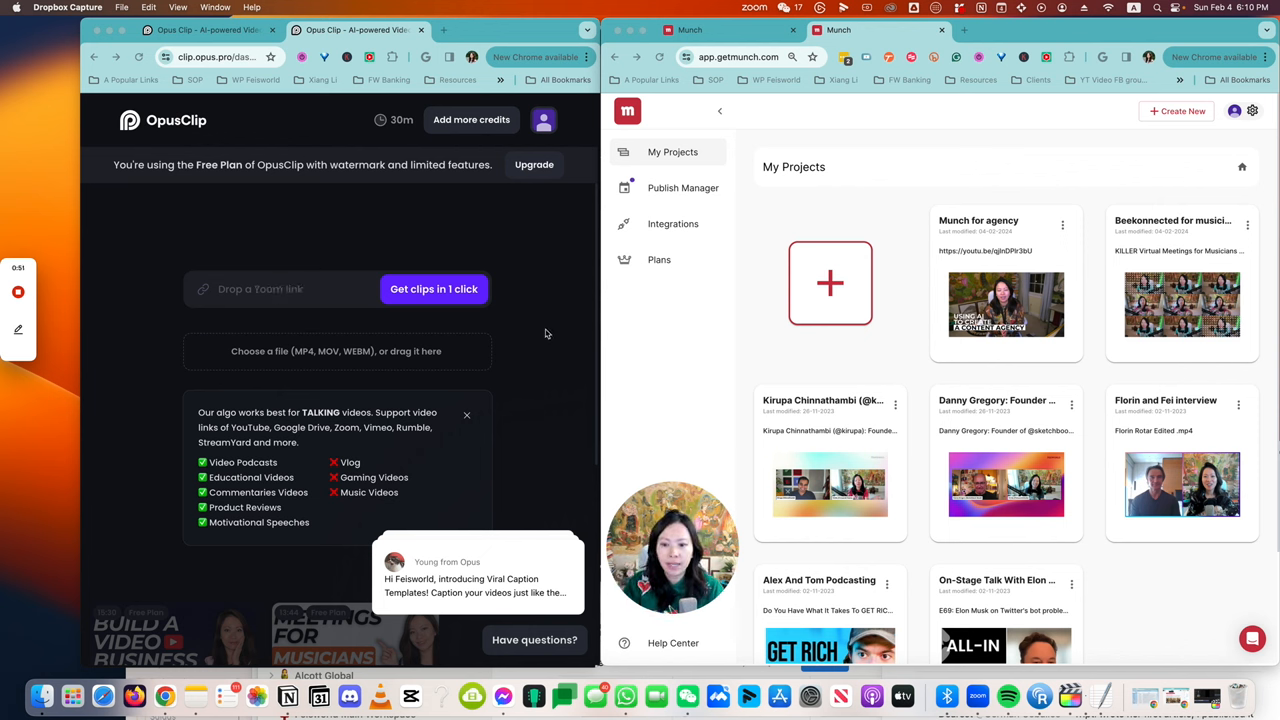
pyautogui.moveTo(549, 327)
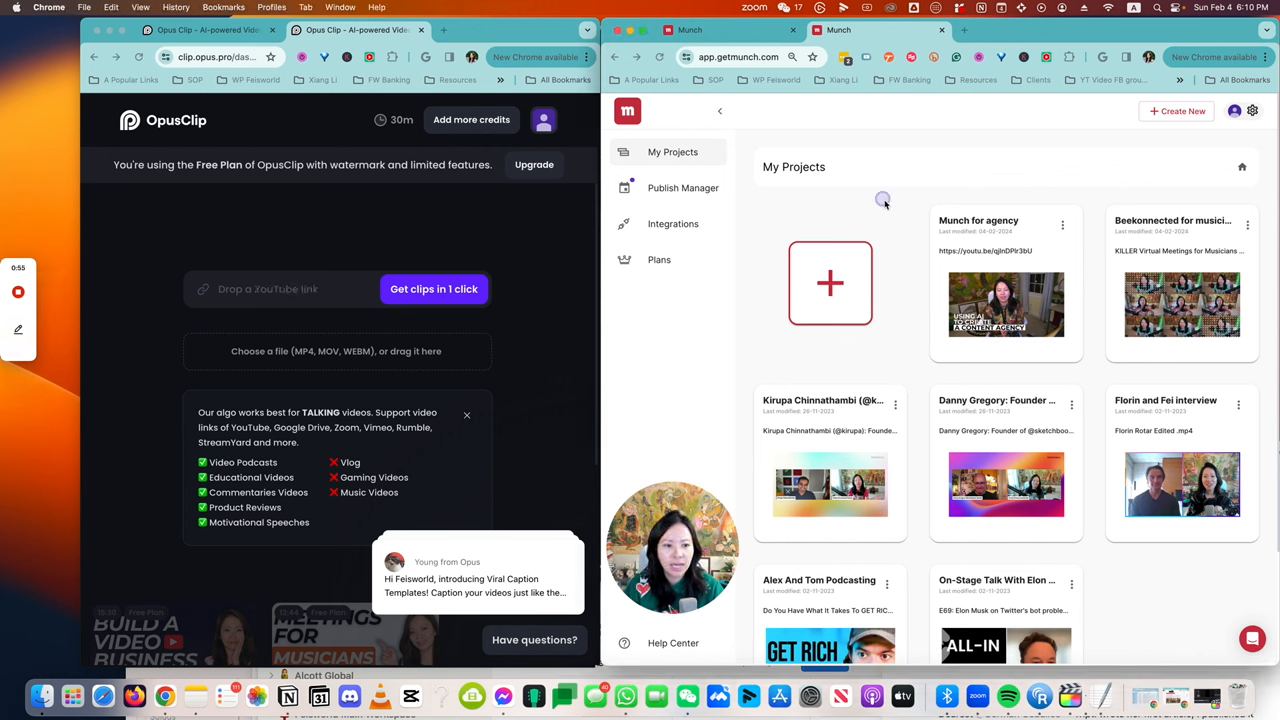
# Create a new Munch project from the + tile in My Projects.
pyautogui.click(830, 283)
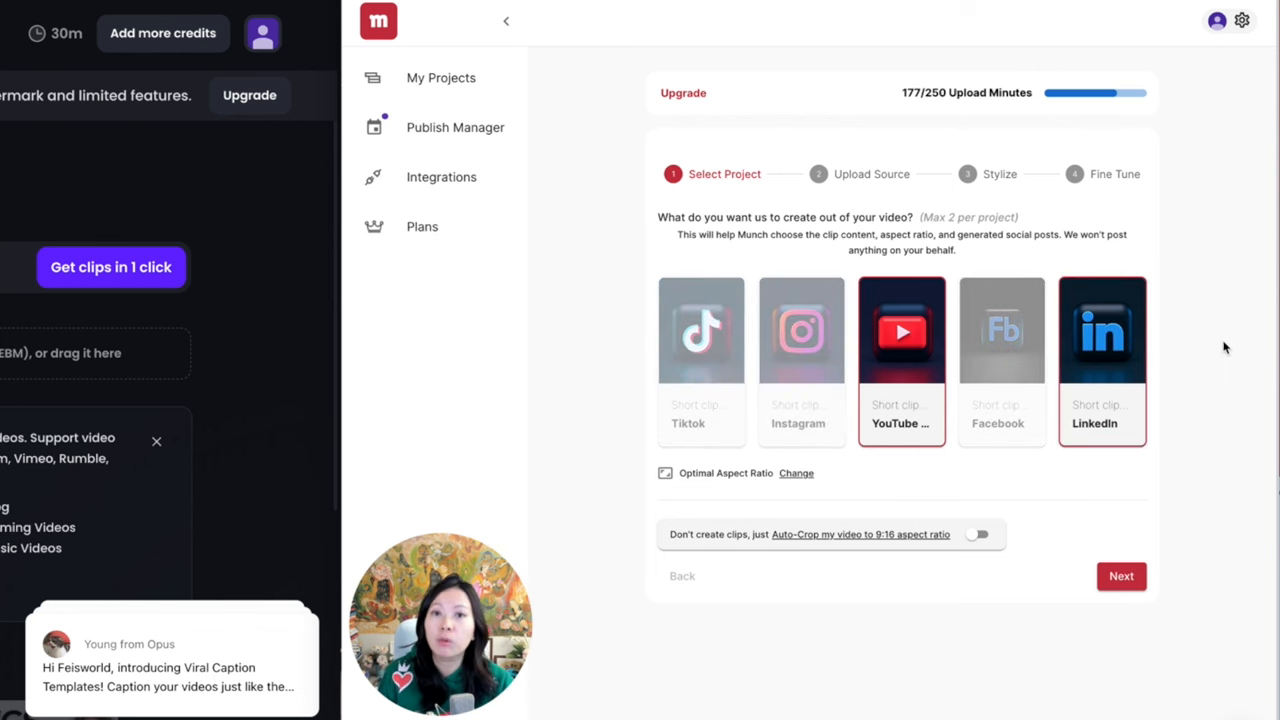
pyautogui.moveTo(934, 367)
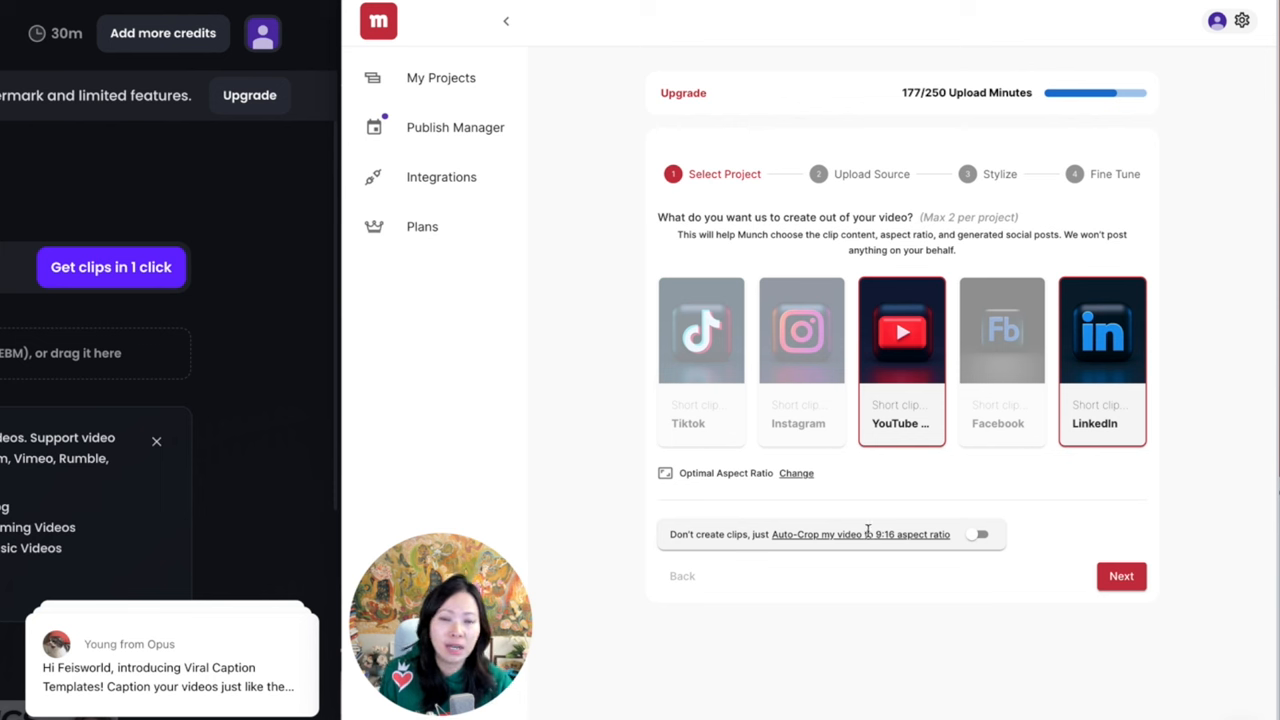
pyautogui.moveTo(908, 521)
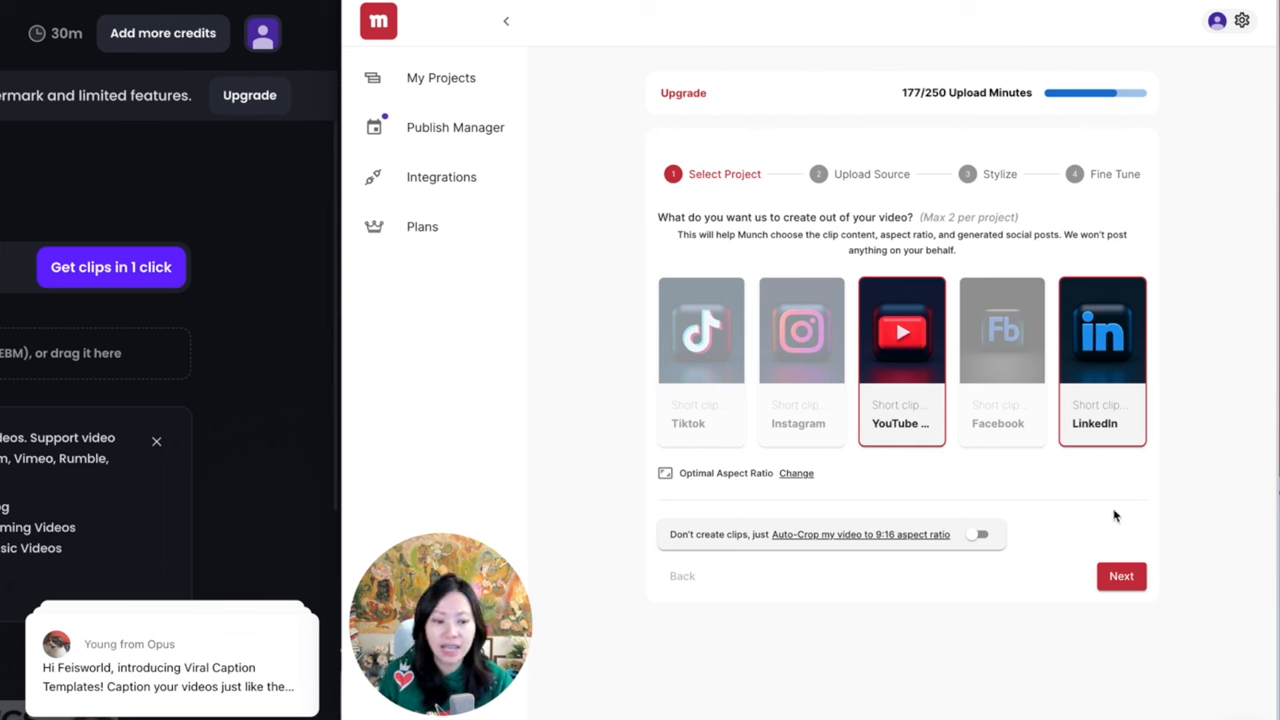
pyautogui.moveTo(1033, 517)
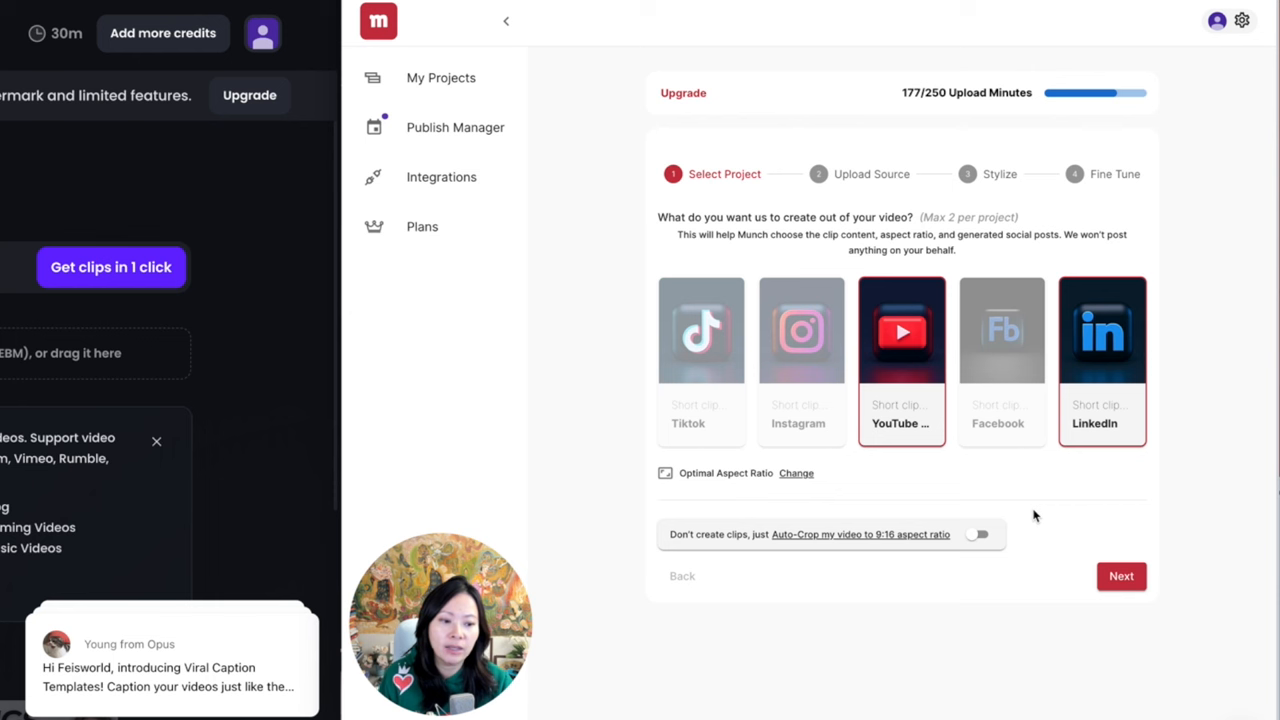
pyautogui.moveTo(1038, 516)
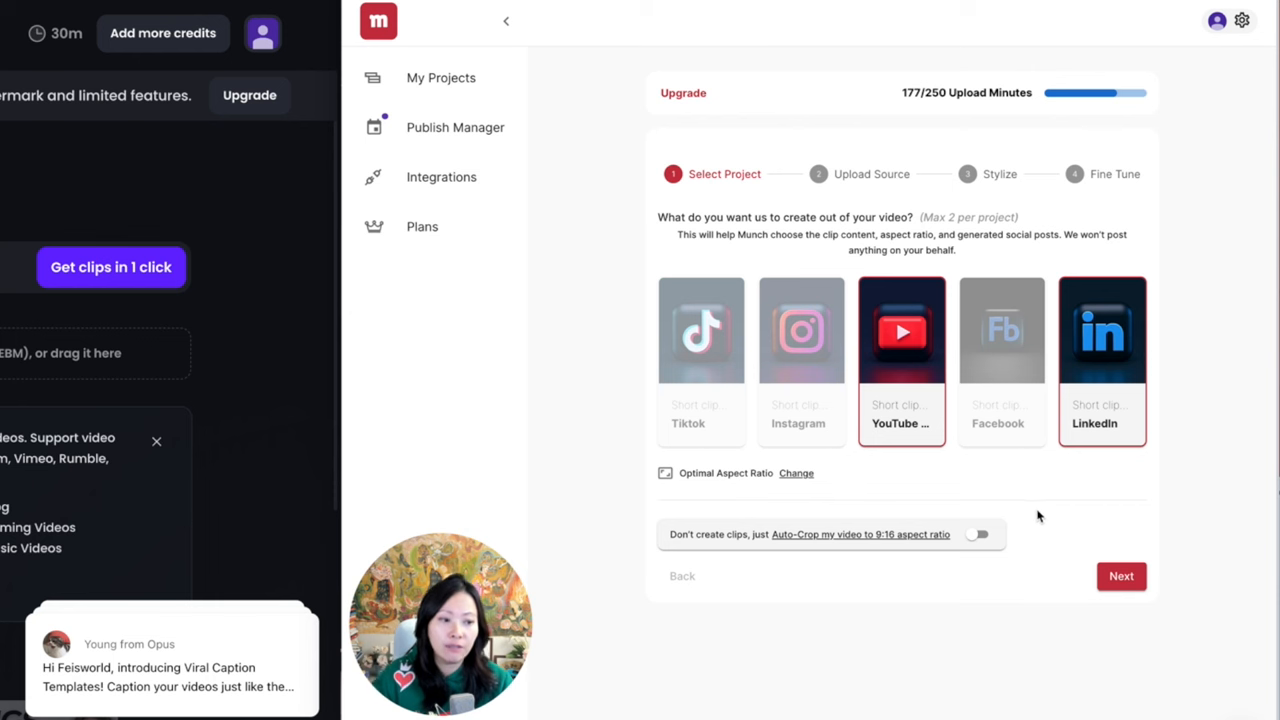
# Confirm YouTube and LinkedIn as platforms and advance to the Upload Source step.
pyautogui.click(1121, 576)
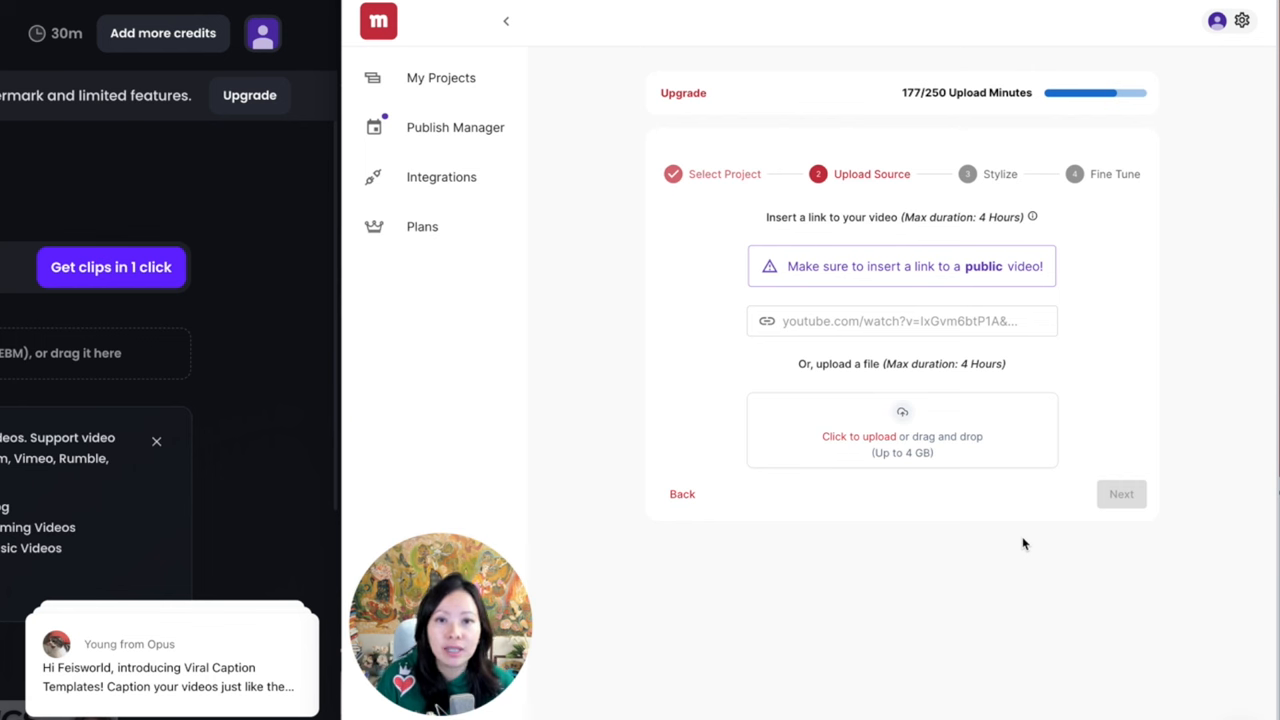
pyautogui.moveTo(1060, 298)
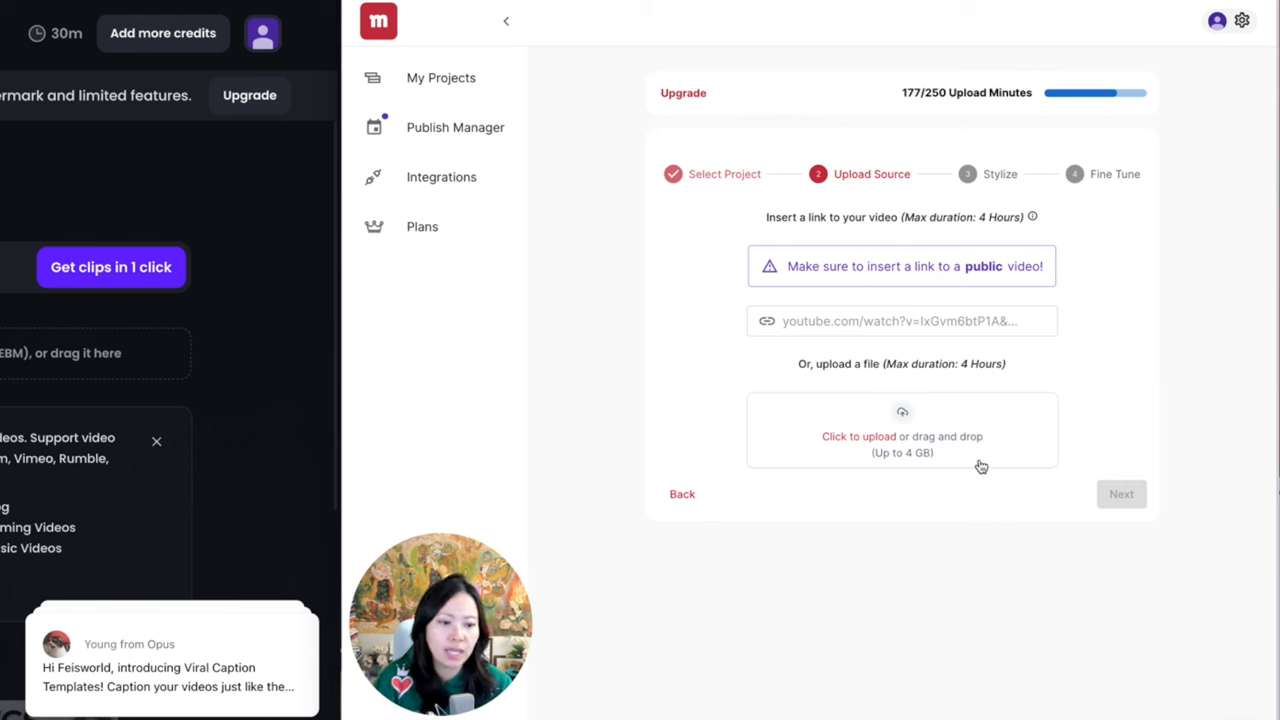
pyautogui.moveTo(1095, 430)
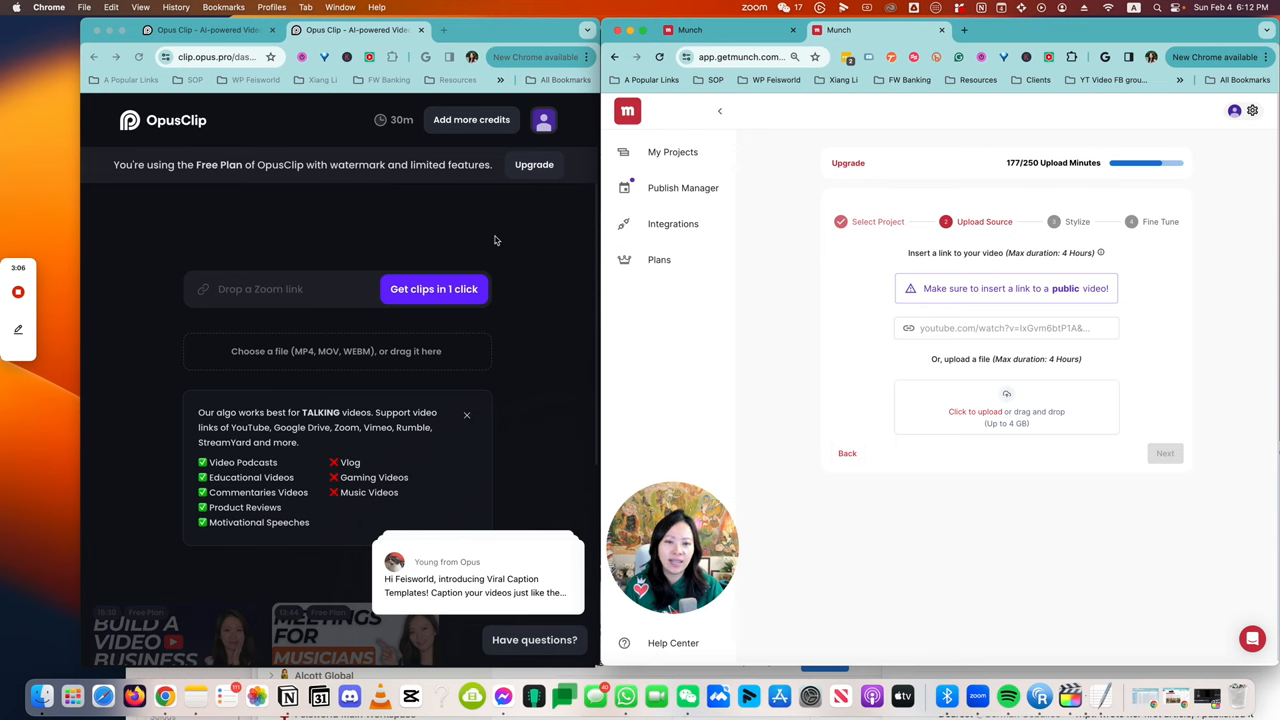
# In YouTube Studio, bring up the options menu on the KILLER Virtual Meetings video row.
pyautogui.click(475, 14)
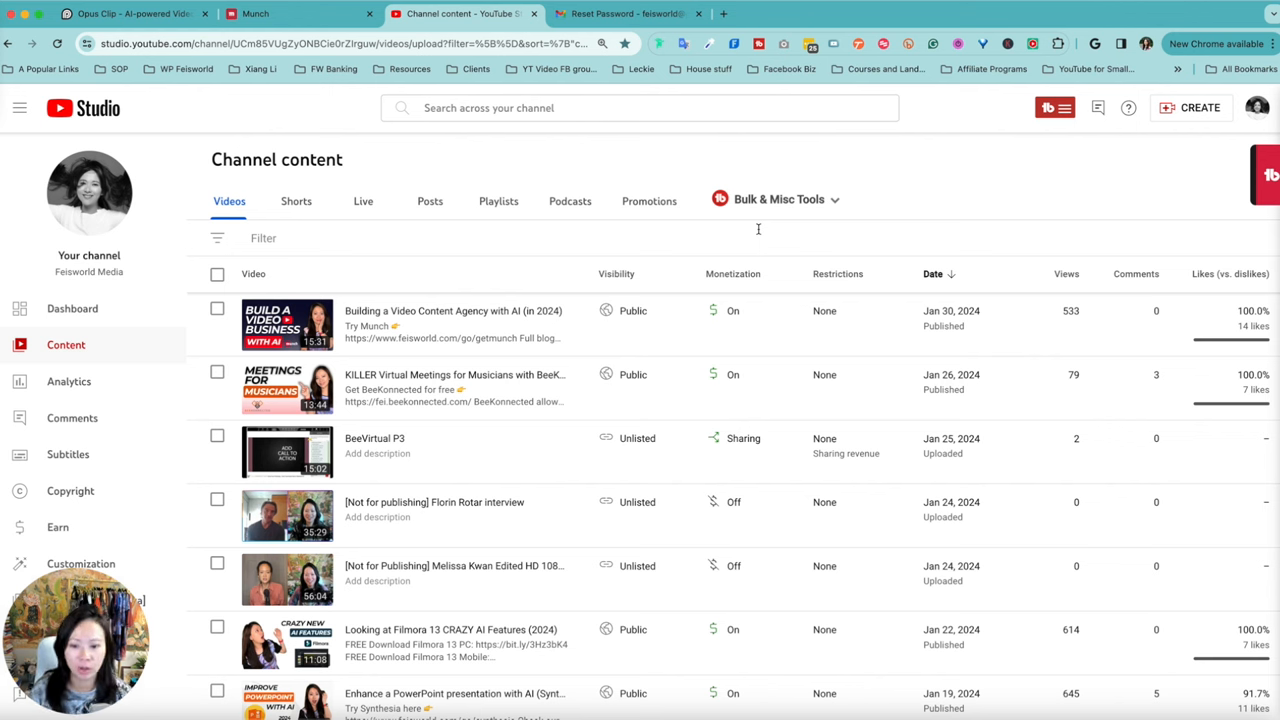
pyautogui.moveTo(408, 271)
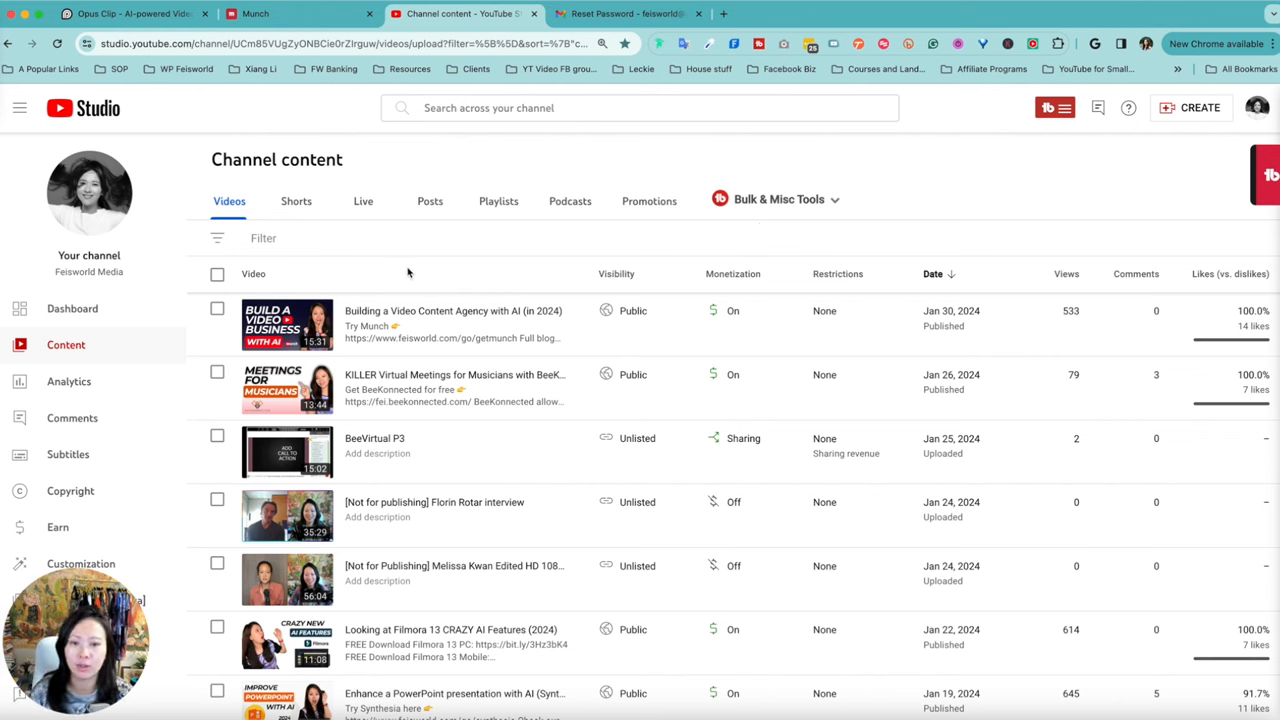
pyautogui.moveTo(414, 268)
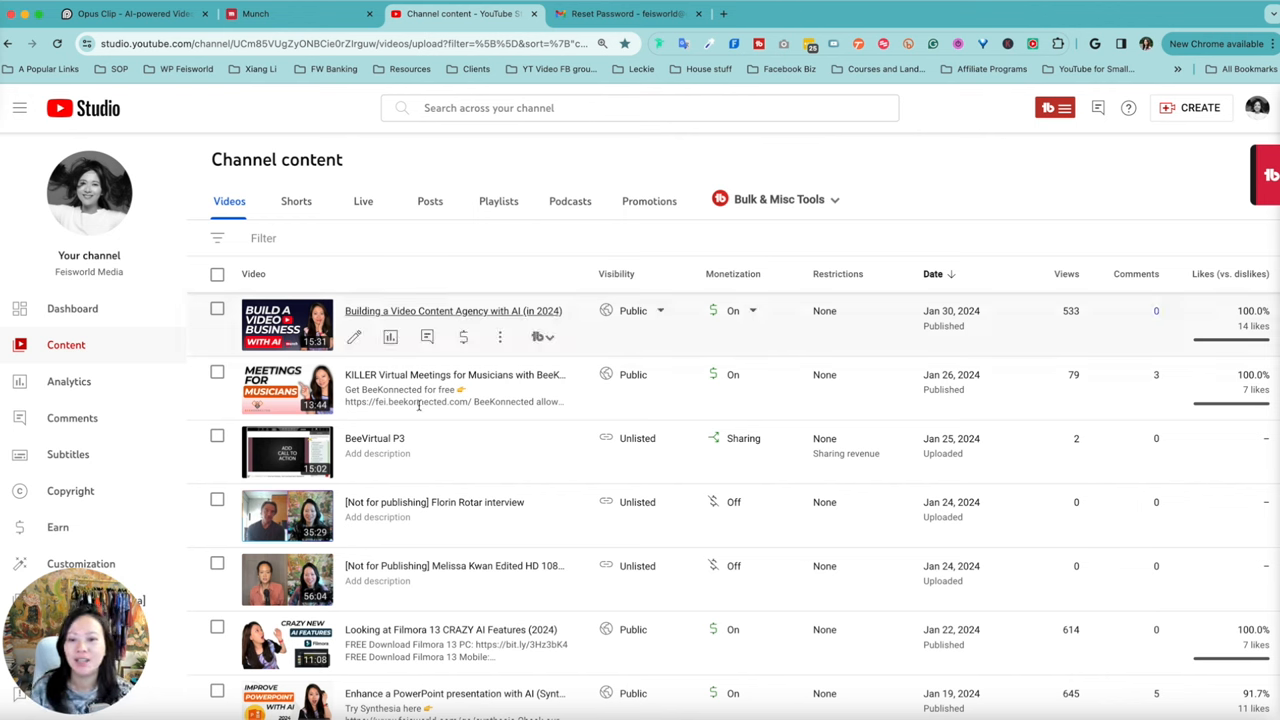
pyautogui.click(500, 336)
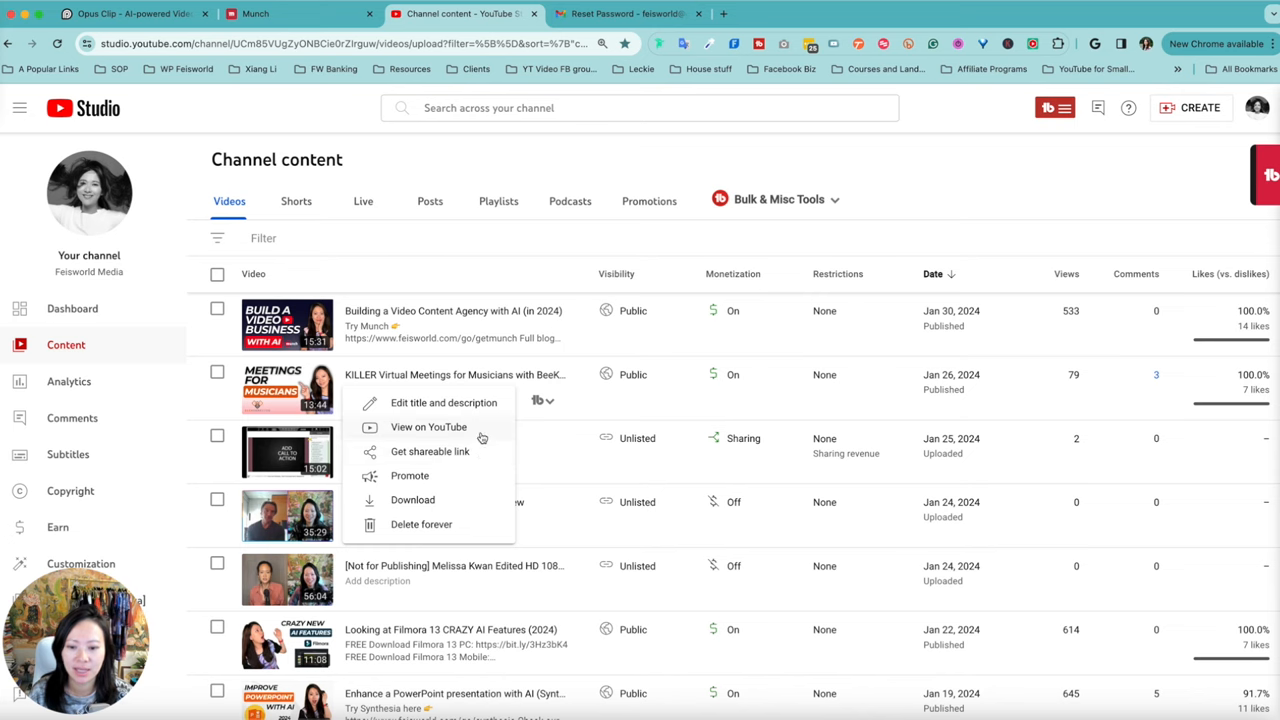
# Paste the musicians video's YouTube link into OpusClip and get clips from the full 13:44 video.
pyautogui.click(135, 18)
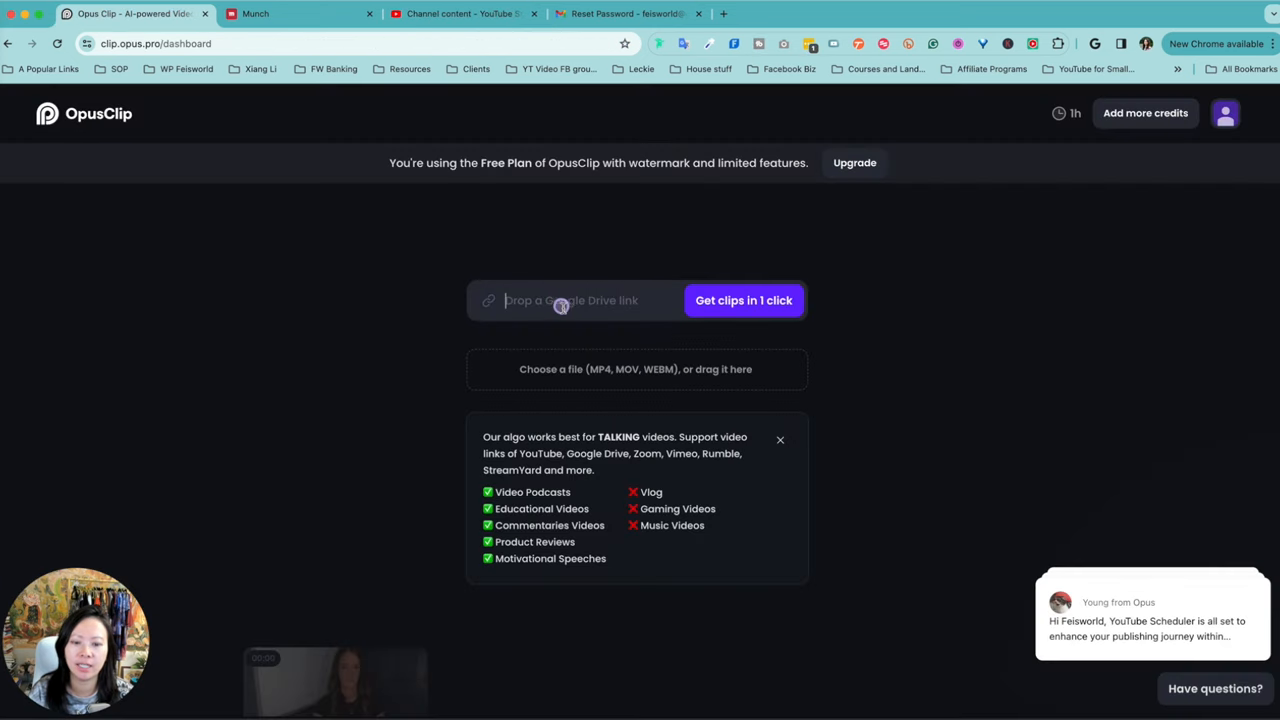
pyautogui.click(743, 300)
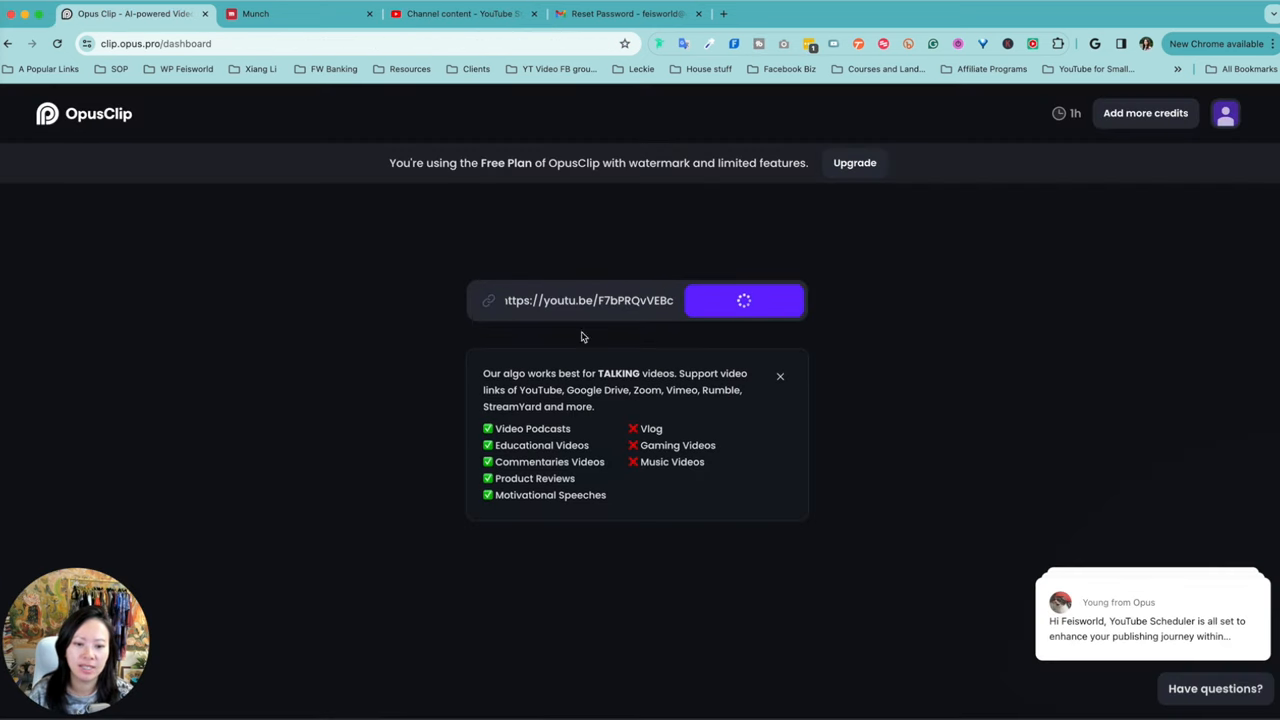
pyautogui.click(744, 300)
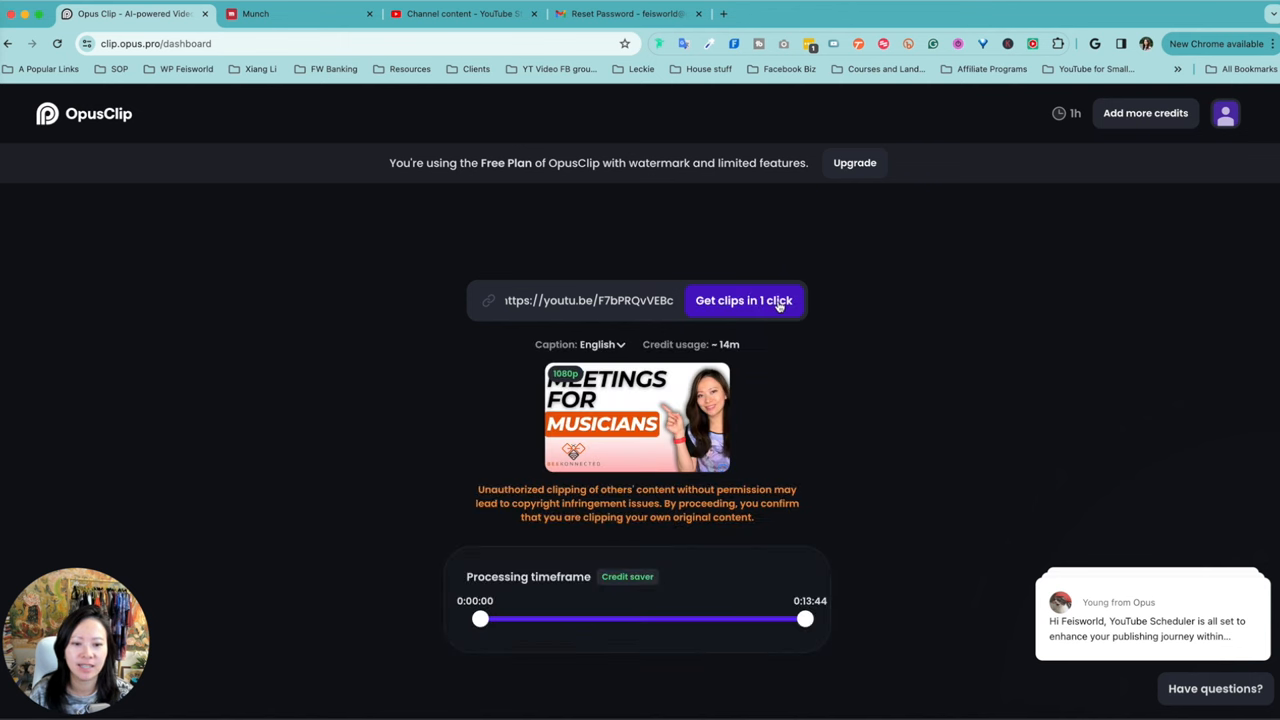
pyautogui.moveTo(627, 621)
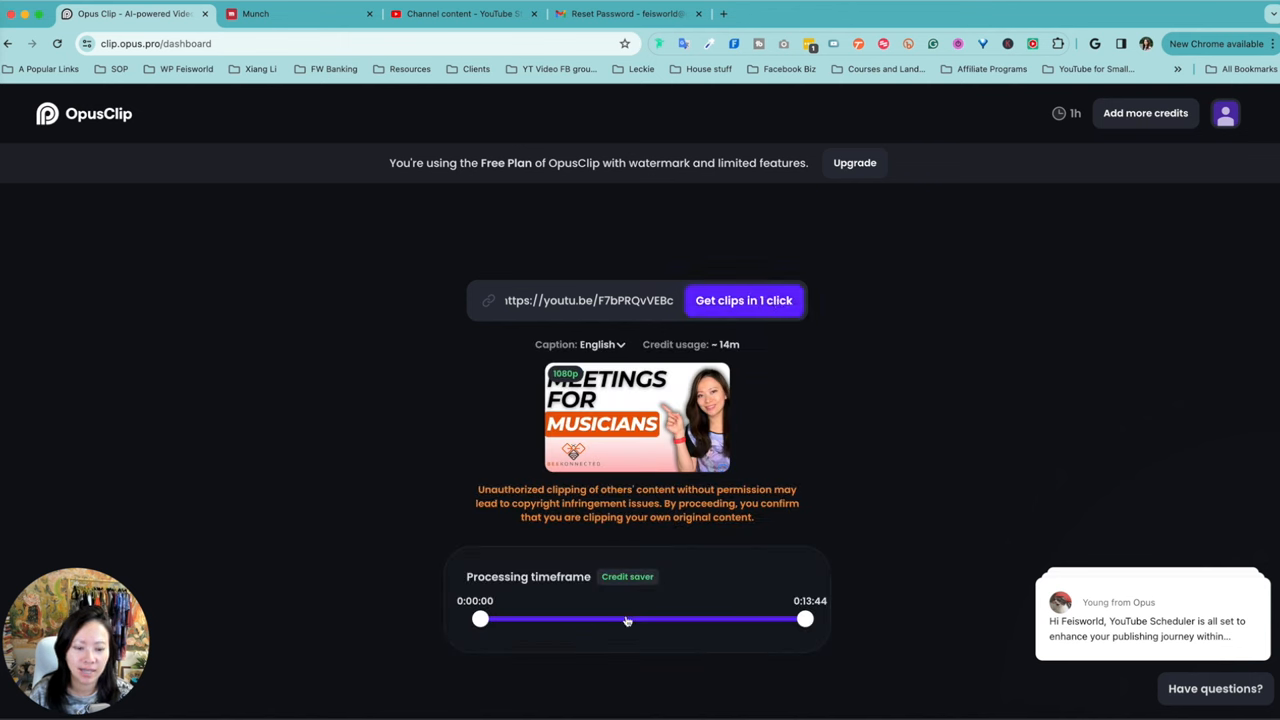
pyautogui.moveTo(639, 602)
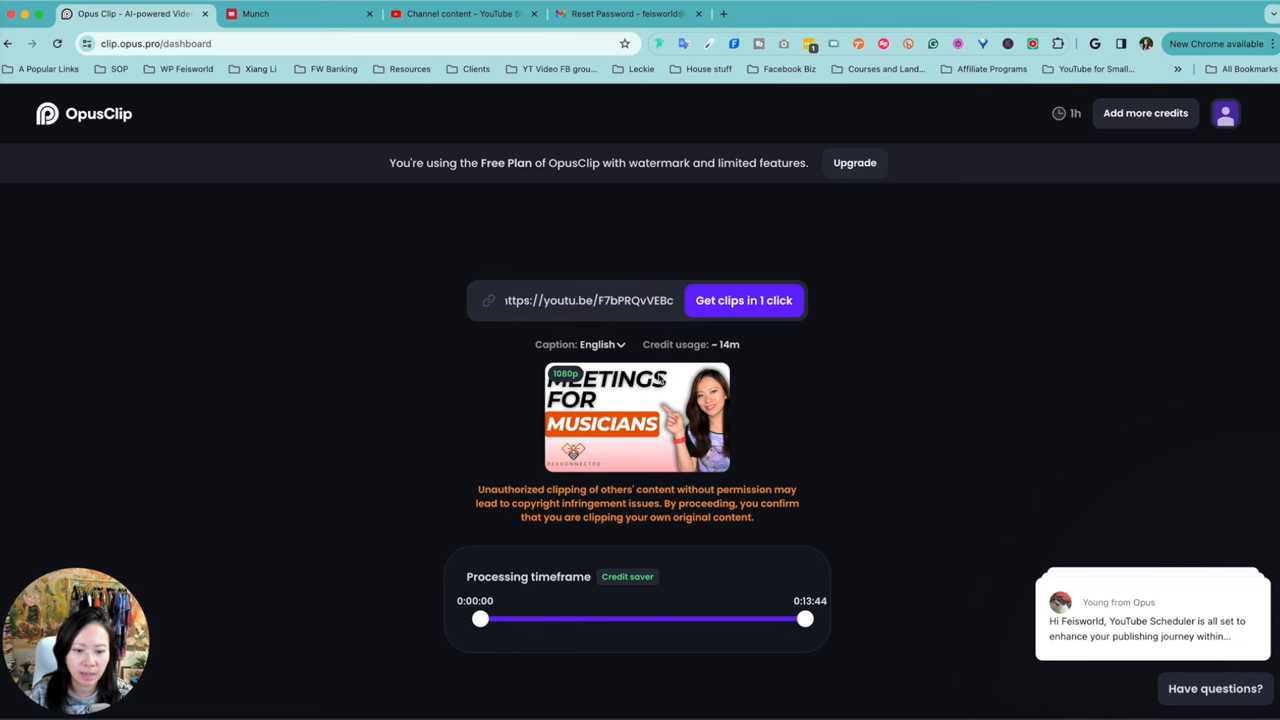
pyautogui.click(744, 300)
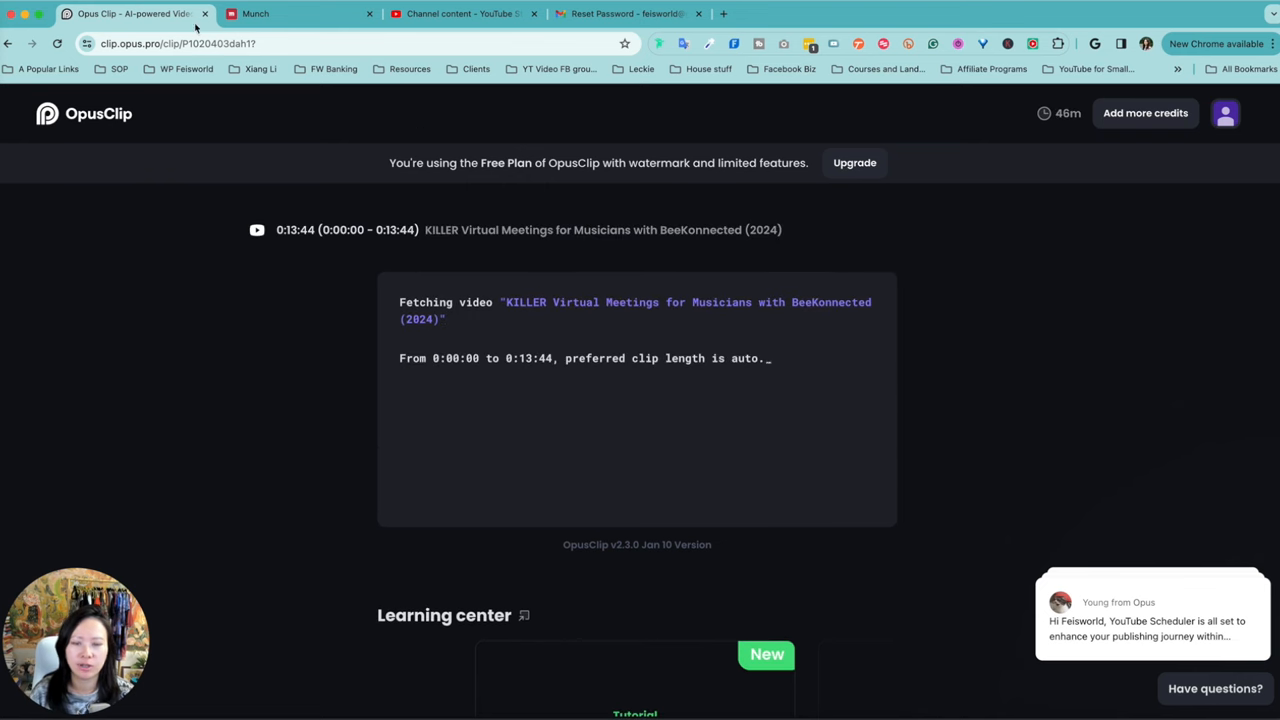
# In Munch, confirm YouTube Shorts and submit the musicians video link as the project source.
pyautogui.click(290, 14)
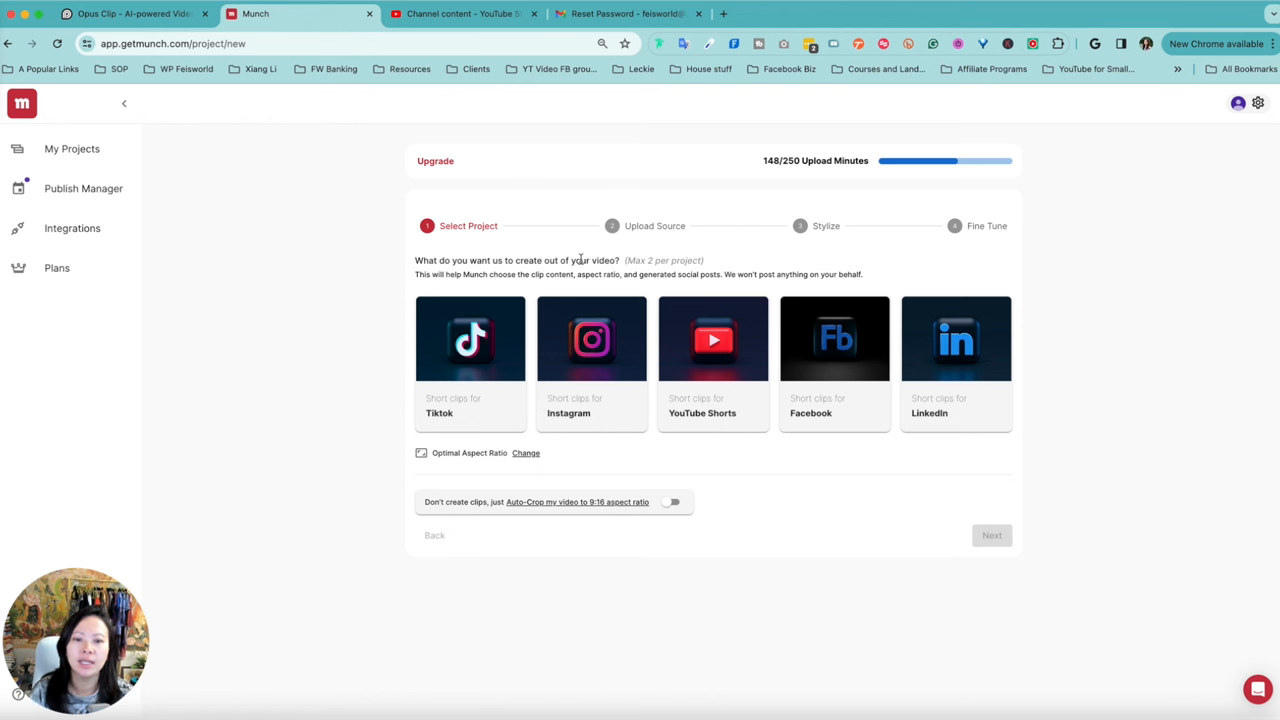
pyautogui.moveTo(726, 363)
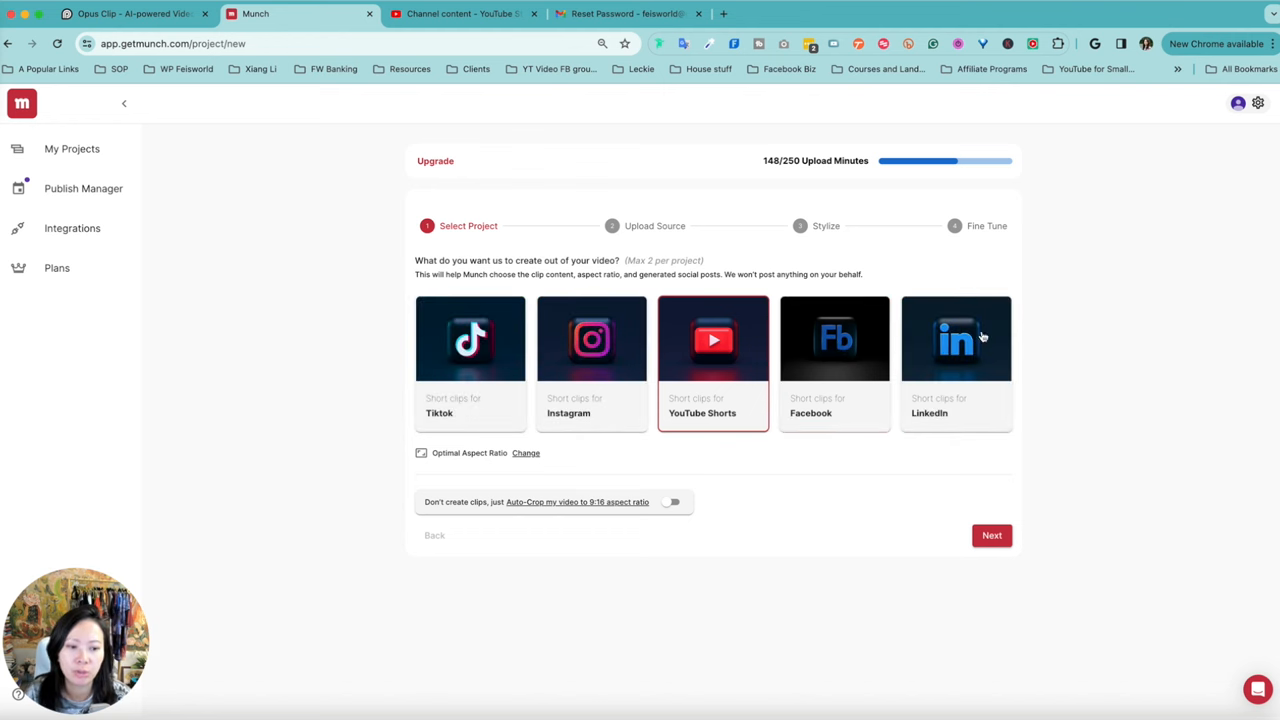
pyautogui.click(991, 535)
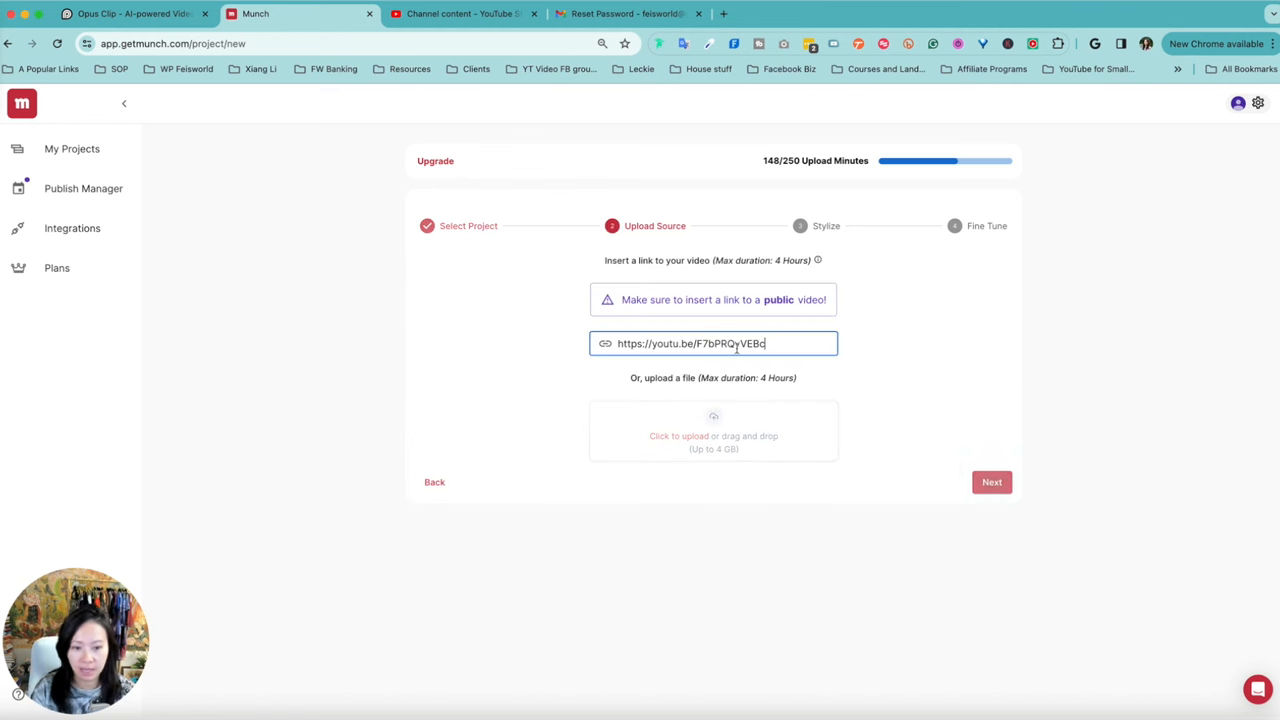
pyautogui.click(991, 482)
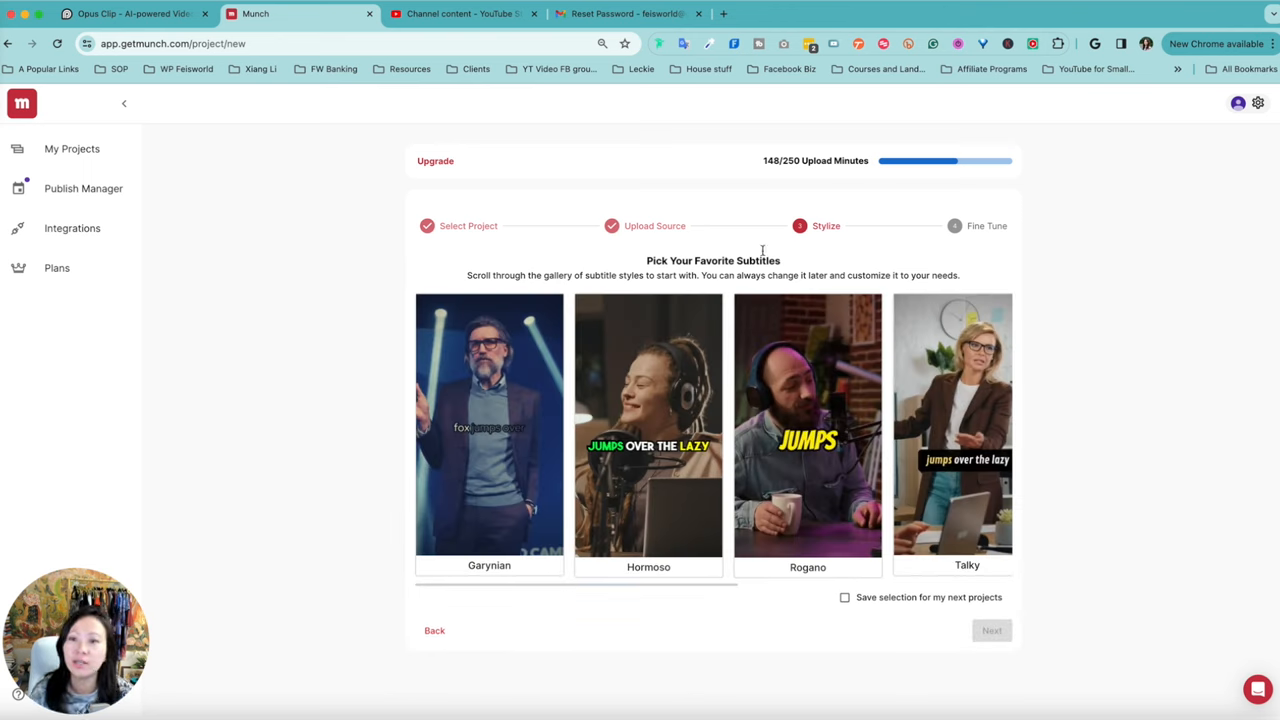
pyautogui.moveTo(1105, 471)
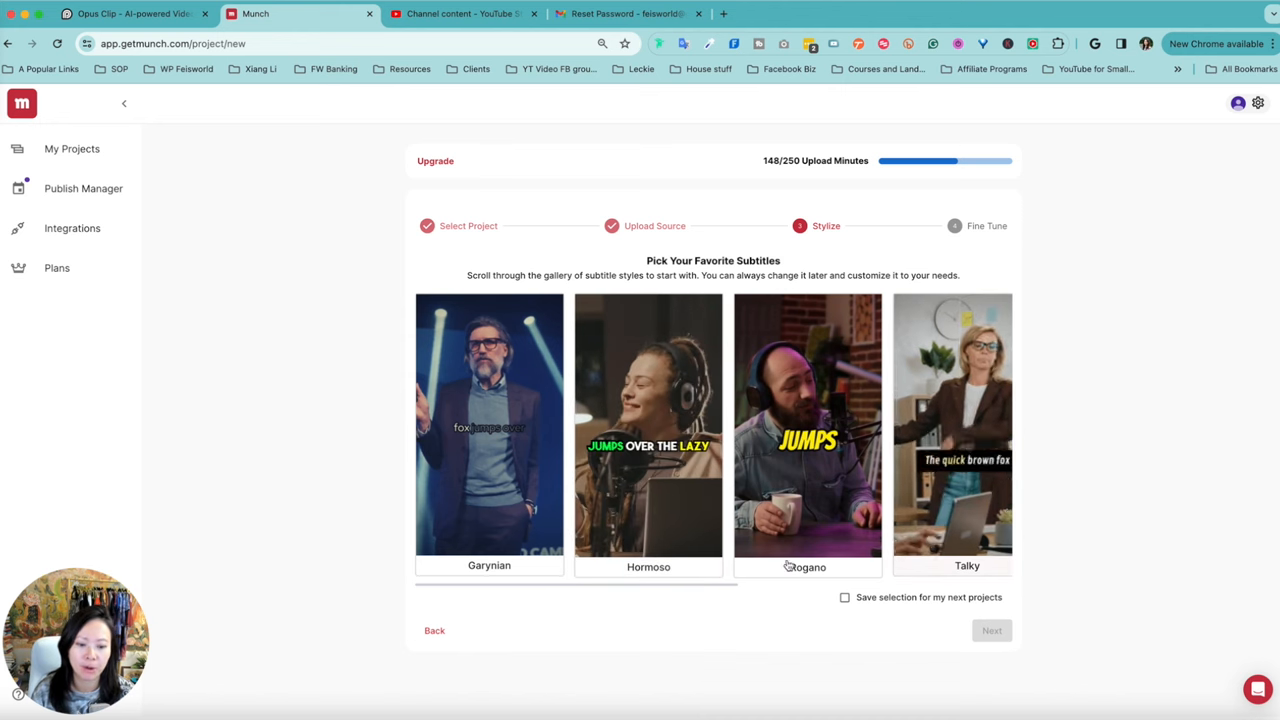
# Browse the subtitle style gallery and select the Hormoso style.
pyautogui.hscroll(3)
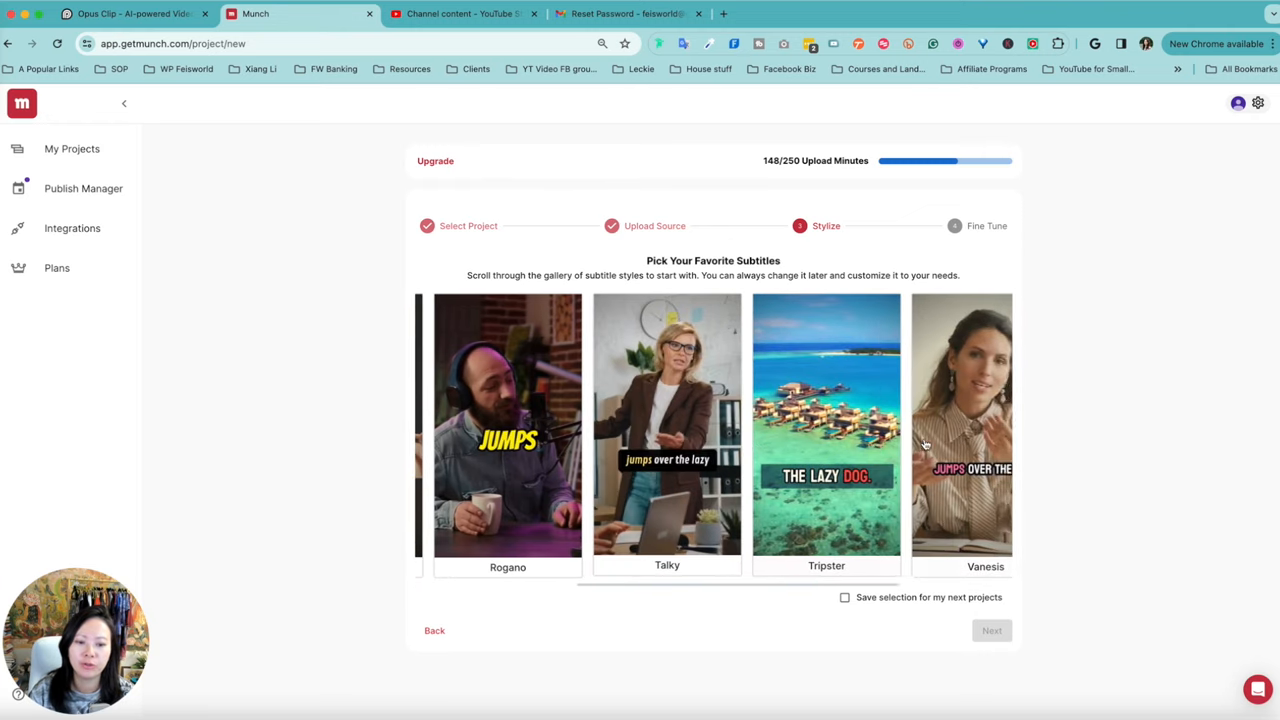
pyautogui.hscroll(3)
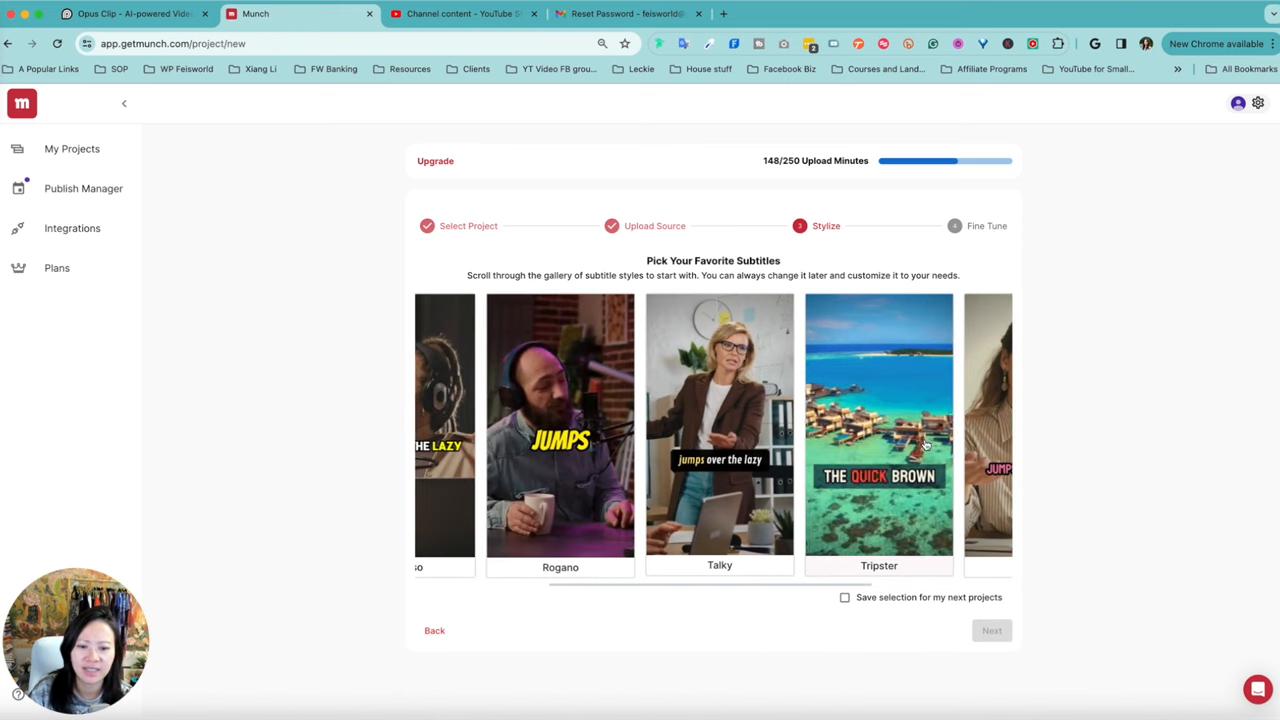
pyautogui.hscroll(-3)
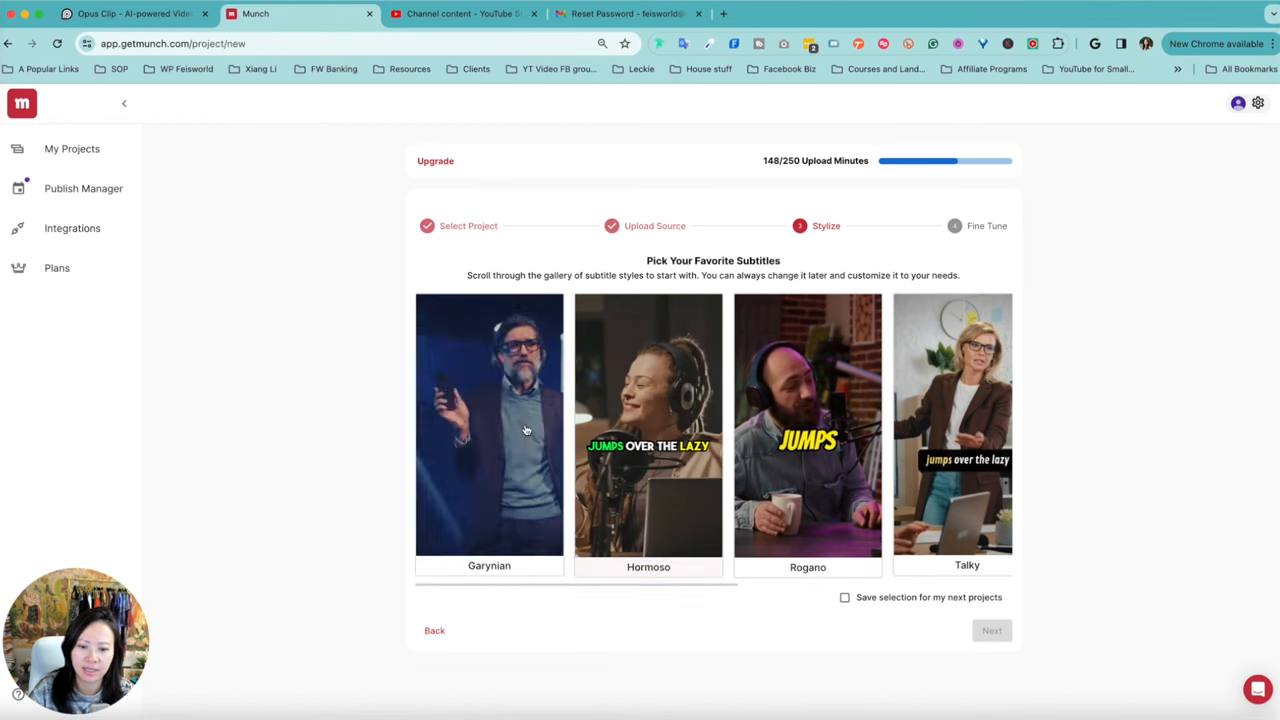
pyautogui.click(648, 425)
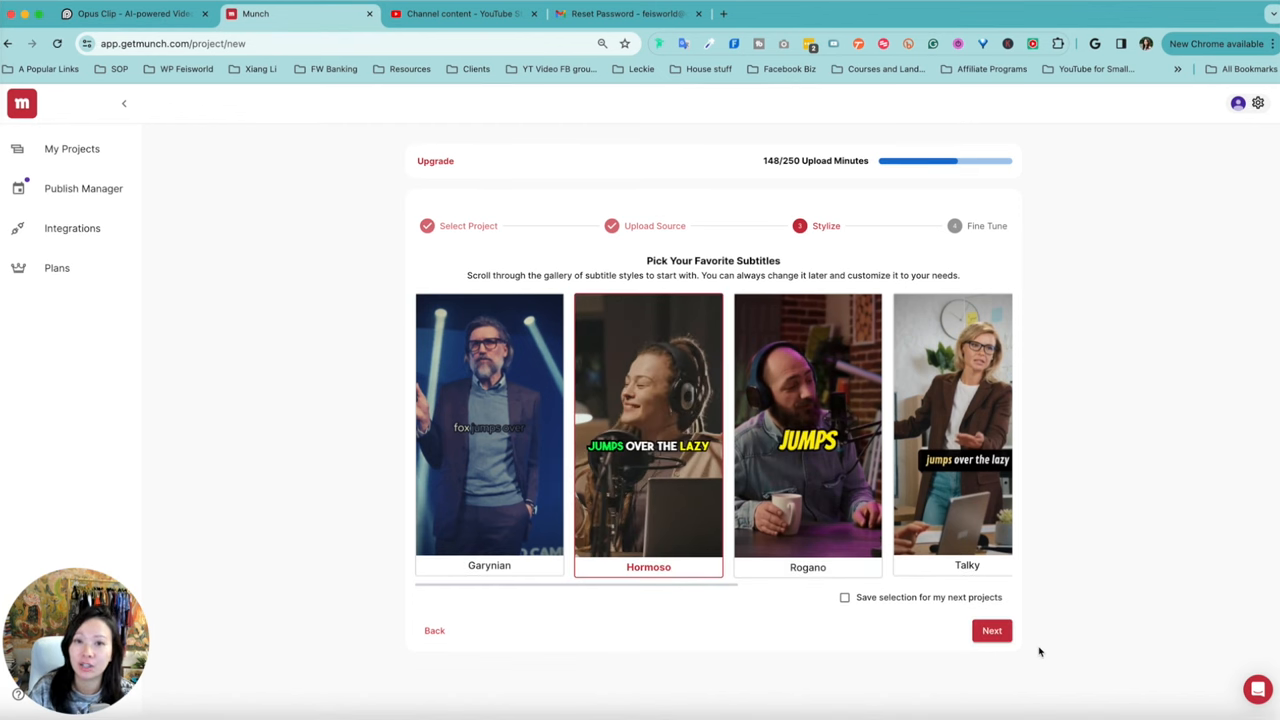
# On the fine-tune step, name the project 'Beekonnected for musicians'.
pyautogui.click(991, 630)
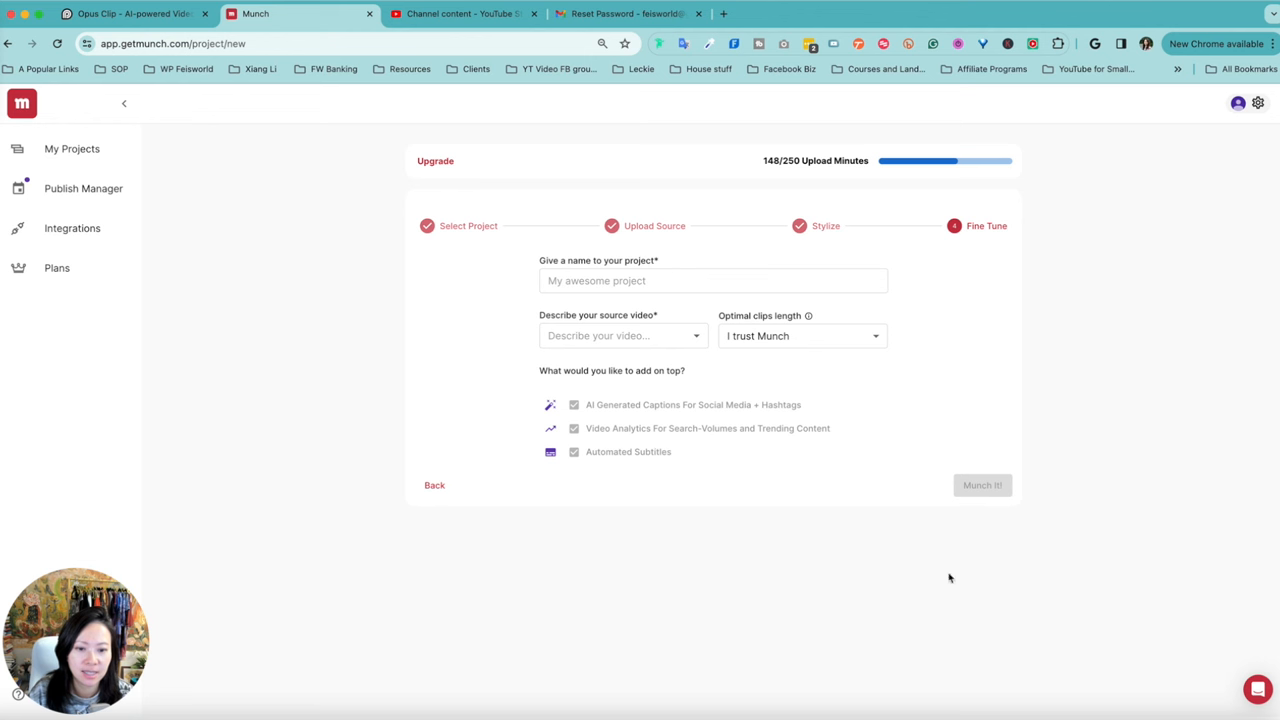
pyautogui.click(712, 280)
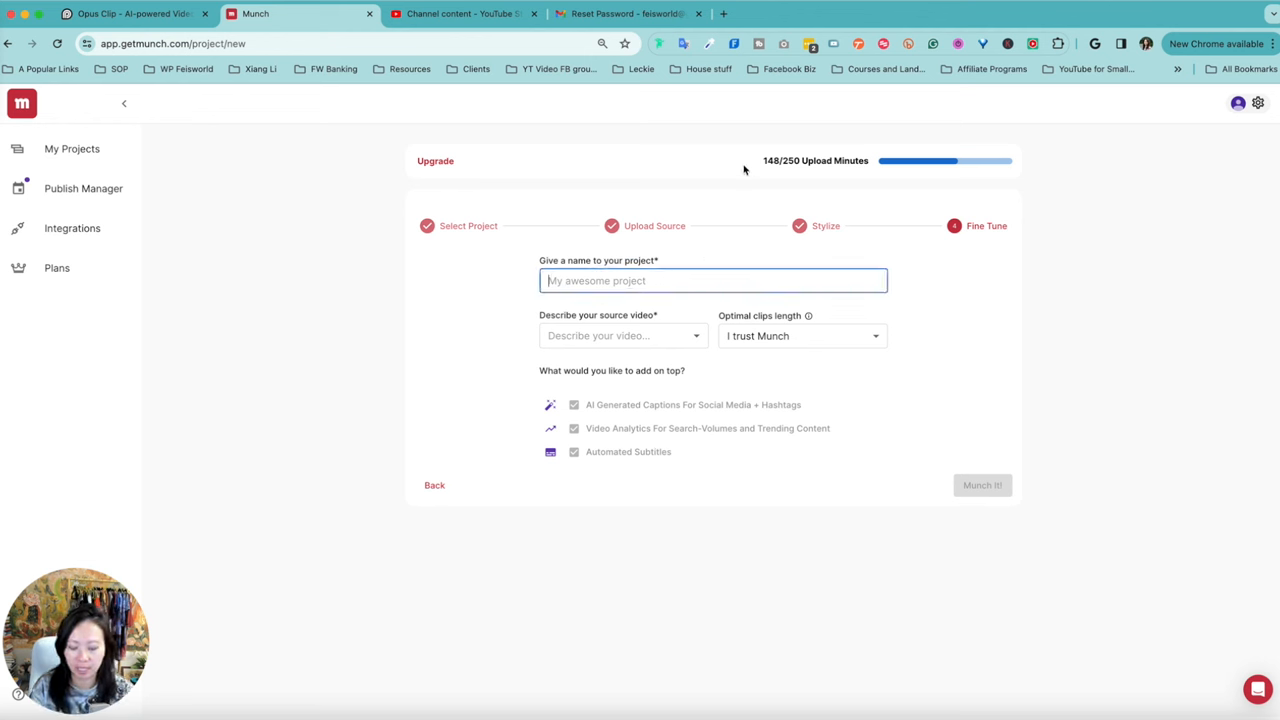
pyautogui.write('Beekonnected for')
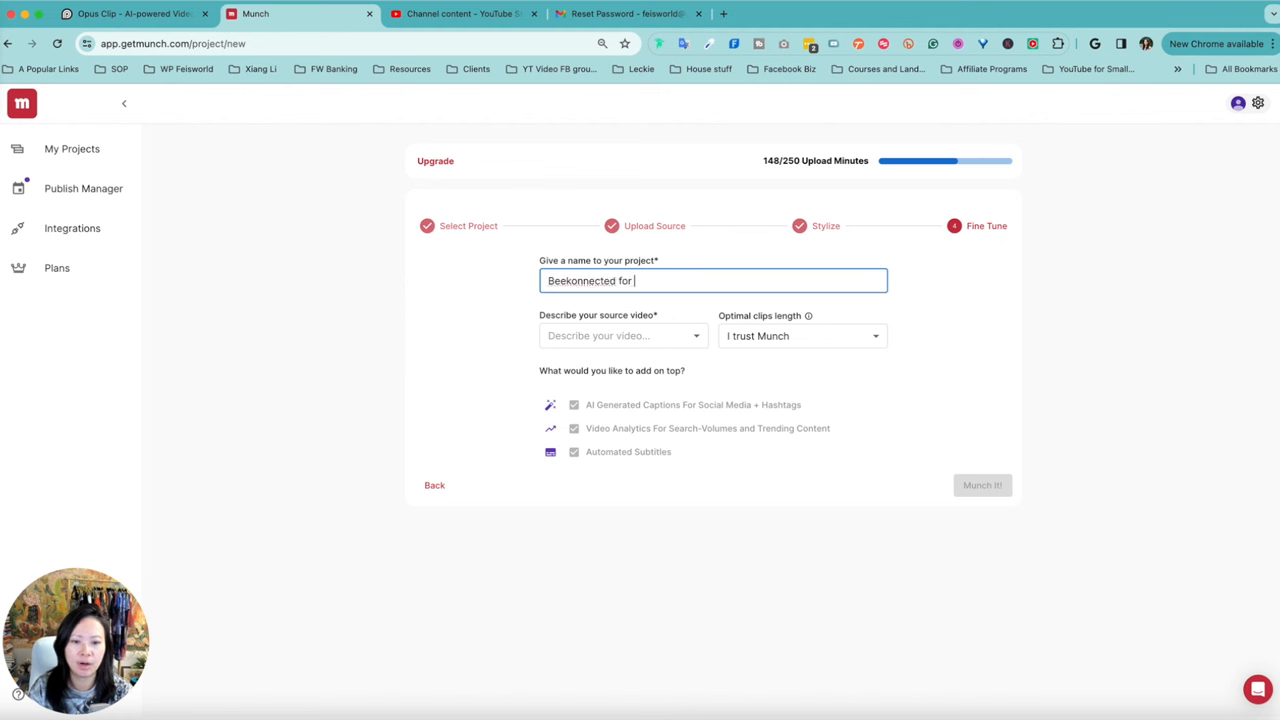
pyautogui.write('musicians')
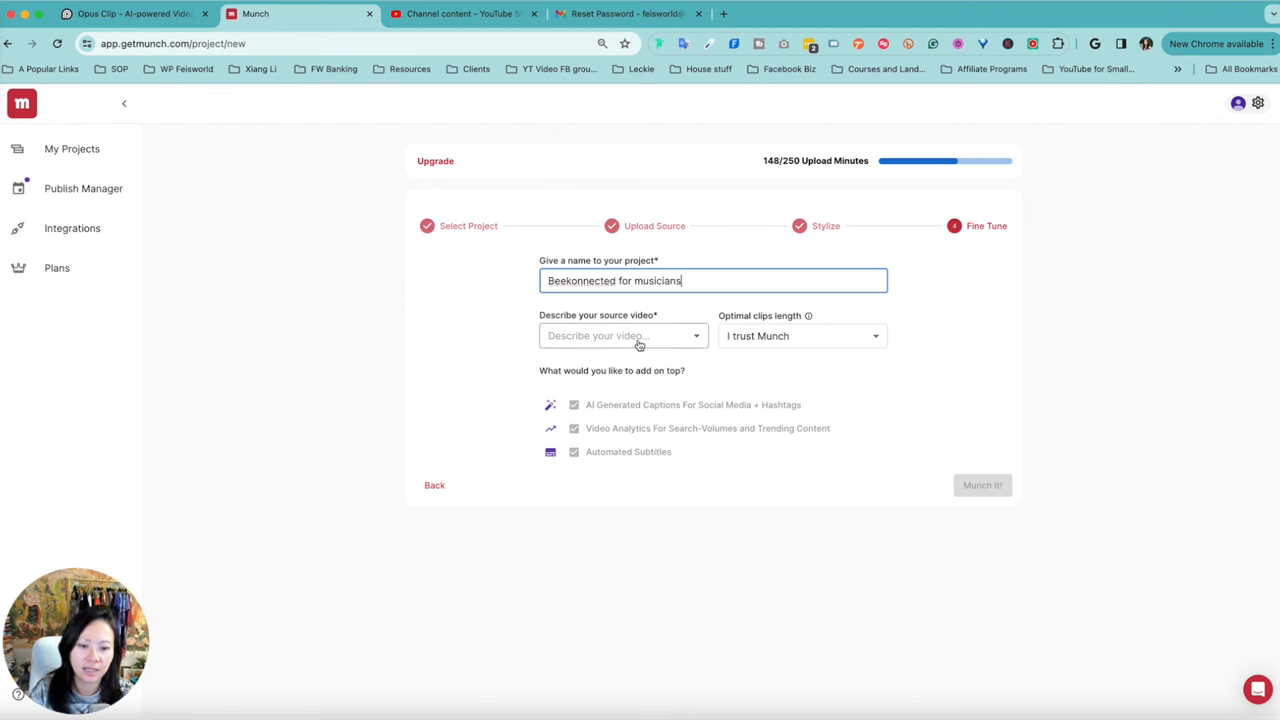
# Describe the source video as Explainer and launch Munch It! to generate clips.
pyautogui.click(623, 335)
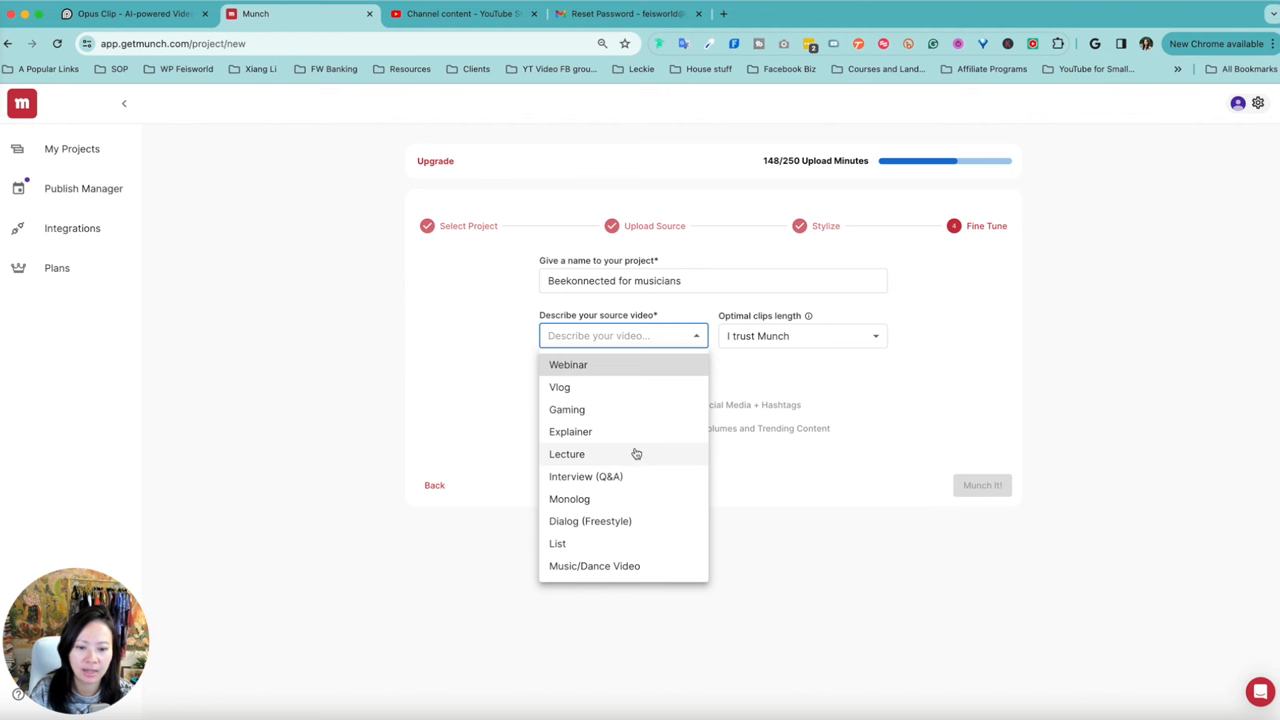
pyautogui.click(570, 431)
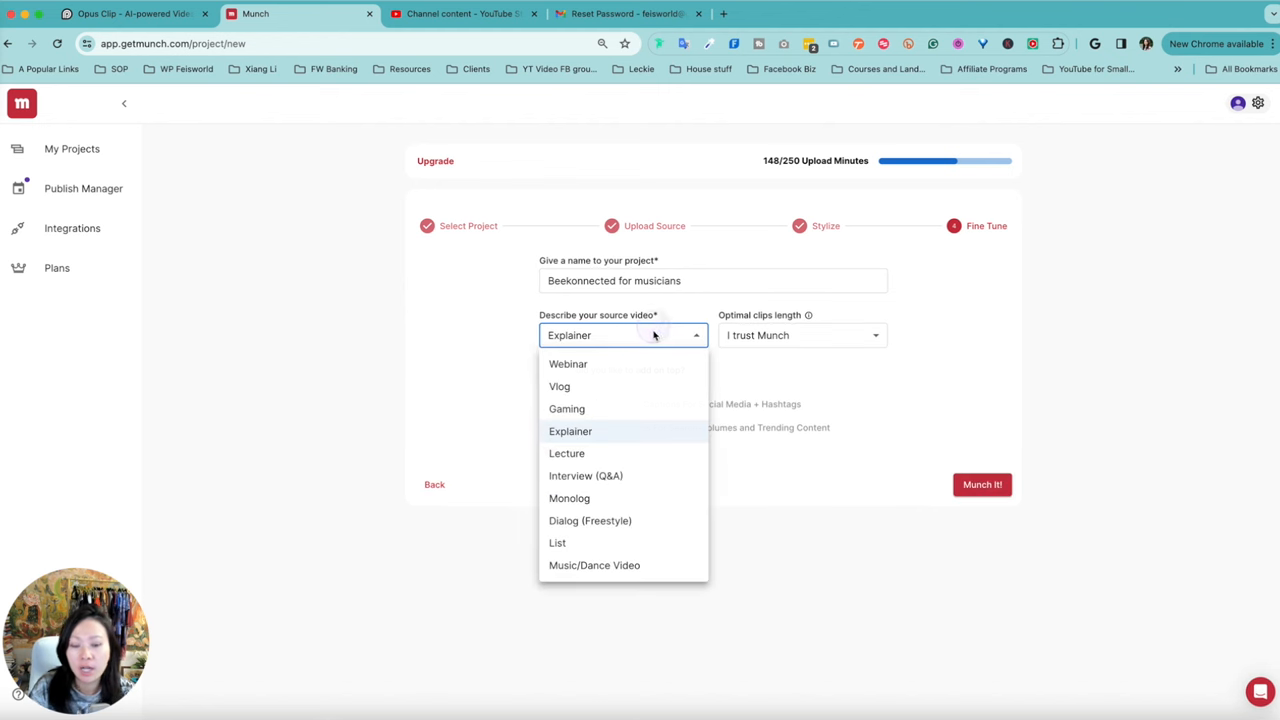
pyautogui.moveTo(661, 457)
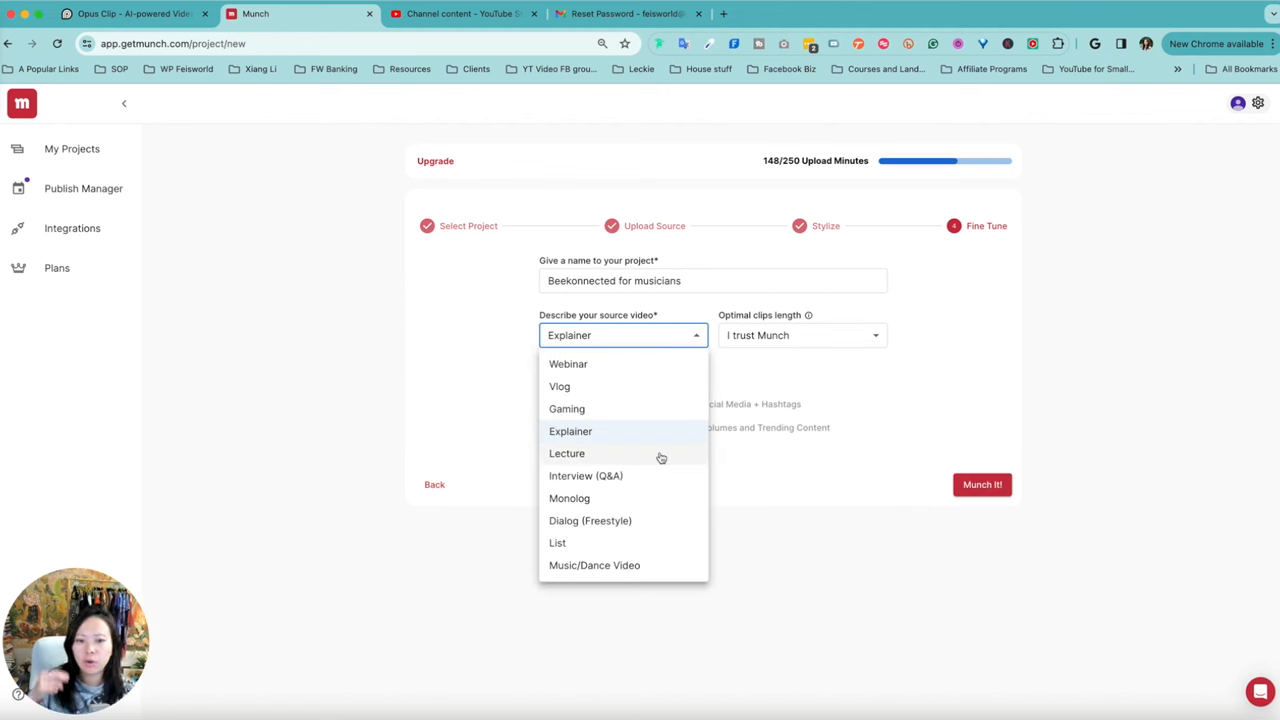
pyautogui.moveTo(684, 431)
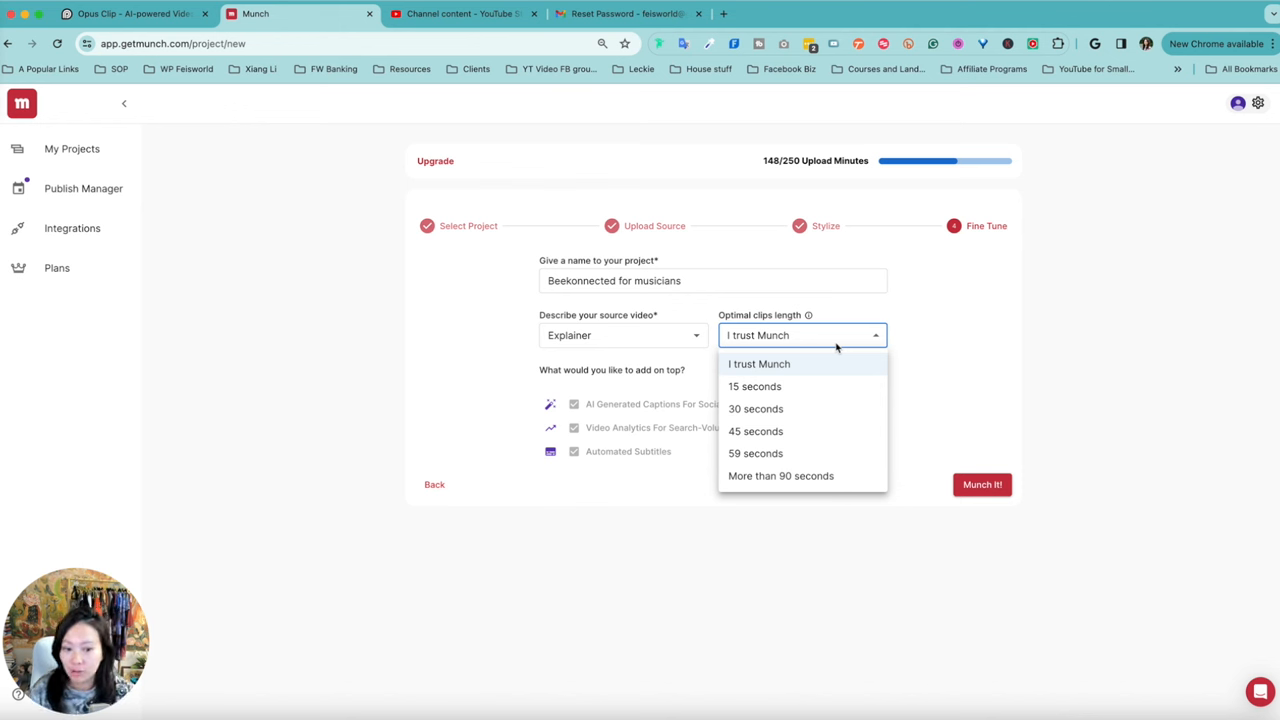
pyautogui.moveTo(863, 483)
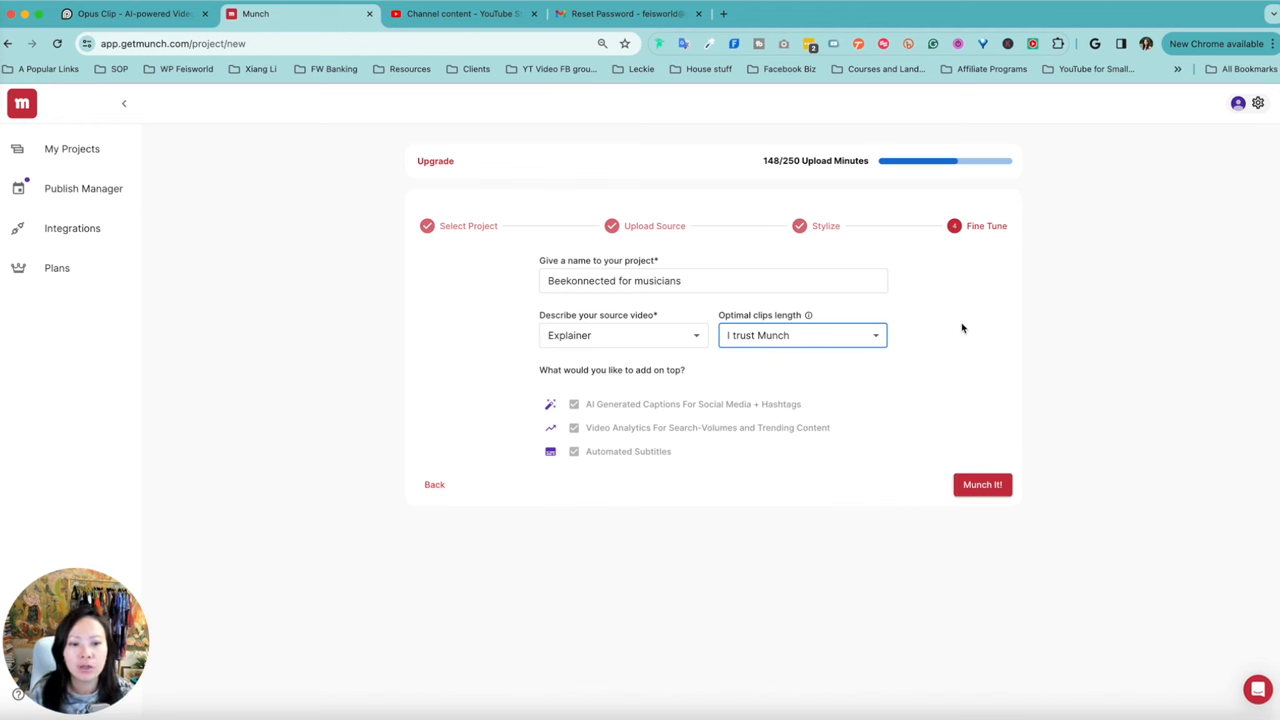
pyautogui.moveTo(952, 344)
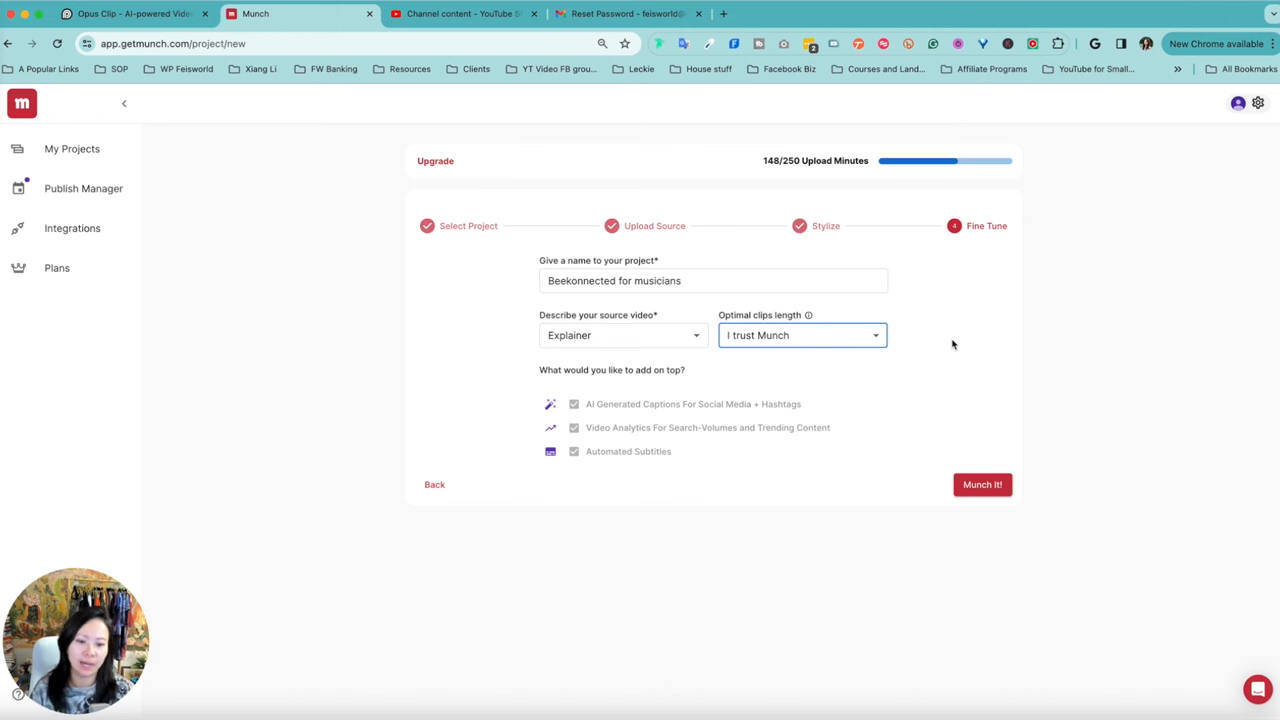
pyautogui.click(982, 484)
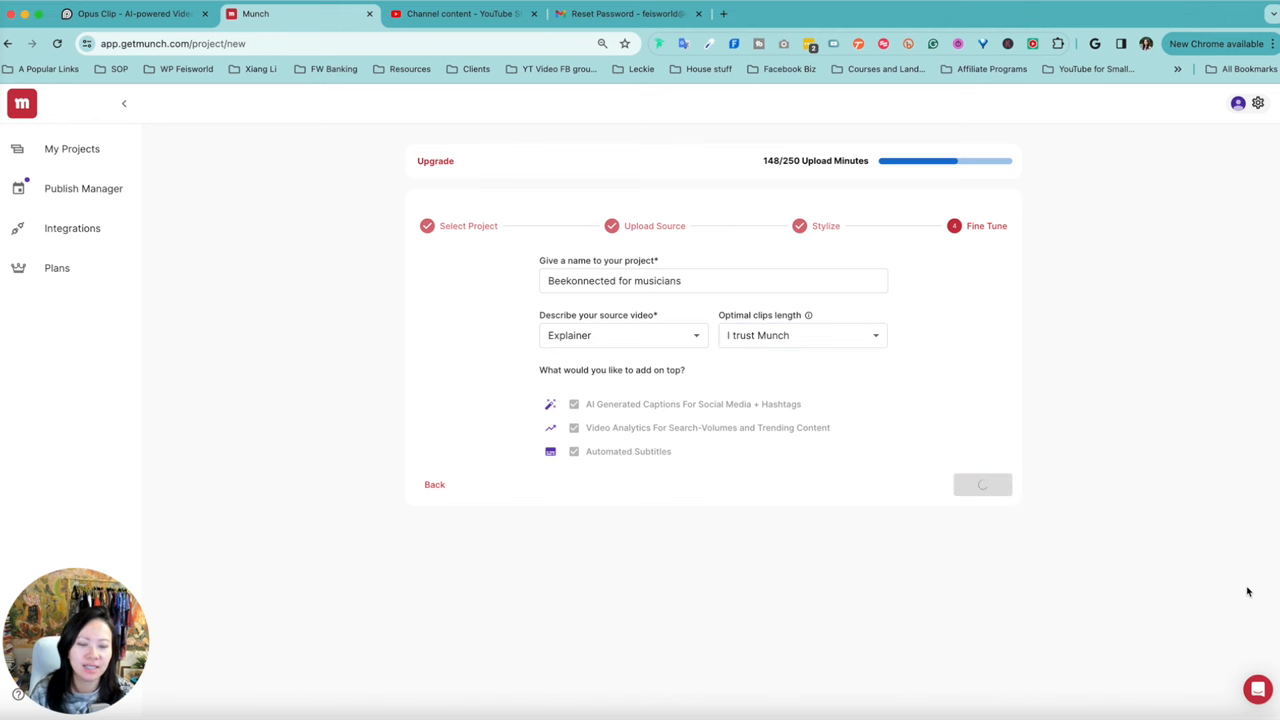
# Land on the Beekonnected for musicians project page showing clips processing.
pyautogui.click(982, 484)
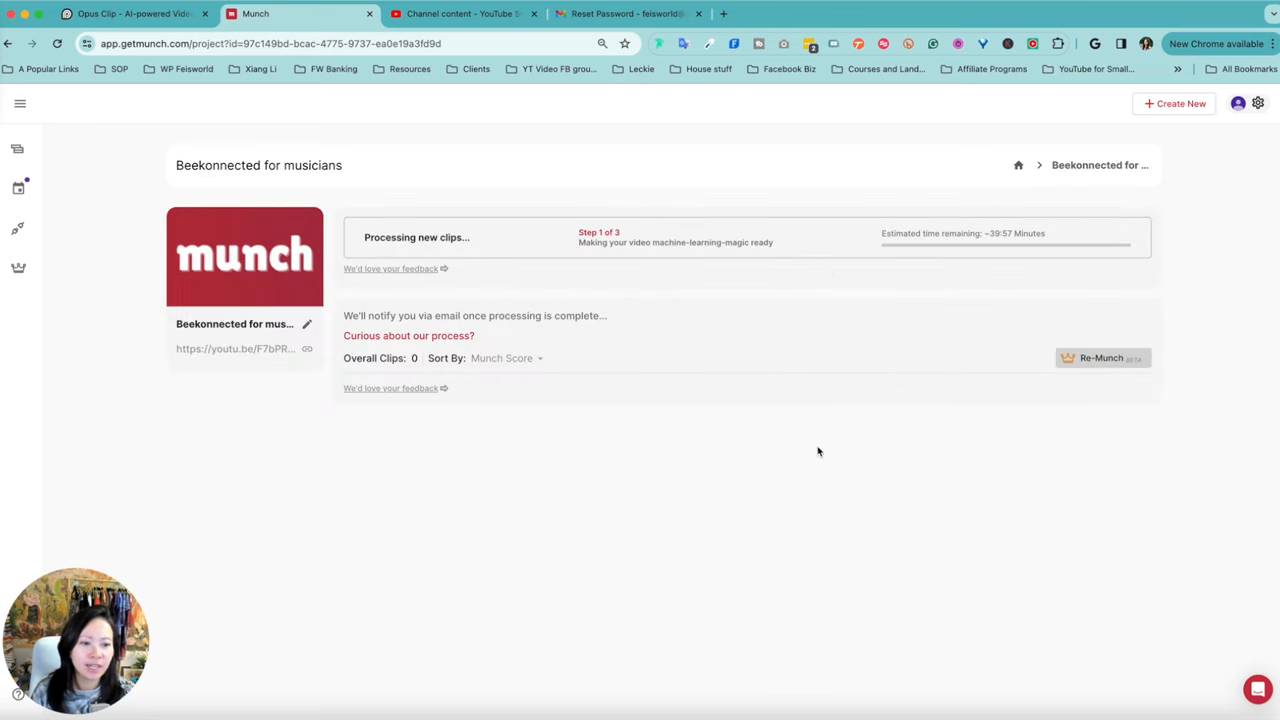
pyautogui.moveTo(1207, 301)
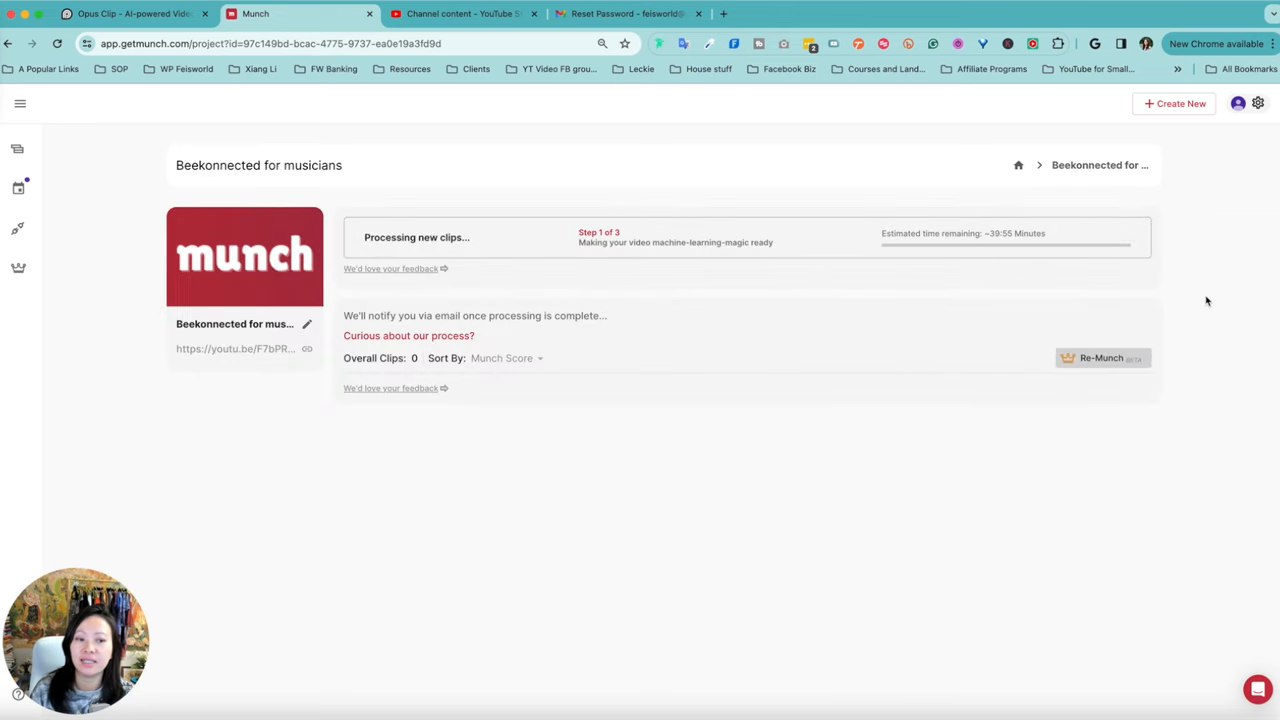
pyautogui.moveTo(1194, 314)
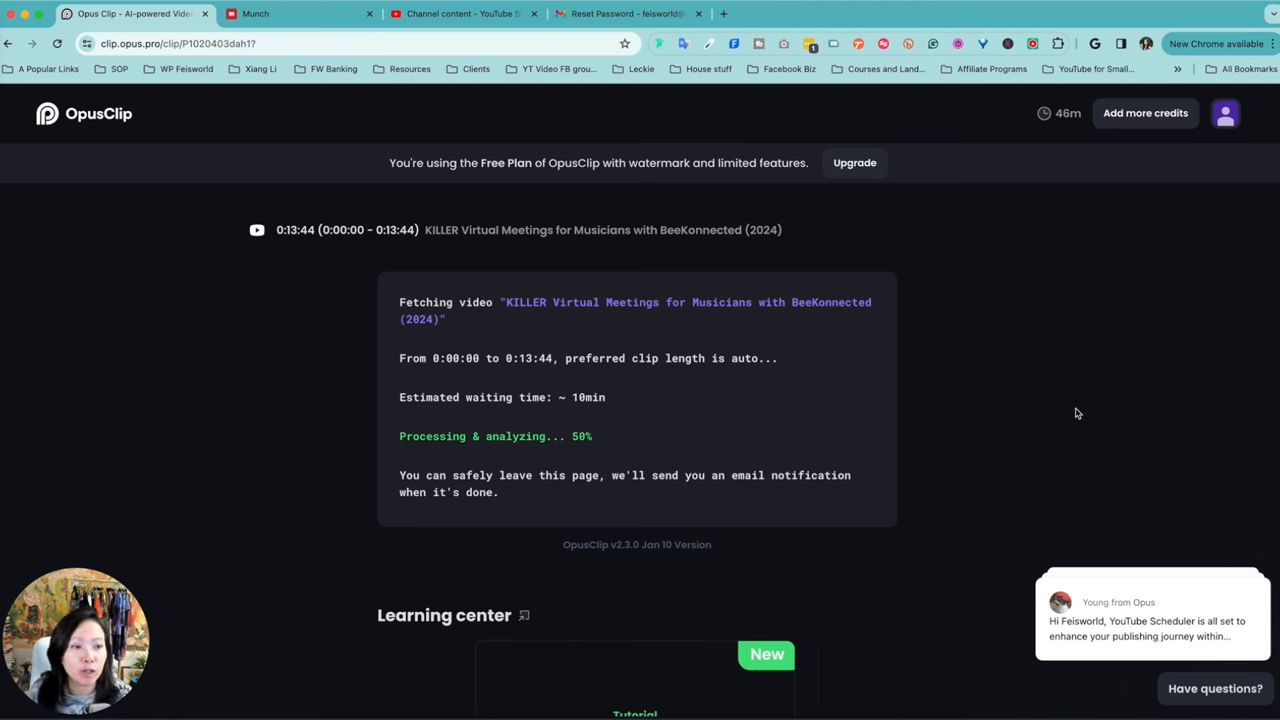
pyautogui.moveTo(1164, 118)
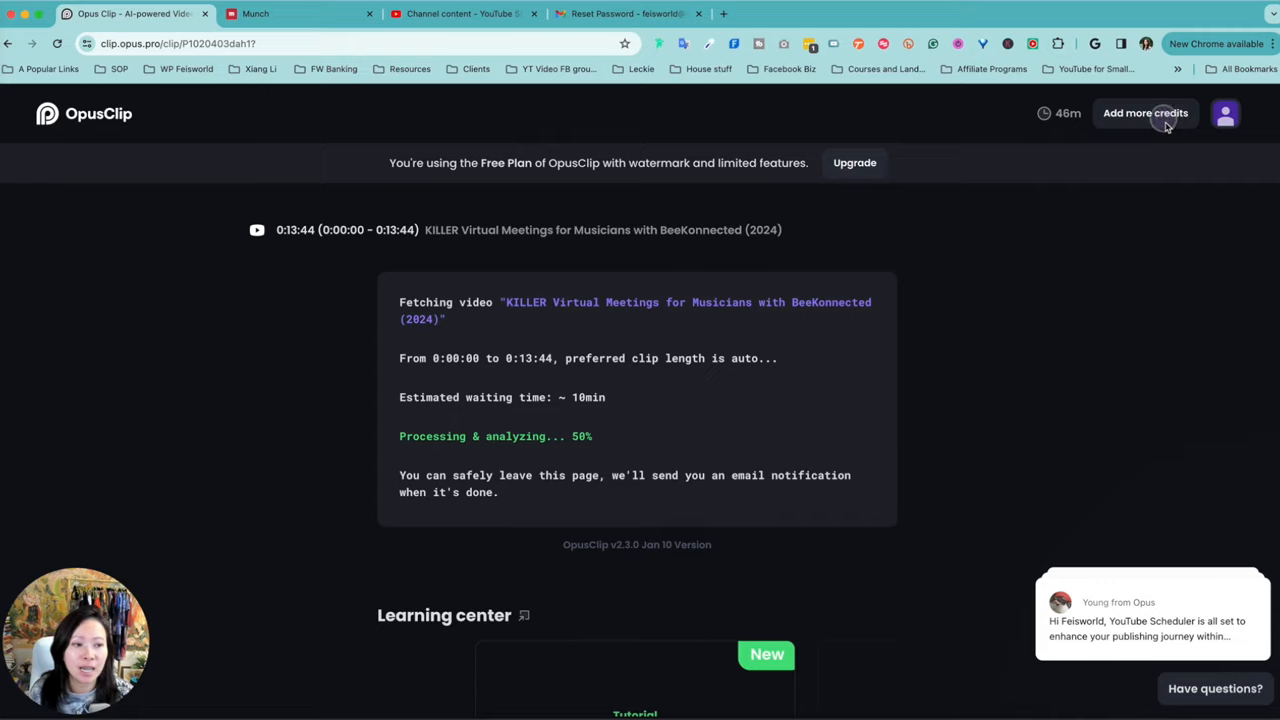
# Bring up OpusClip's upgrade dialog with Pro and Starter plan pricing via Add more credits.
pyautogui.click(1145, 113)
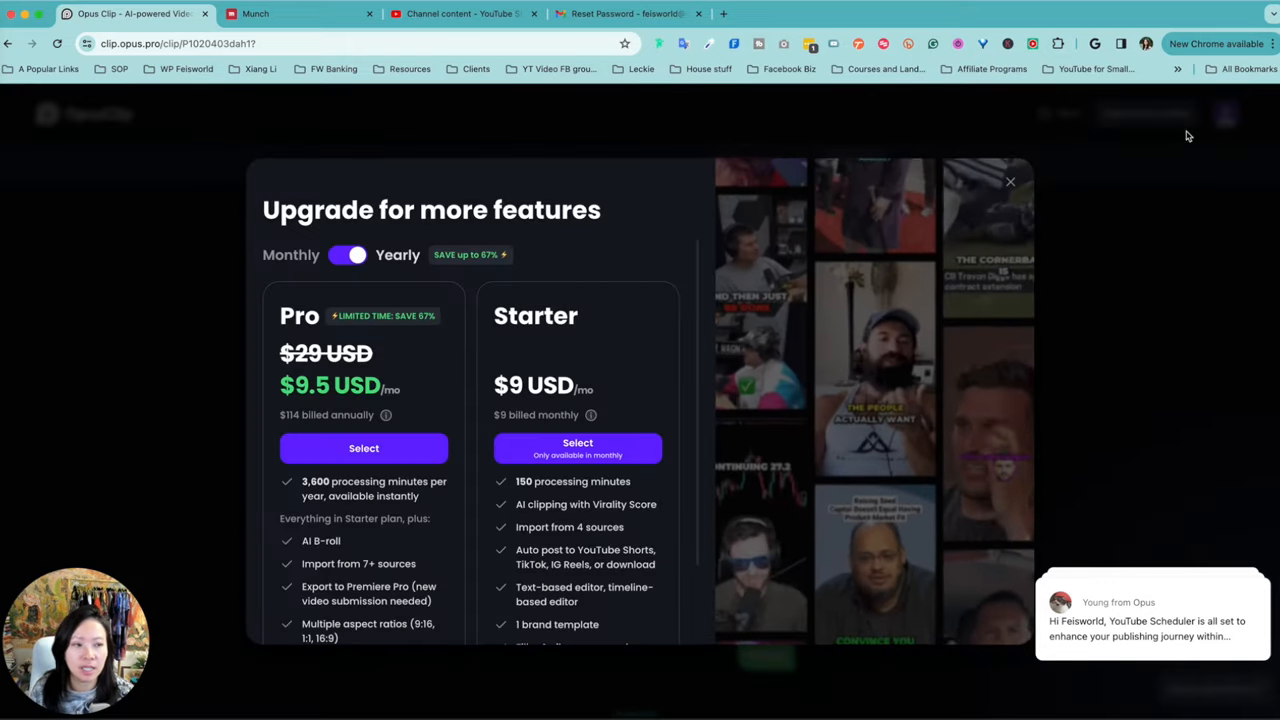
pyautogui.click(1010, 181)
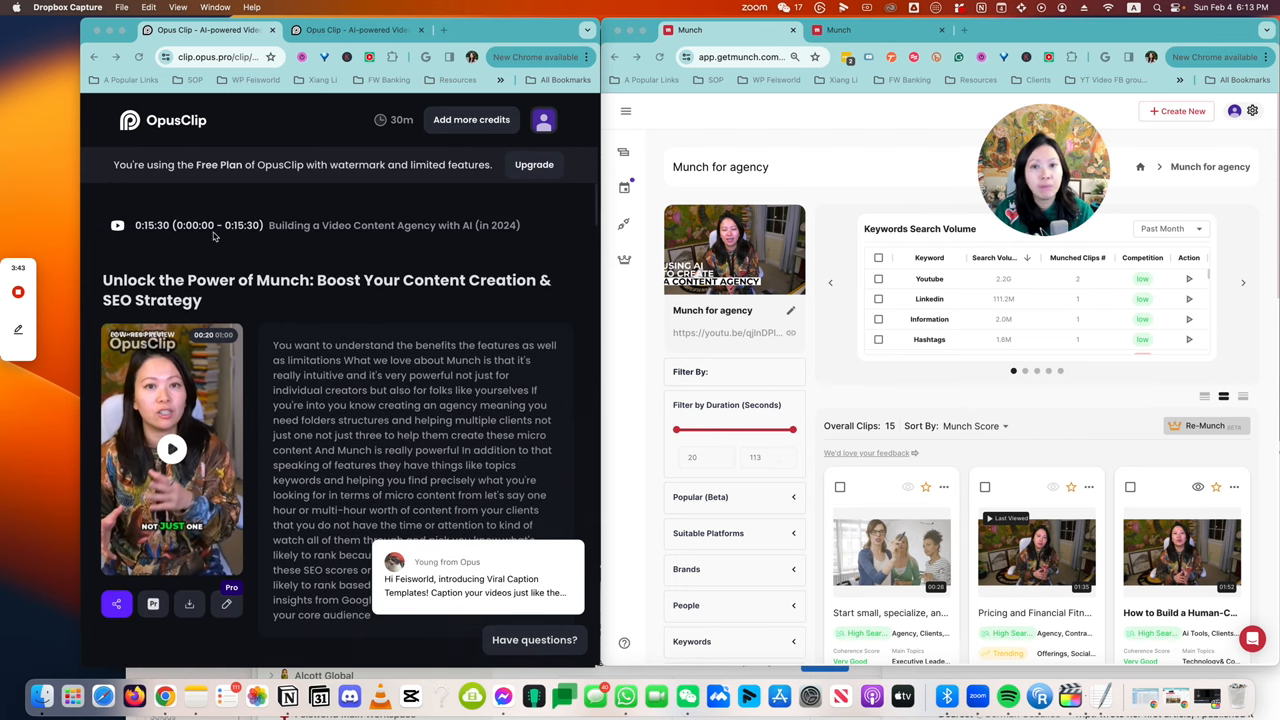
# Scroll down the OpusClip results page past the first generated agency clips and their transcripts.
pyautogui.scroll(-3)
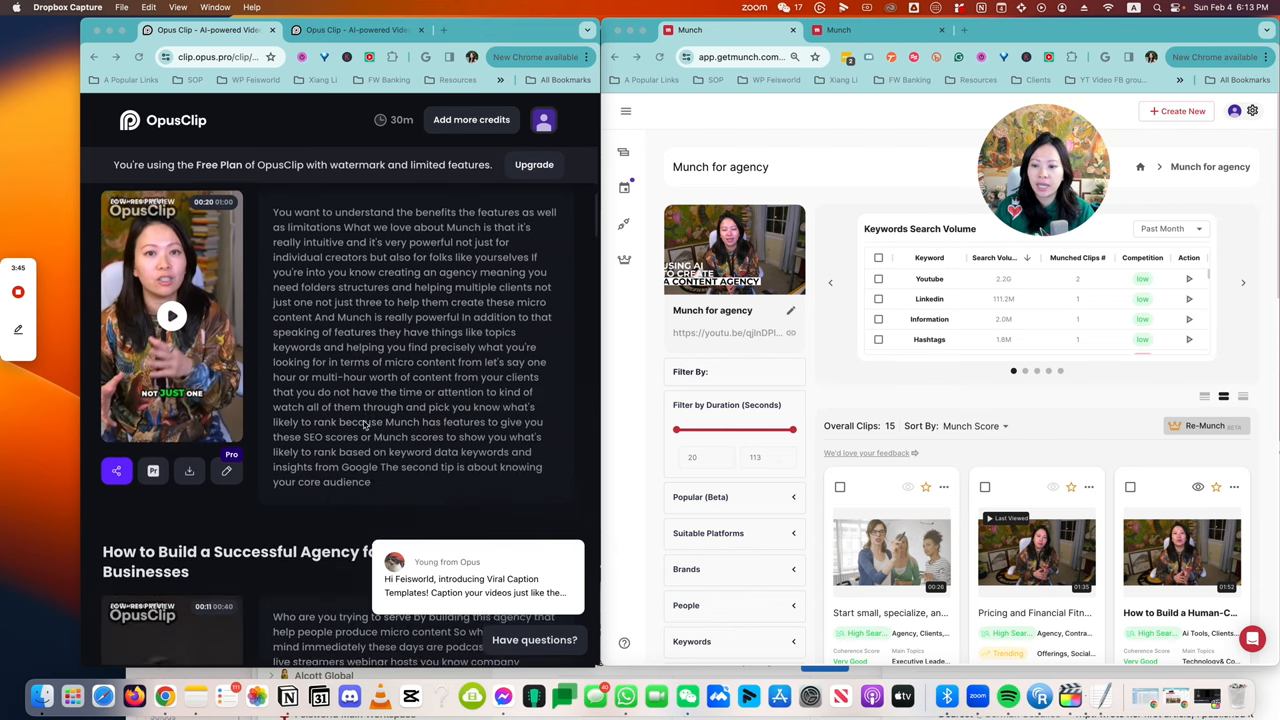
pyautogui.scroll(-3)
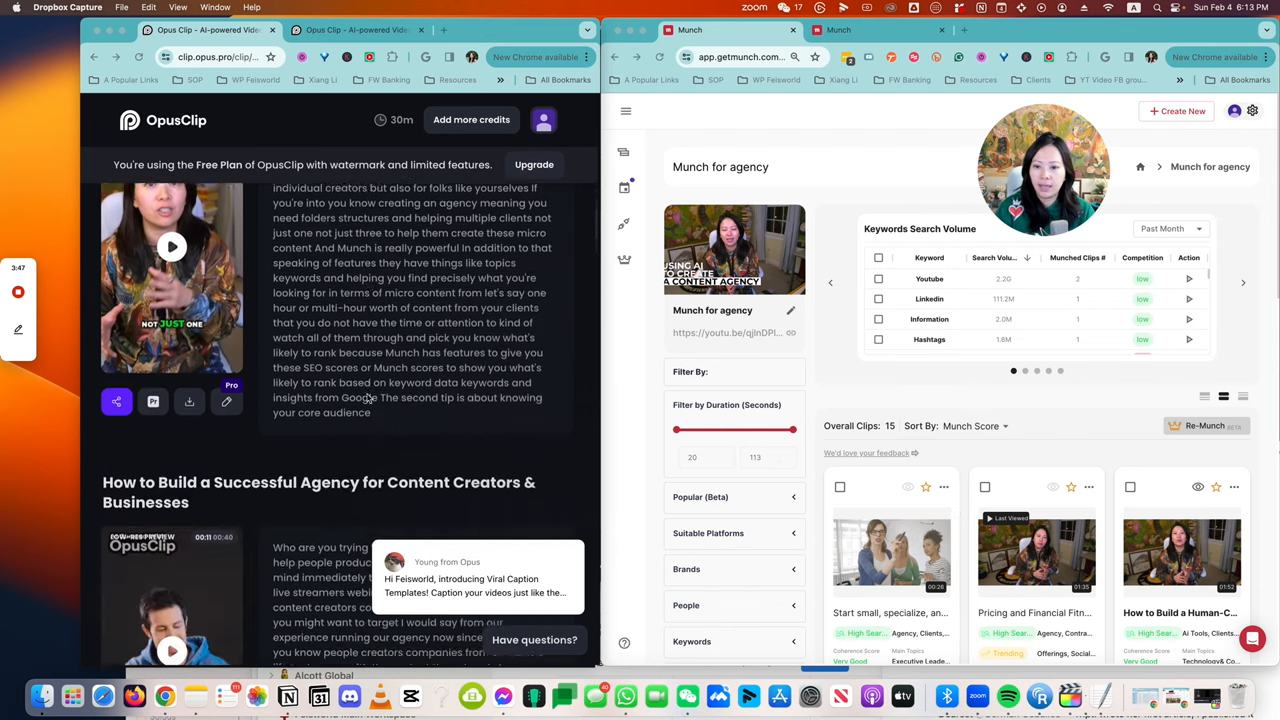
pyautogui.scroll(-3)
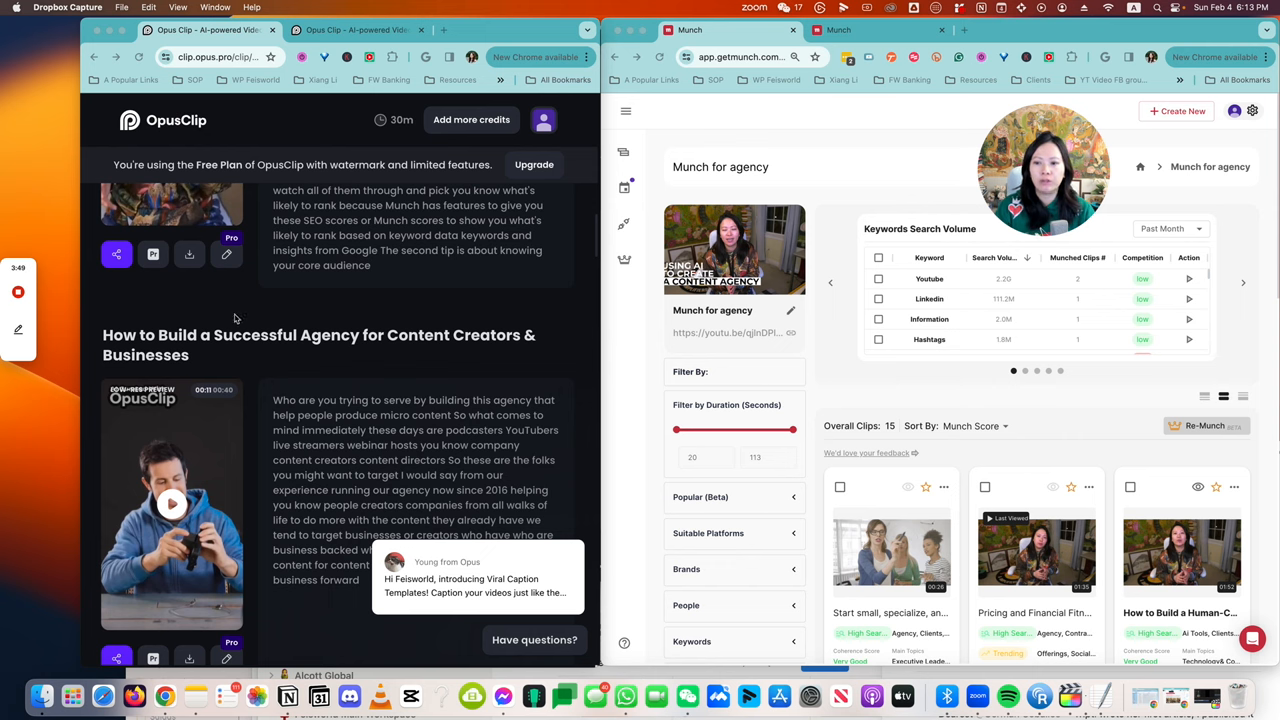
pyautogui.scroll(-3)
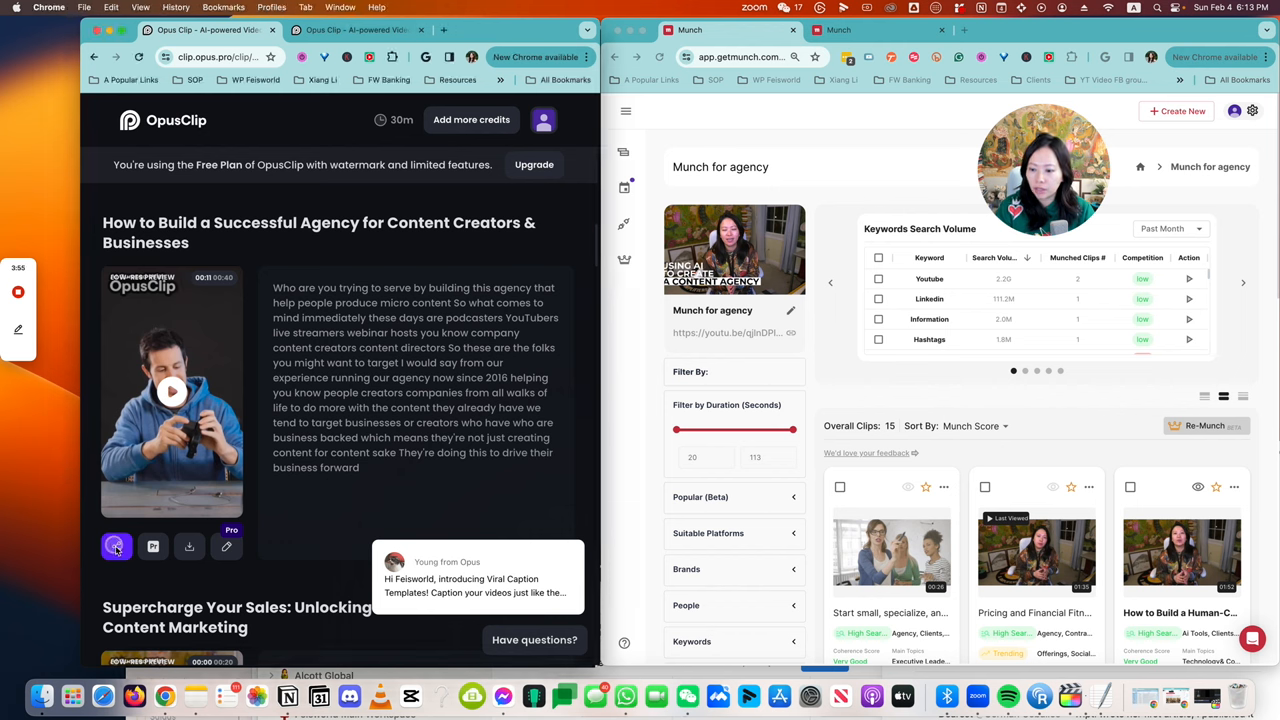
pyautogui.moveTo(153, 547)
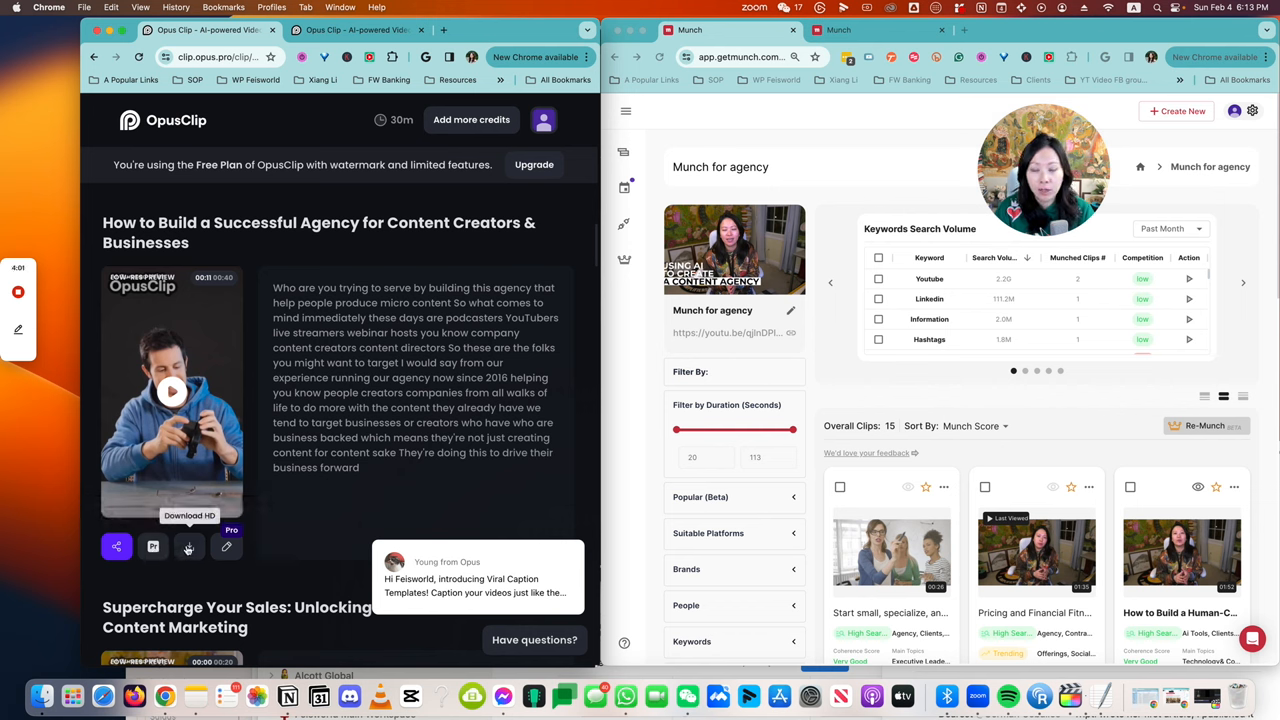
pyautogui.moveTo(227, 547)
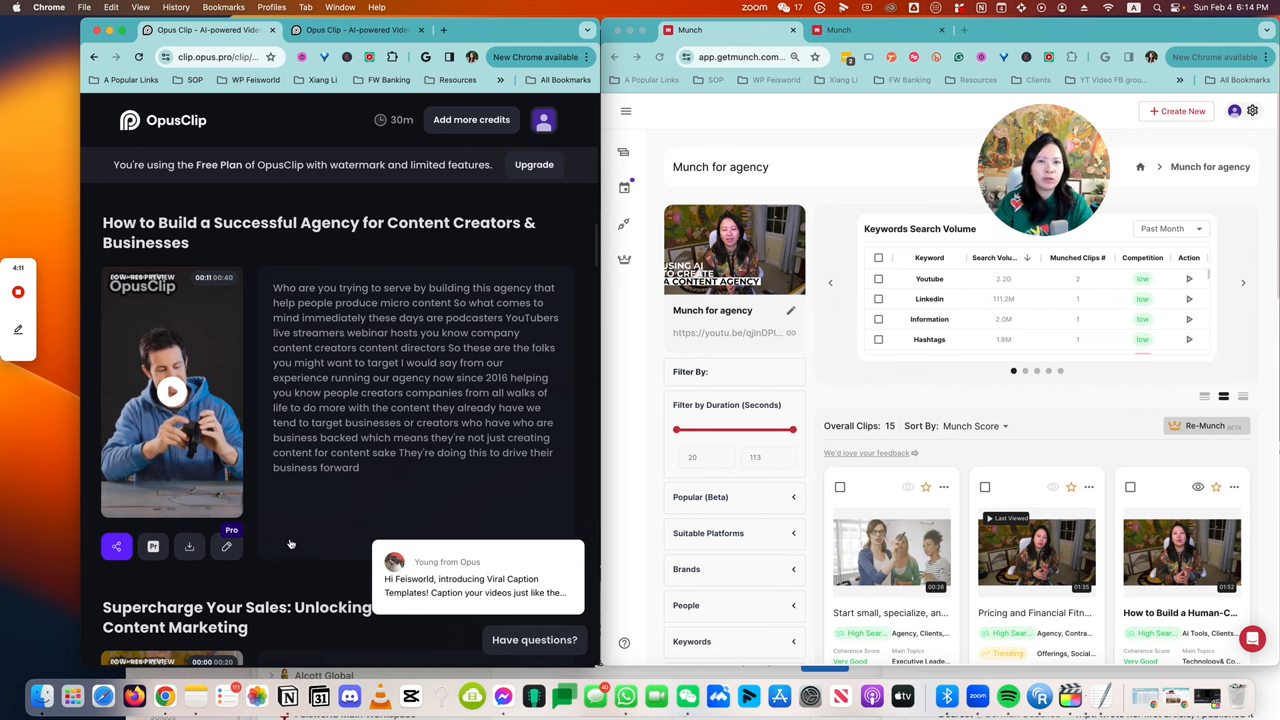
pyautogui.moveTo(308, 538)
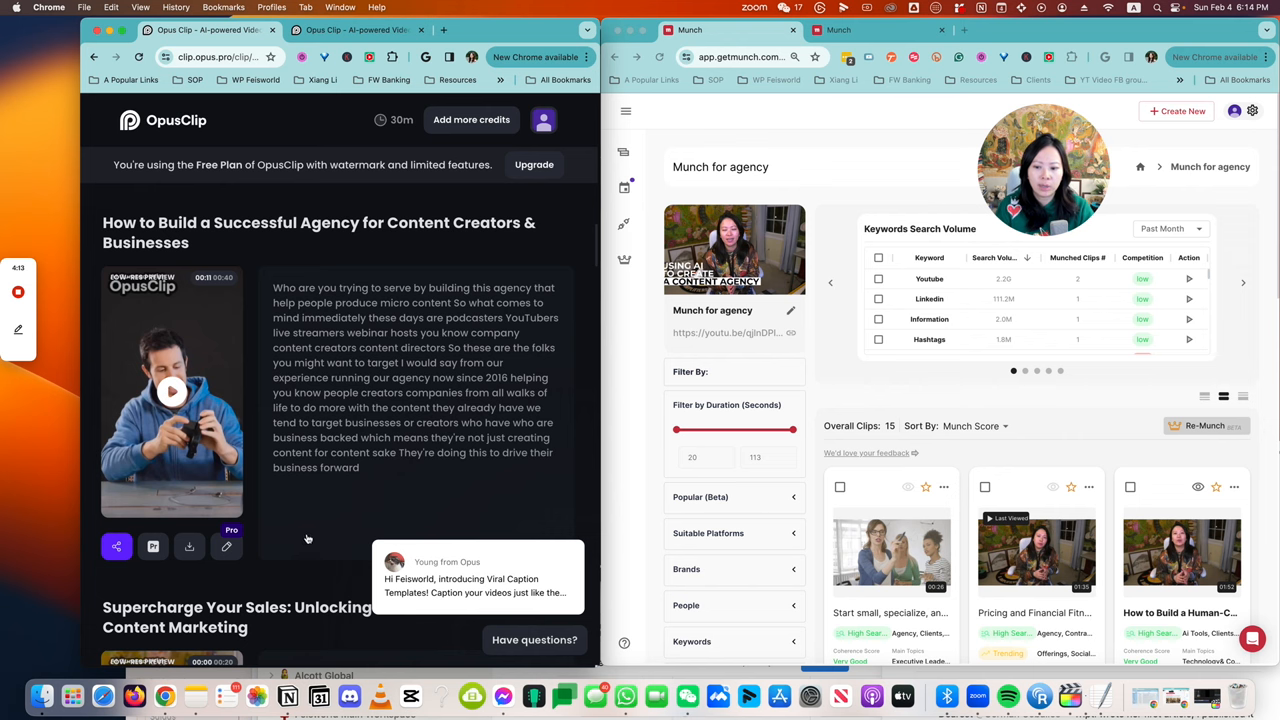
pyautogui.moveTo(386, 405)
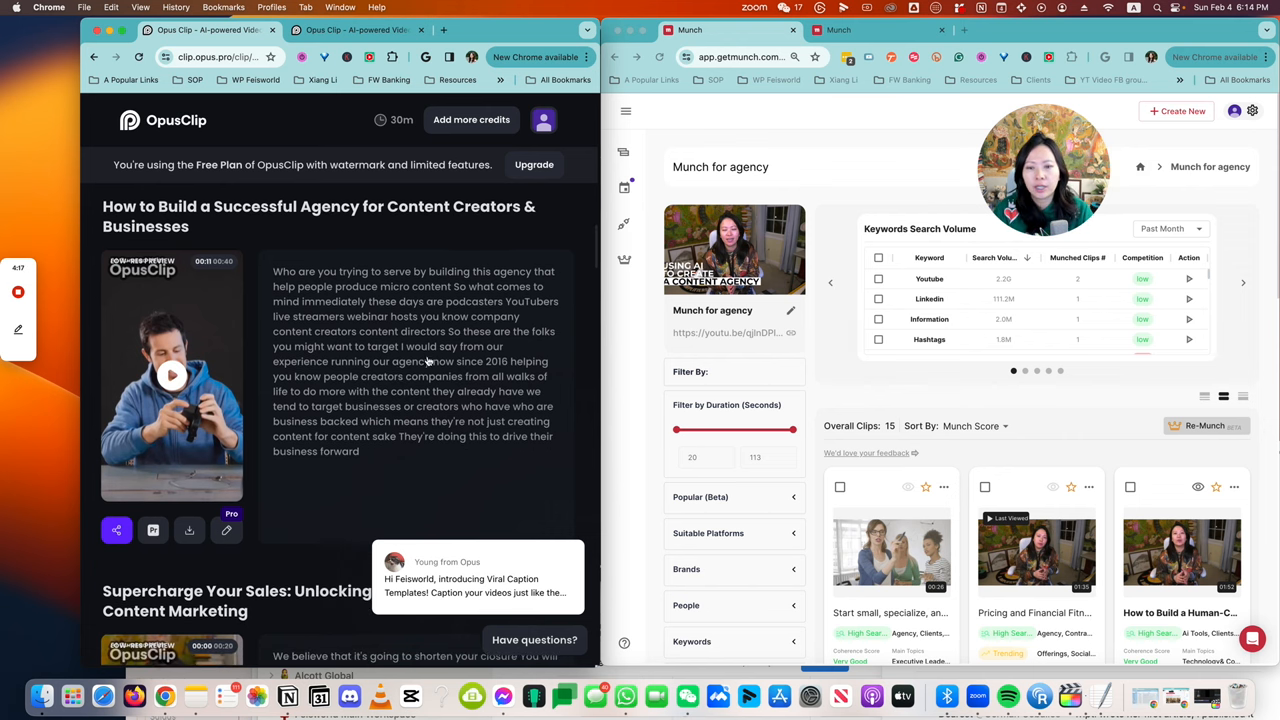
# Continue down to the 'Developing a Business Plan' clip and its transcript.
pyautogui.scroll(-3)
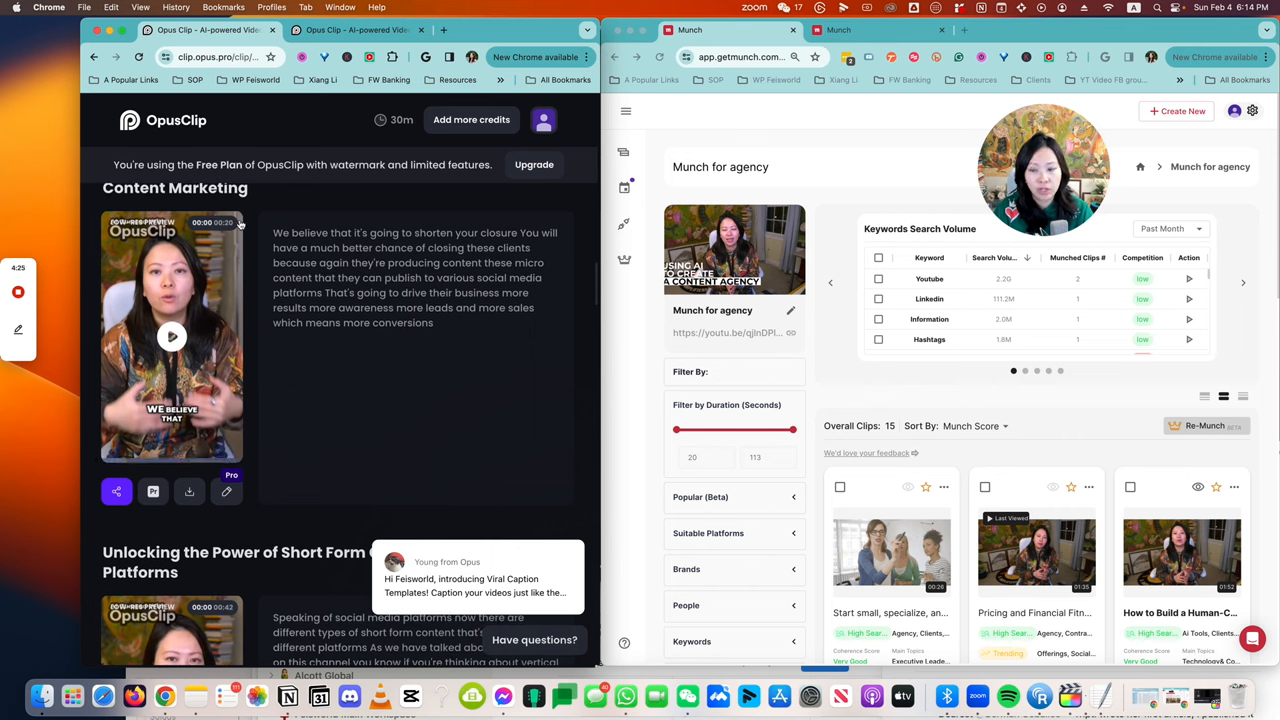
pyautogui.scroll(-3)
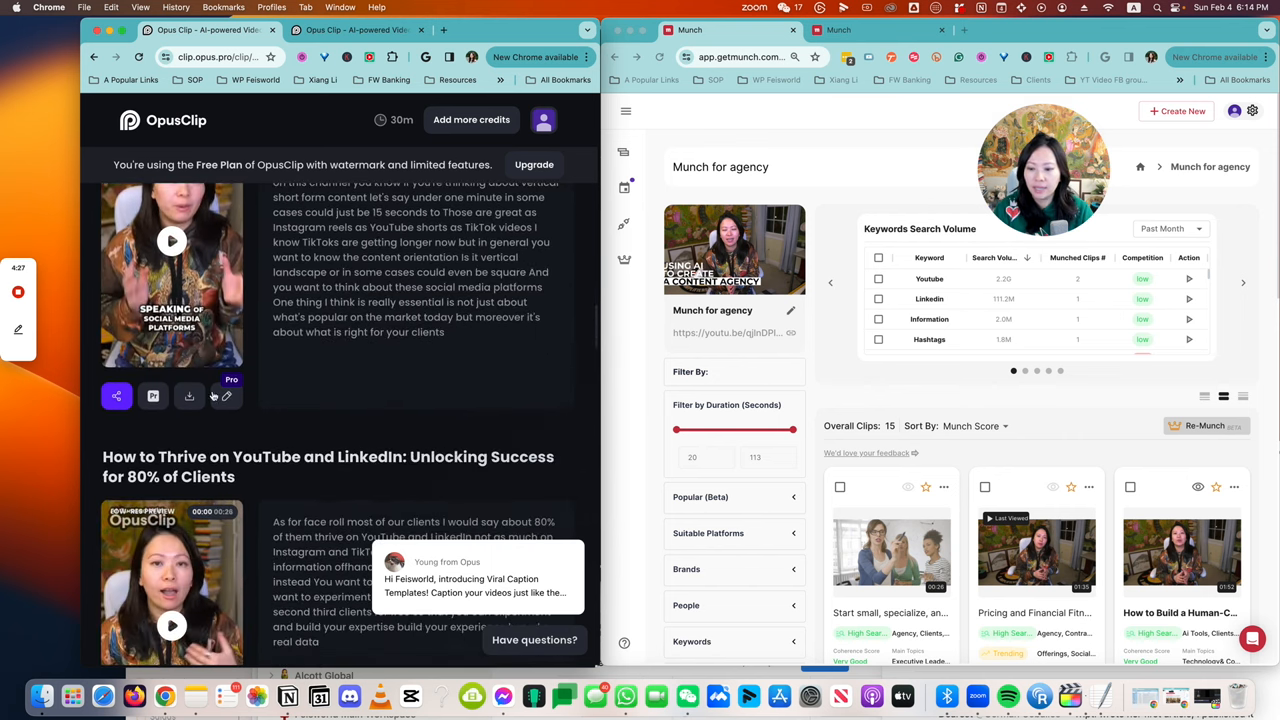
pyautogui.scroll(-3)
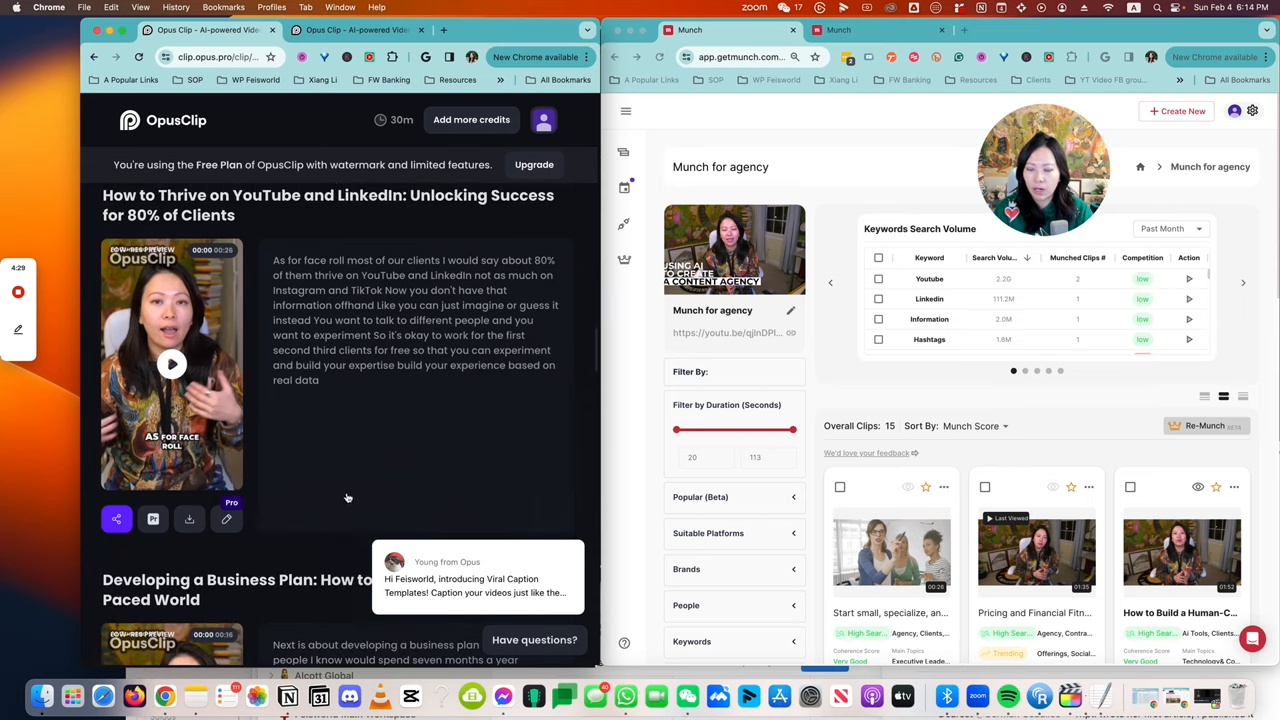
pyautogui.scroll(-3)
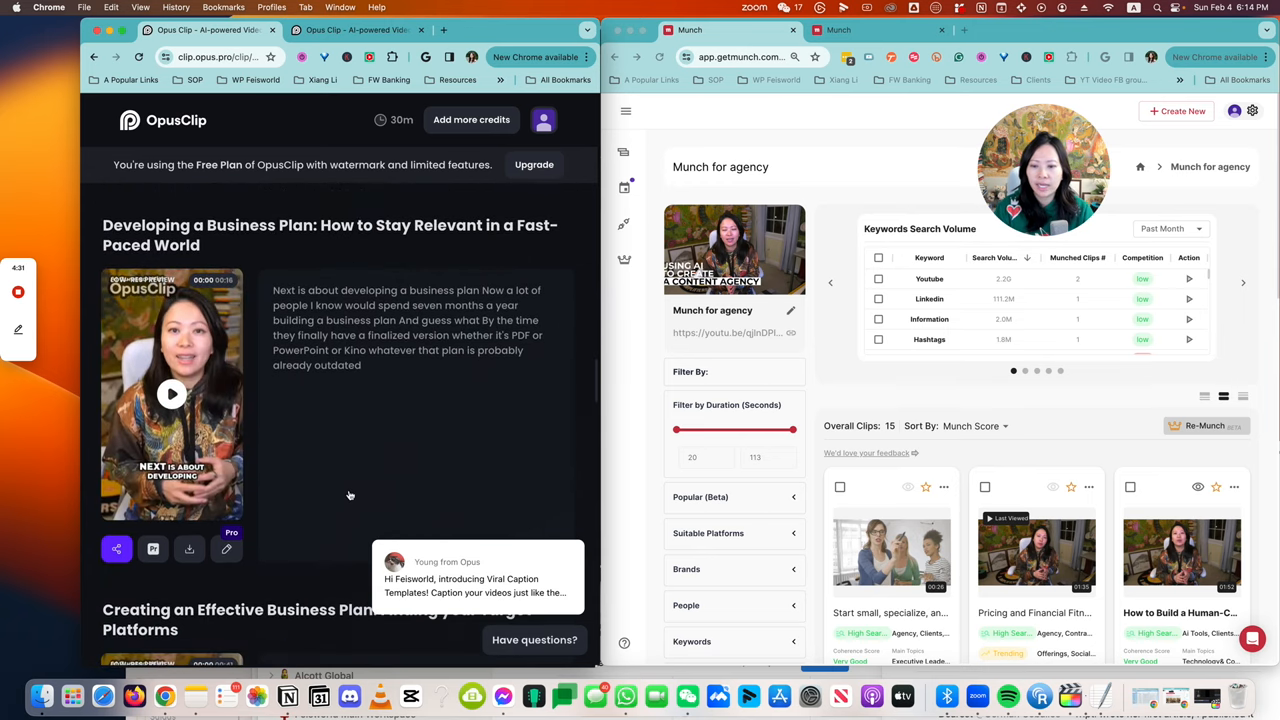
pyautogui.moveTo(351, 420)
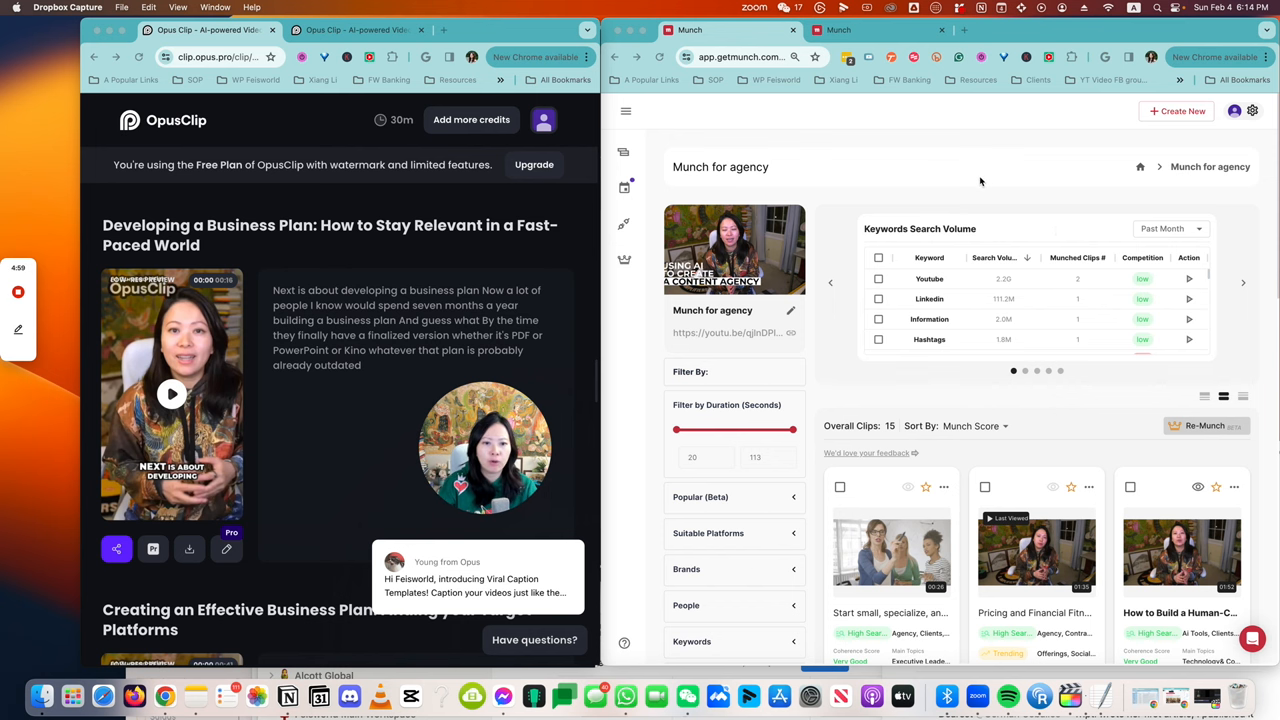
pyautogui.moveTo(985, 184)
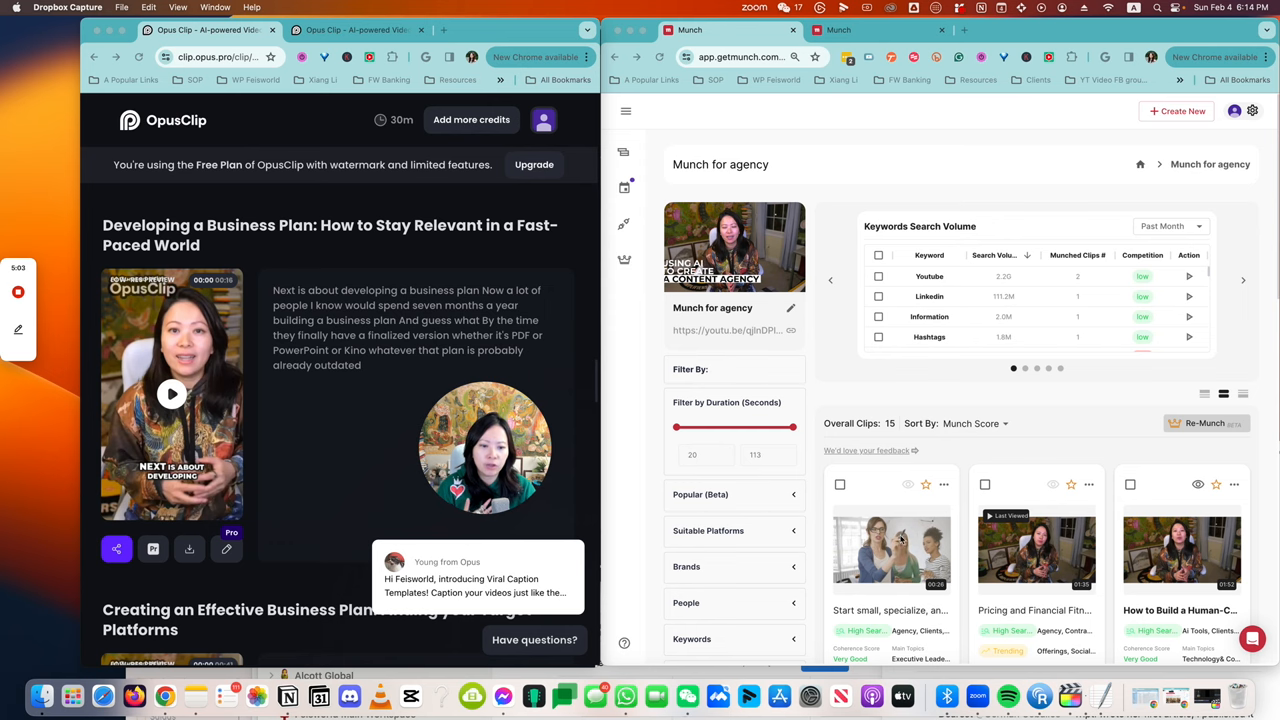
# Set Munch's Filter by Duration range to 20–60 seconds, leaving 12 clips.
pyautogui.scroll(-3)
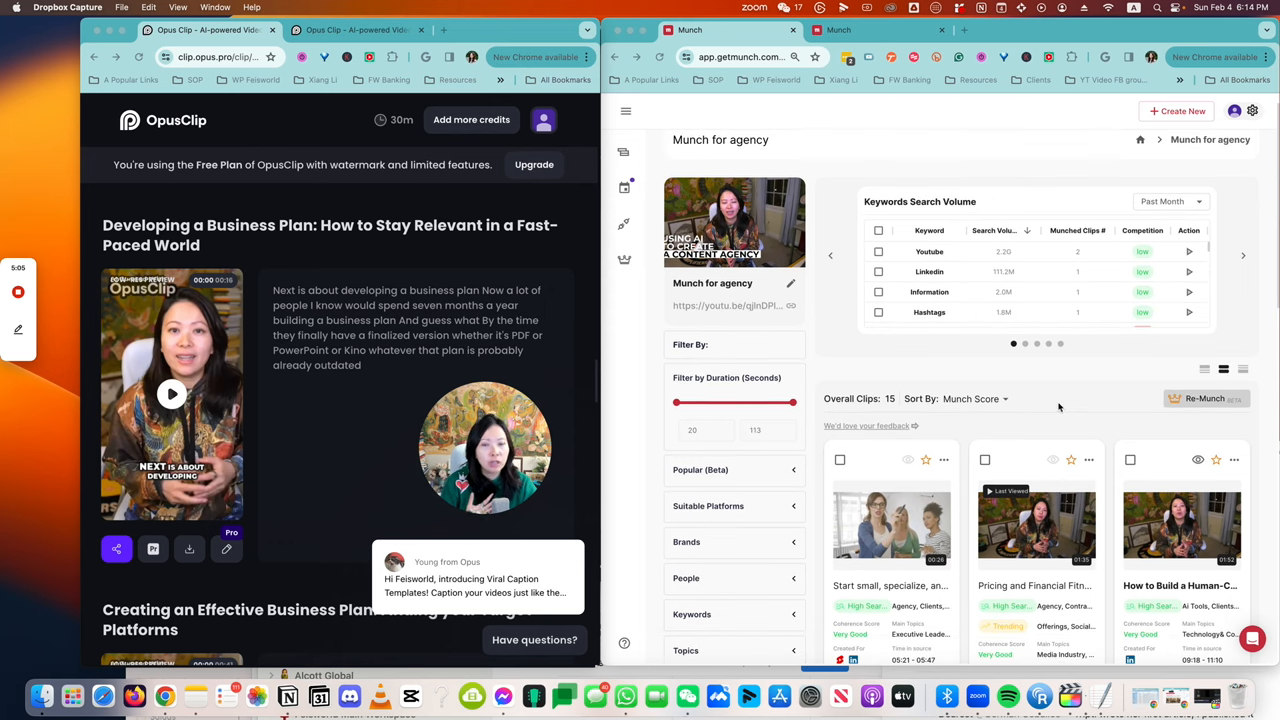
pyautogui.moveTo(1070, 397)
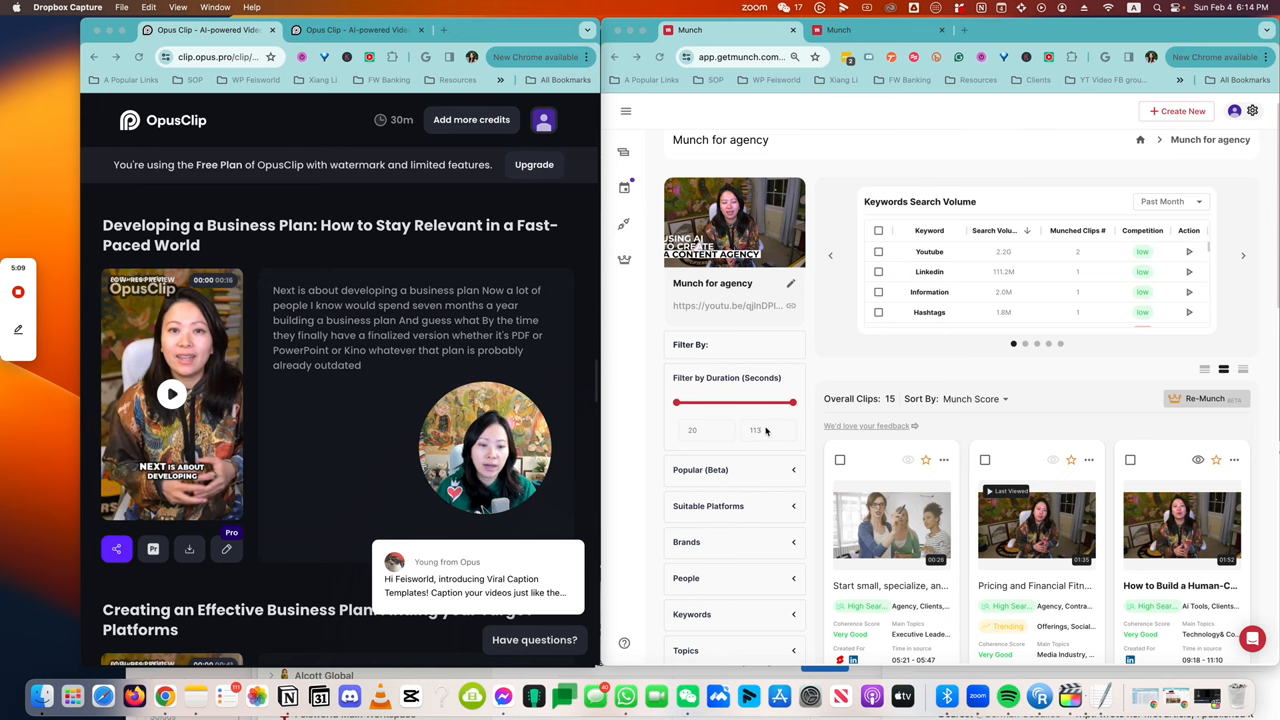
pyautogui.scroll(-3)
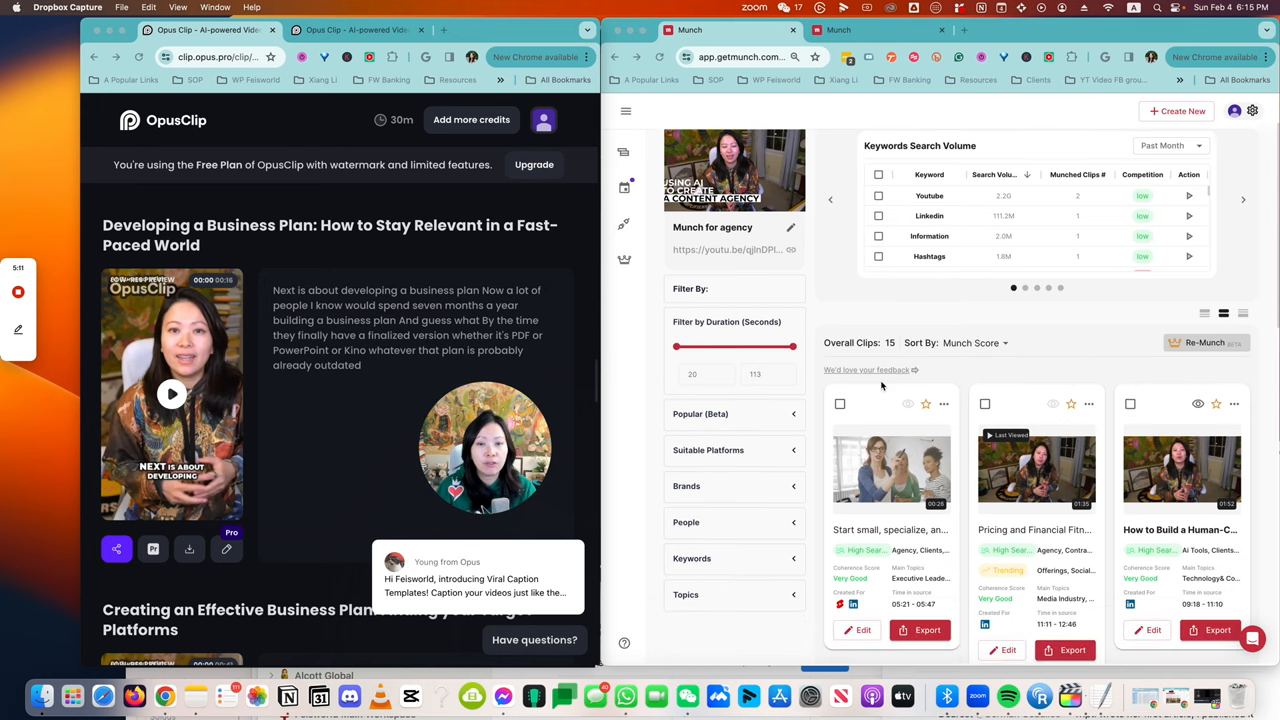
pyautogui.moveTo(793, 347); pyautogui.dragTo(777, 347)
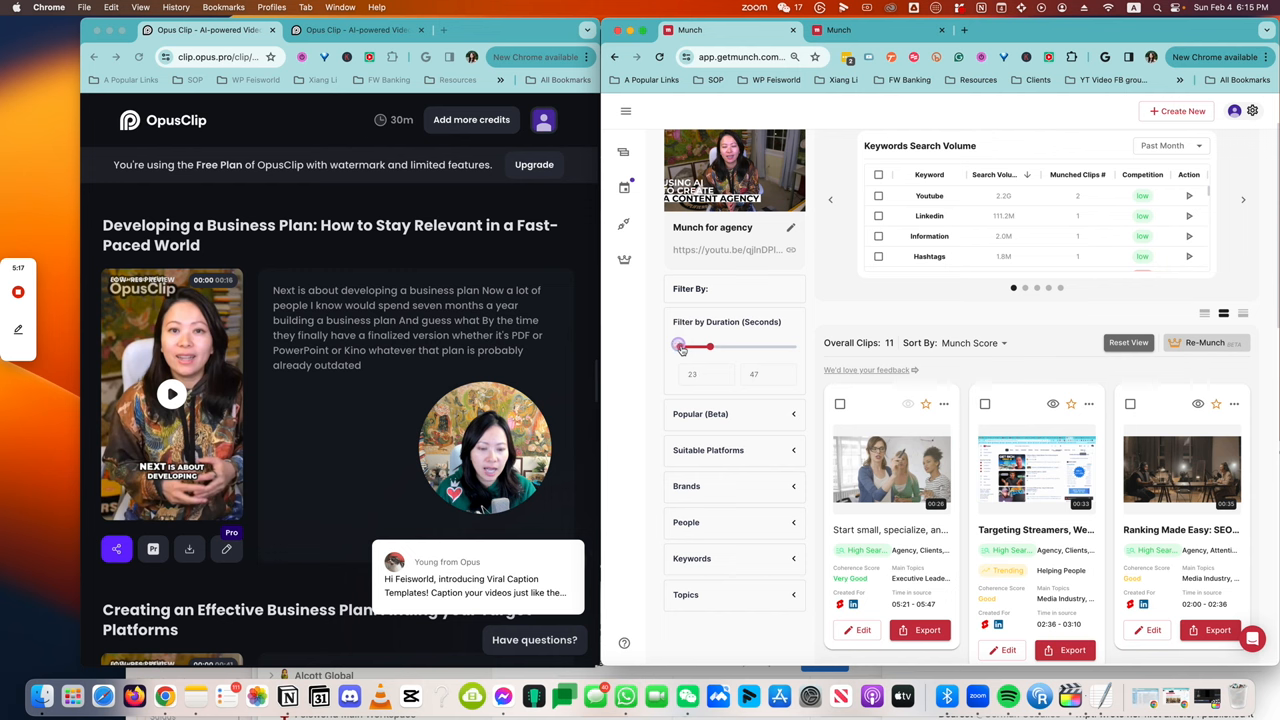
pyautogui.moveTo(710, 347); pyautogui.dragTo(793, 347)
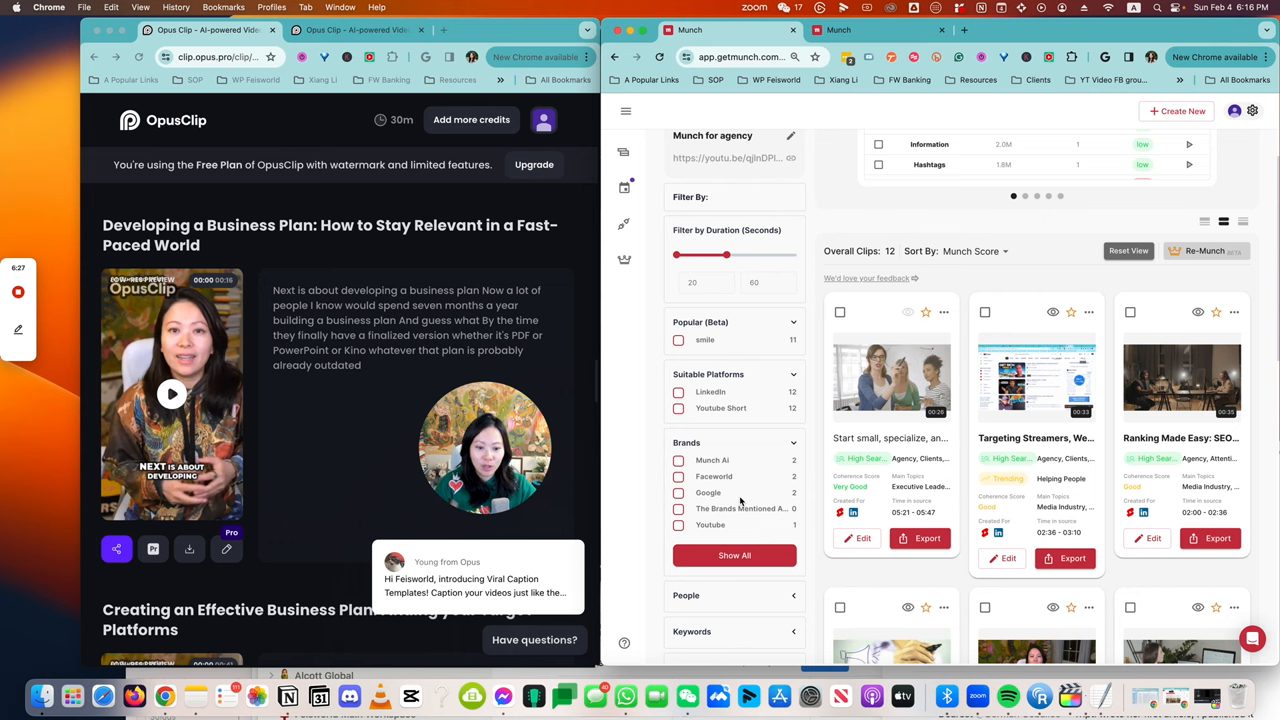
# Scroll through the People and Keywords filter tag lists in Munch's Filter By sidebar.
pyautogui.scroll(-3)
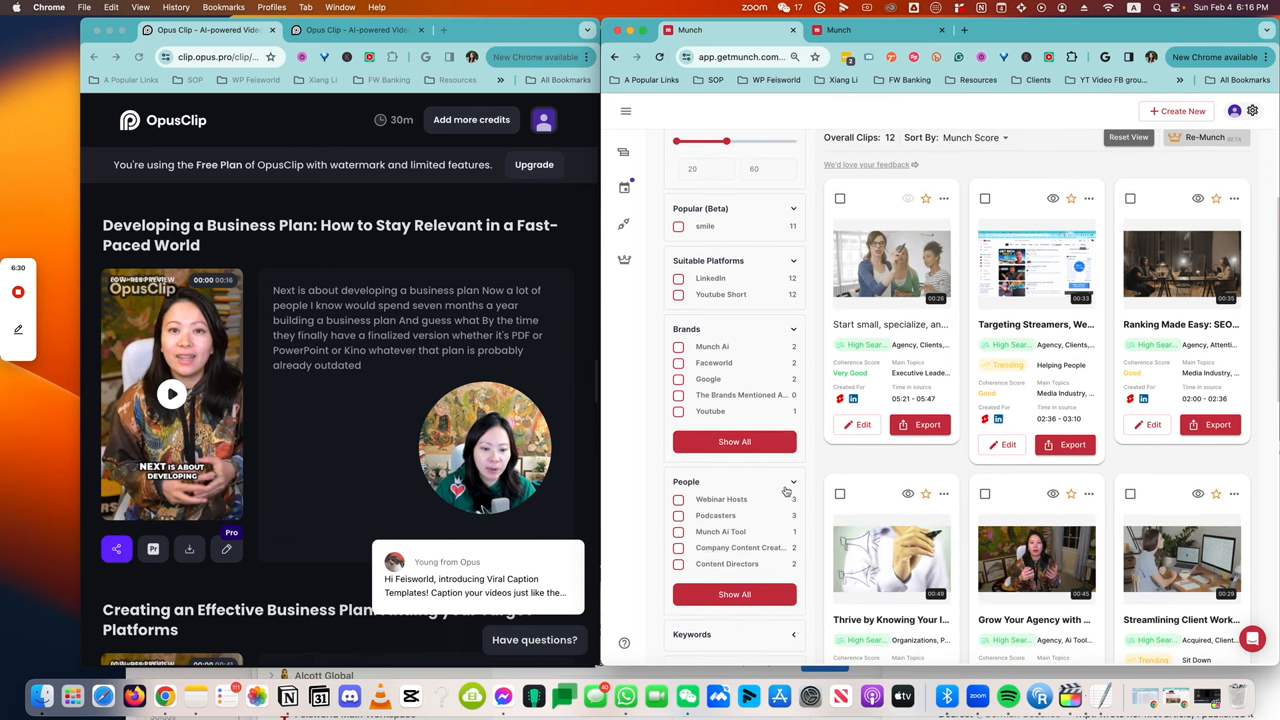
pyautogui.scroll(-3)
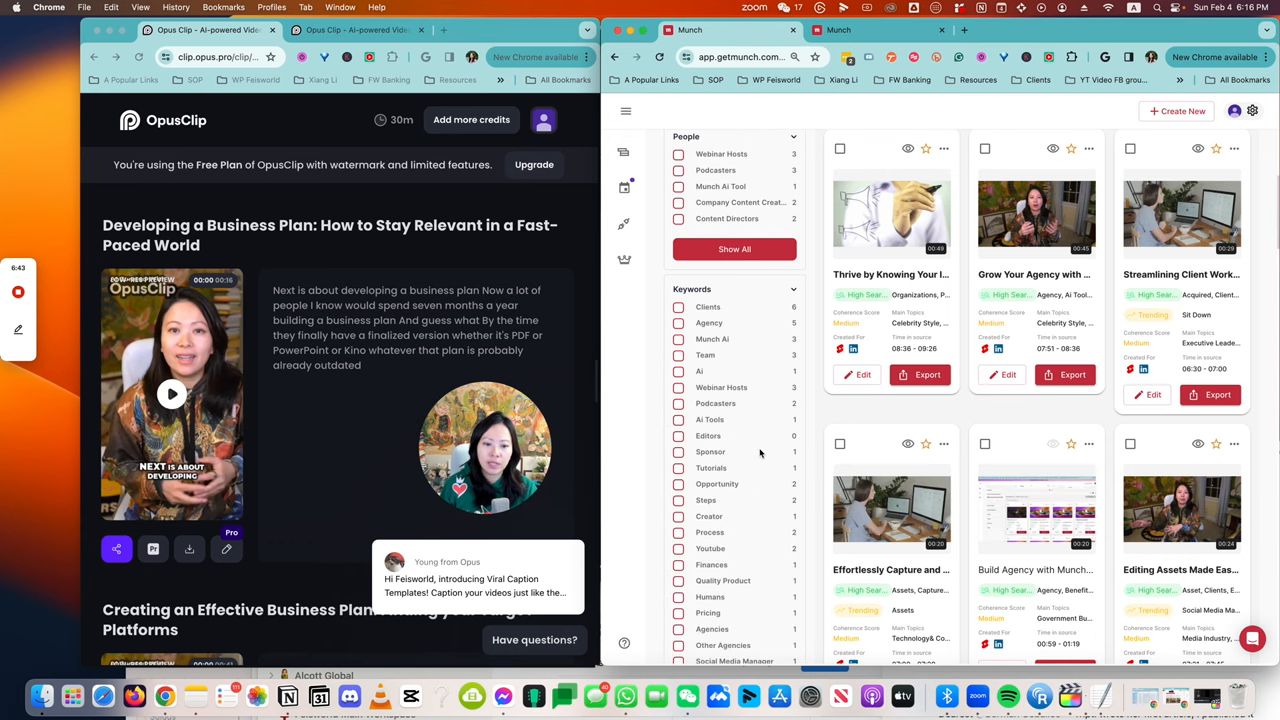
pyautogui.scroll(-3)
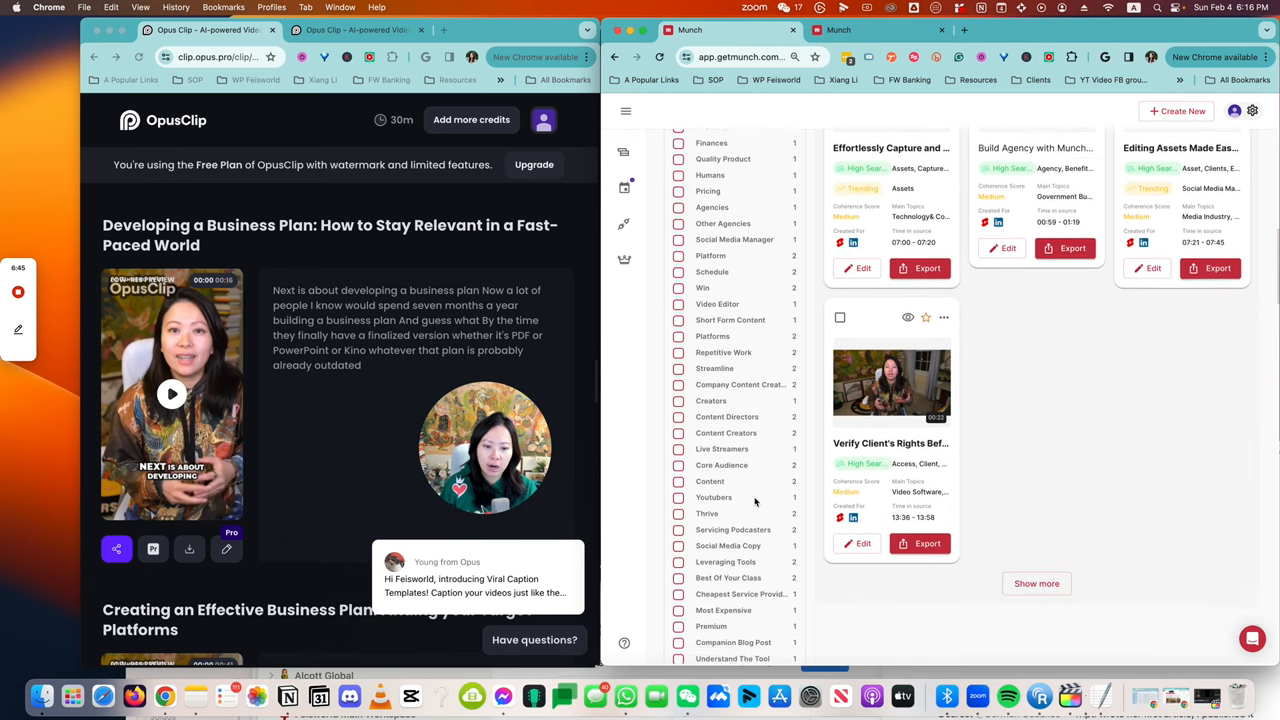
pyautogui.scroll(-3)
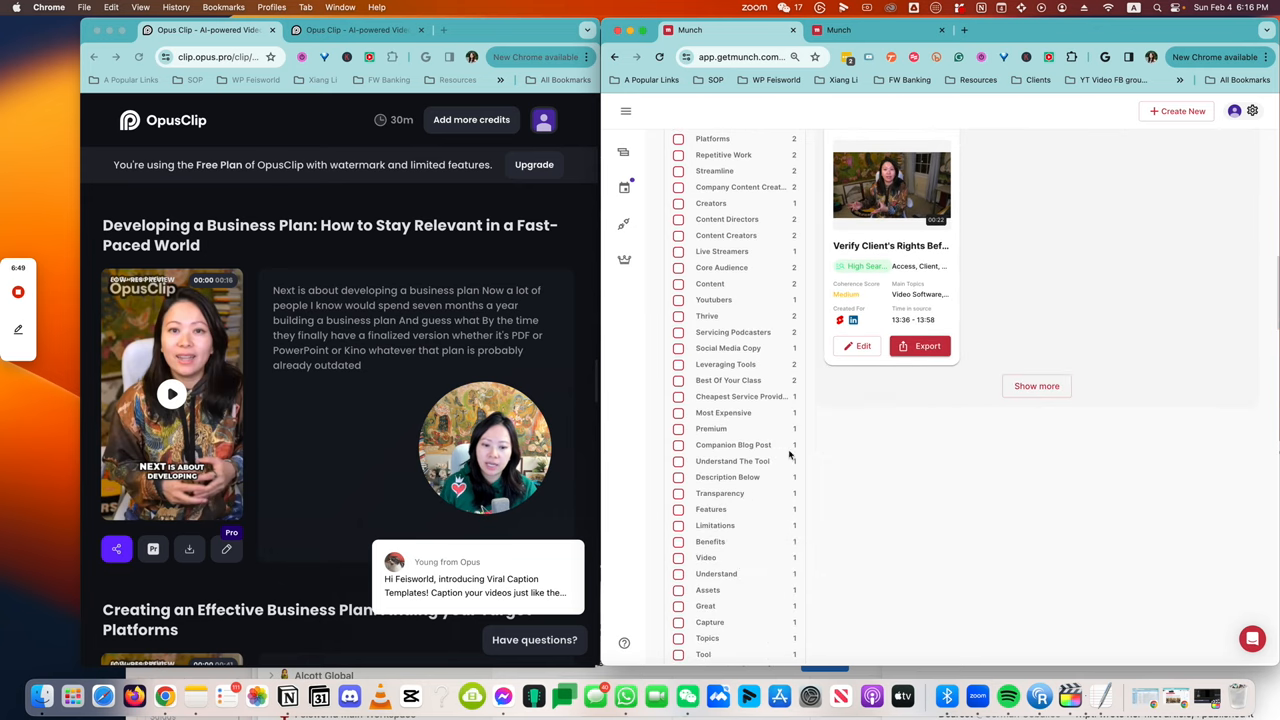
pyautogui.scroll(-3)
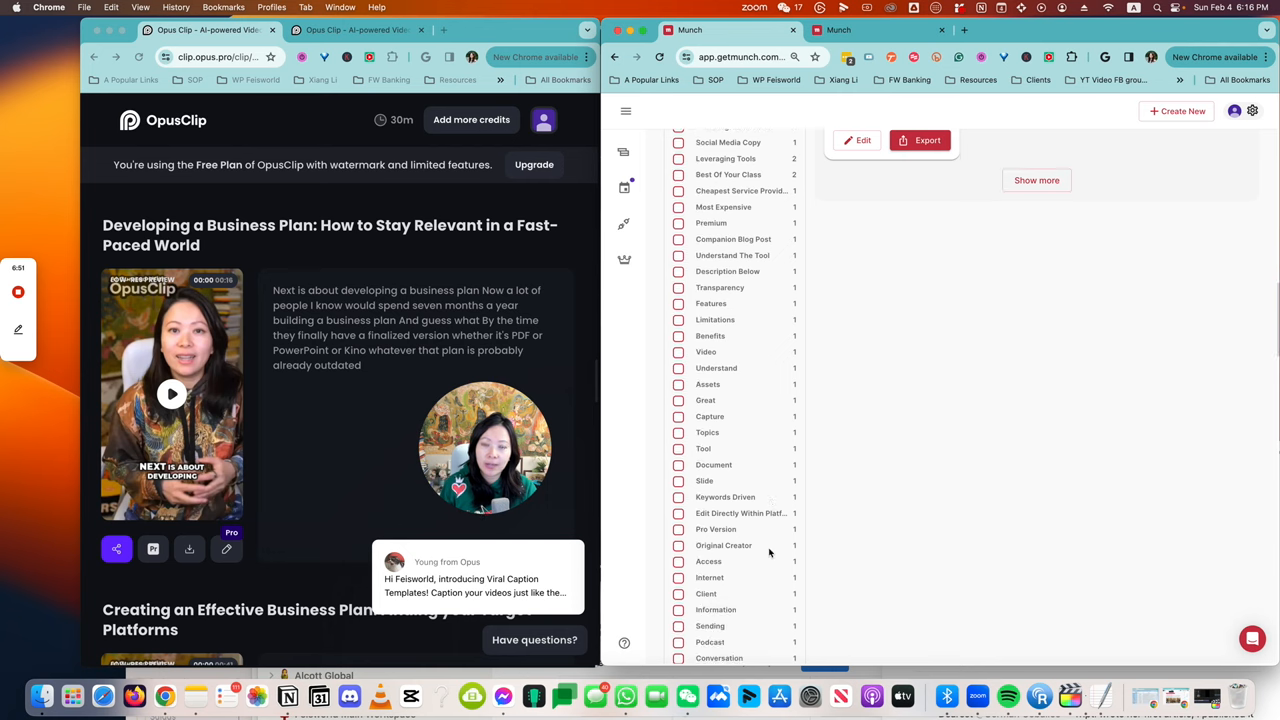
# Scroll through the Topics filter tags and on to the keyword search volume table.
pyautogui.scroll(-3)
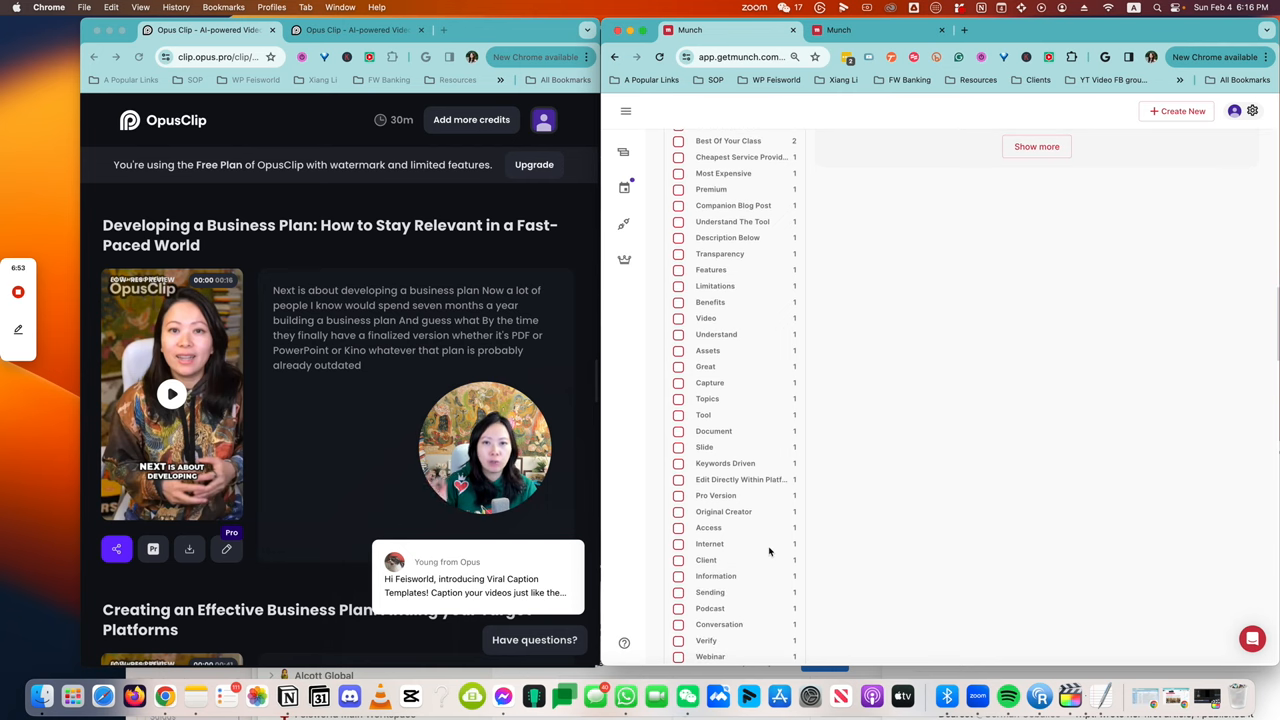
pyautogui.scroll(-3)
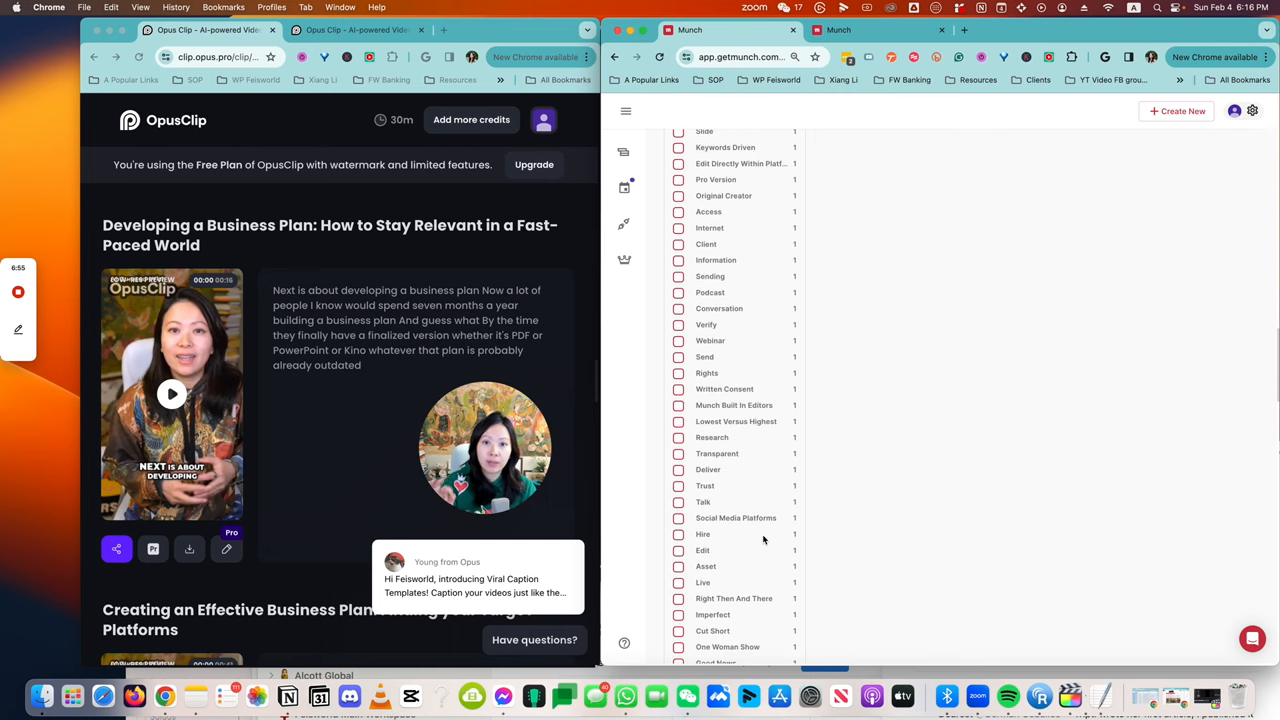
pyautogui.scroll(-3)
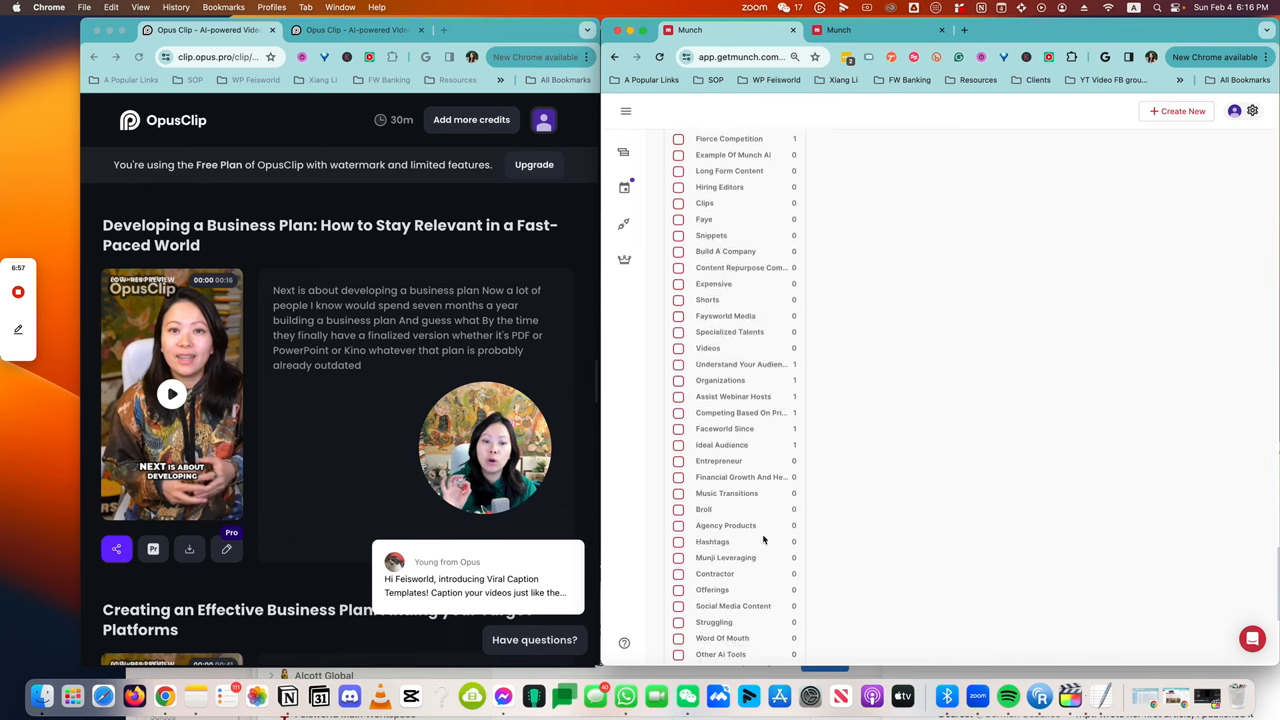
pyautogui.scroll(-3)
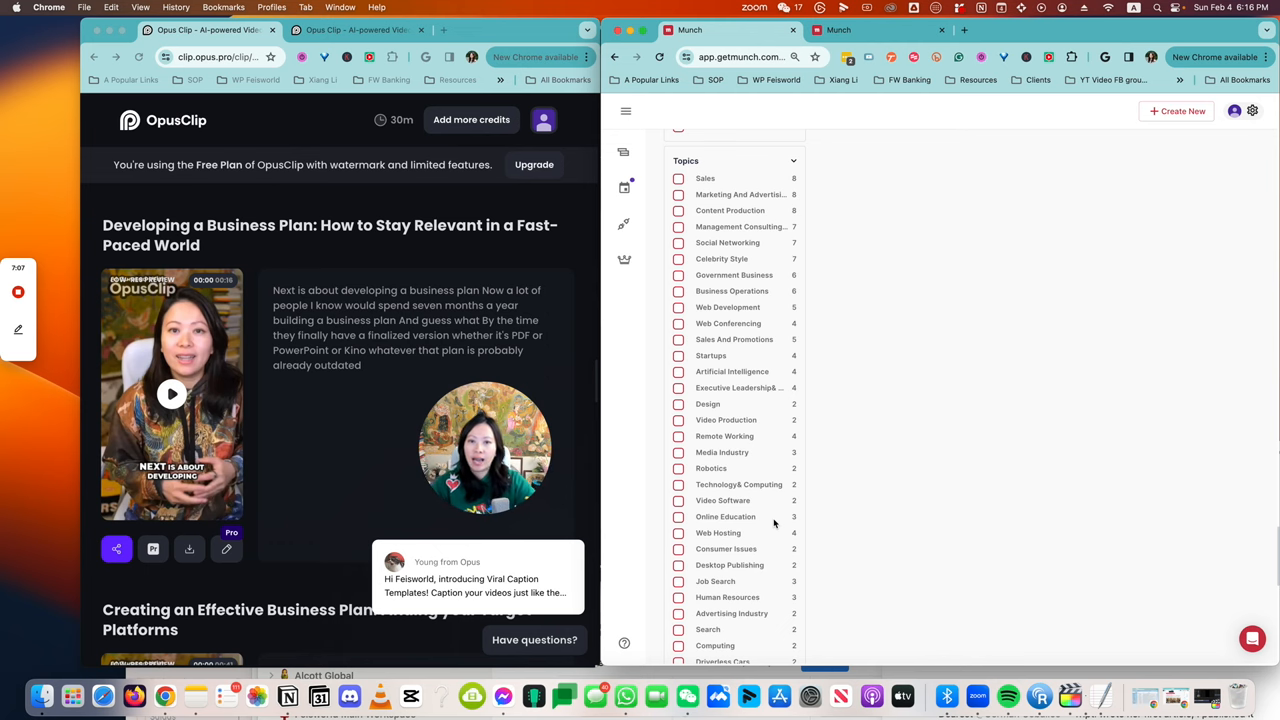
pyautogui.scroll(-3)
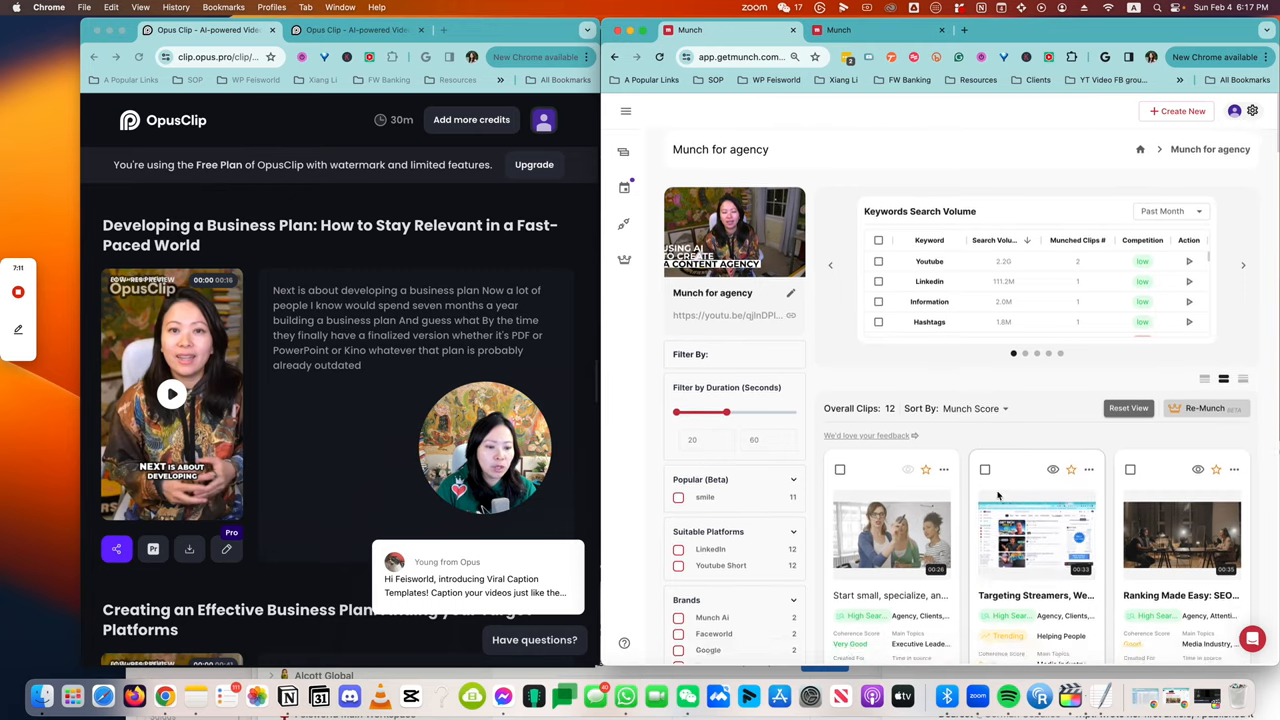
pyautogui.scroll(-3)
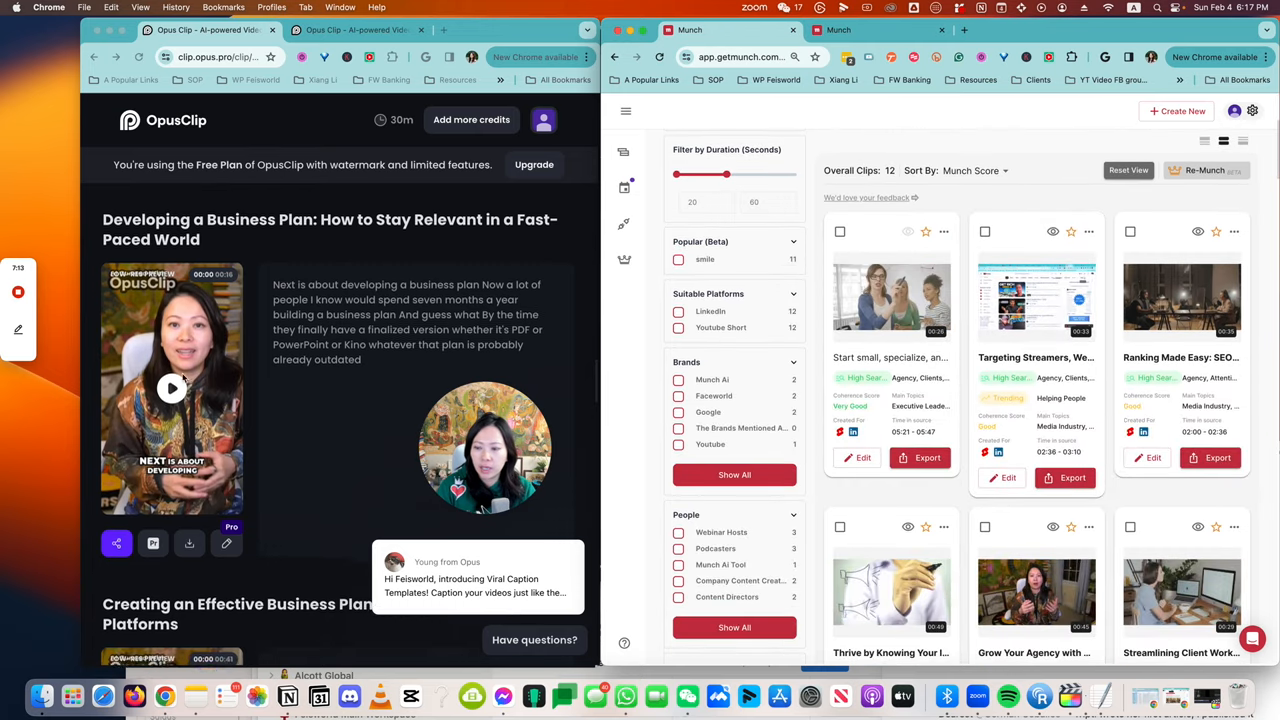
pyautogui.scroll(-3)
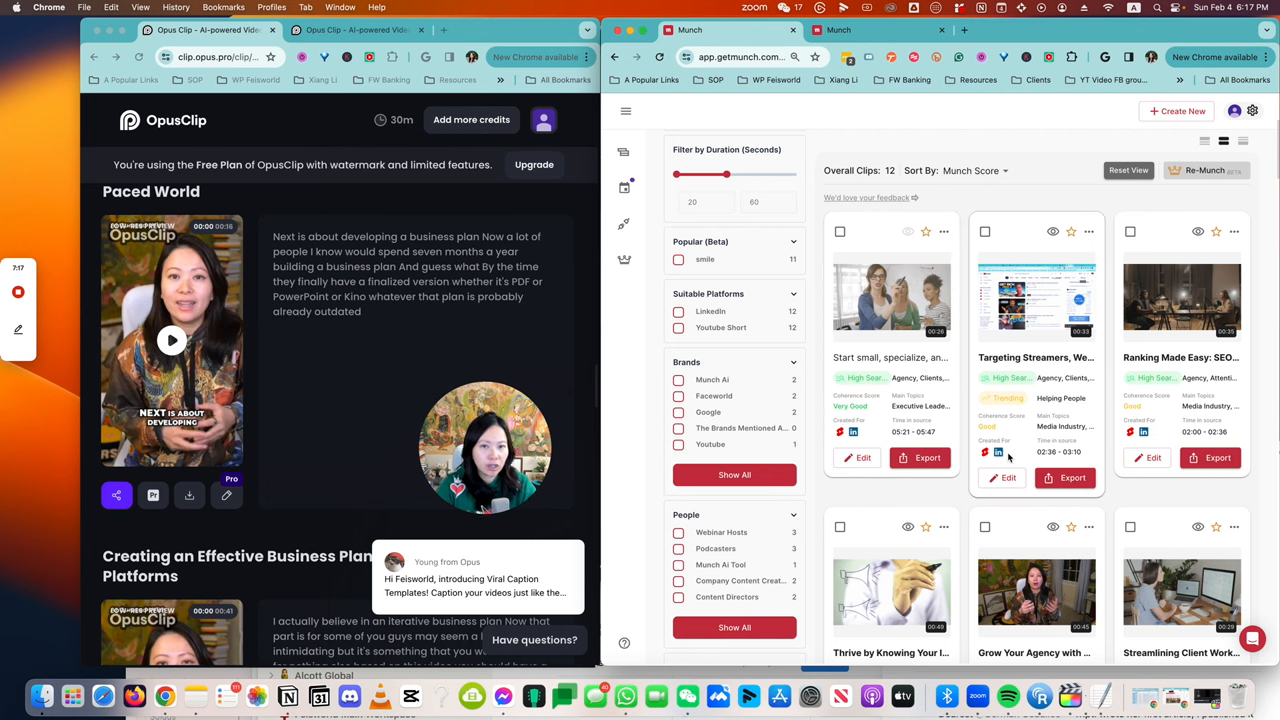
pyautogui.moveTo(860, 378)
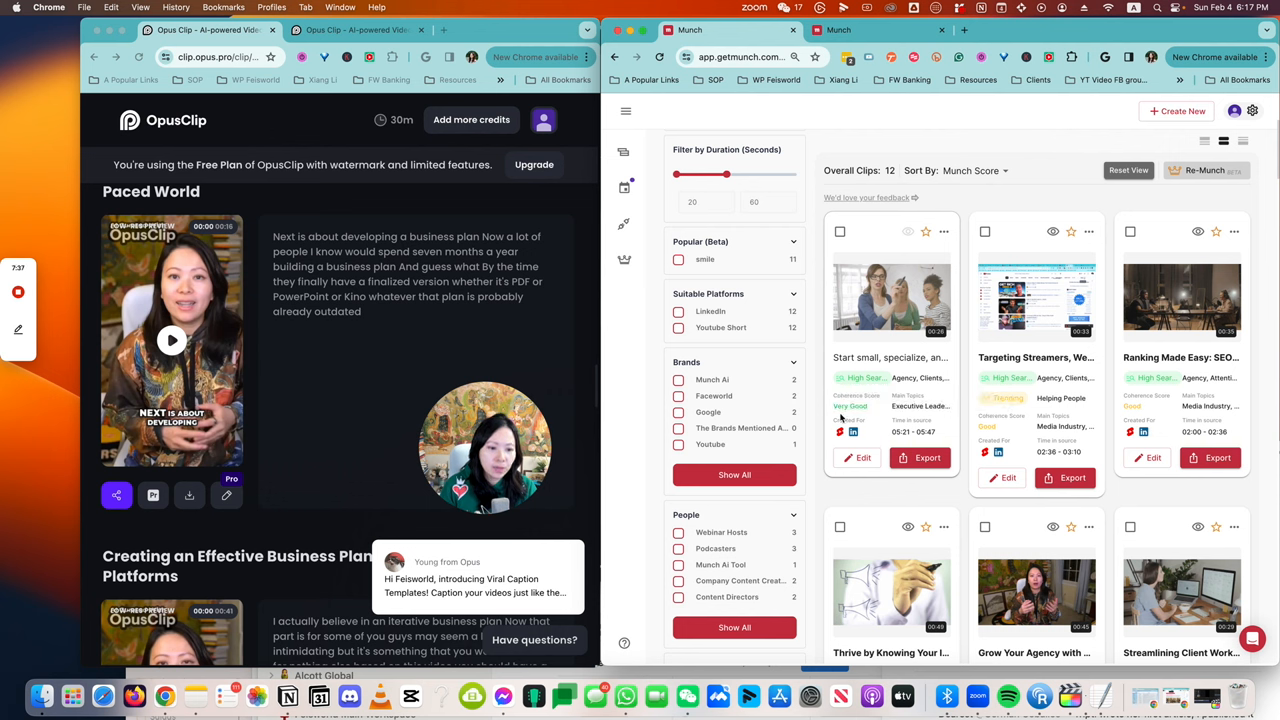
pyautogui.moveTo(848, 406)
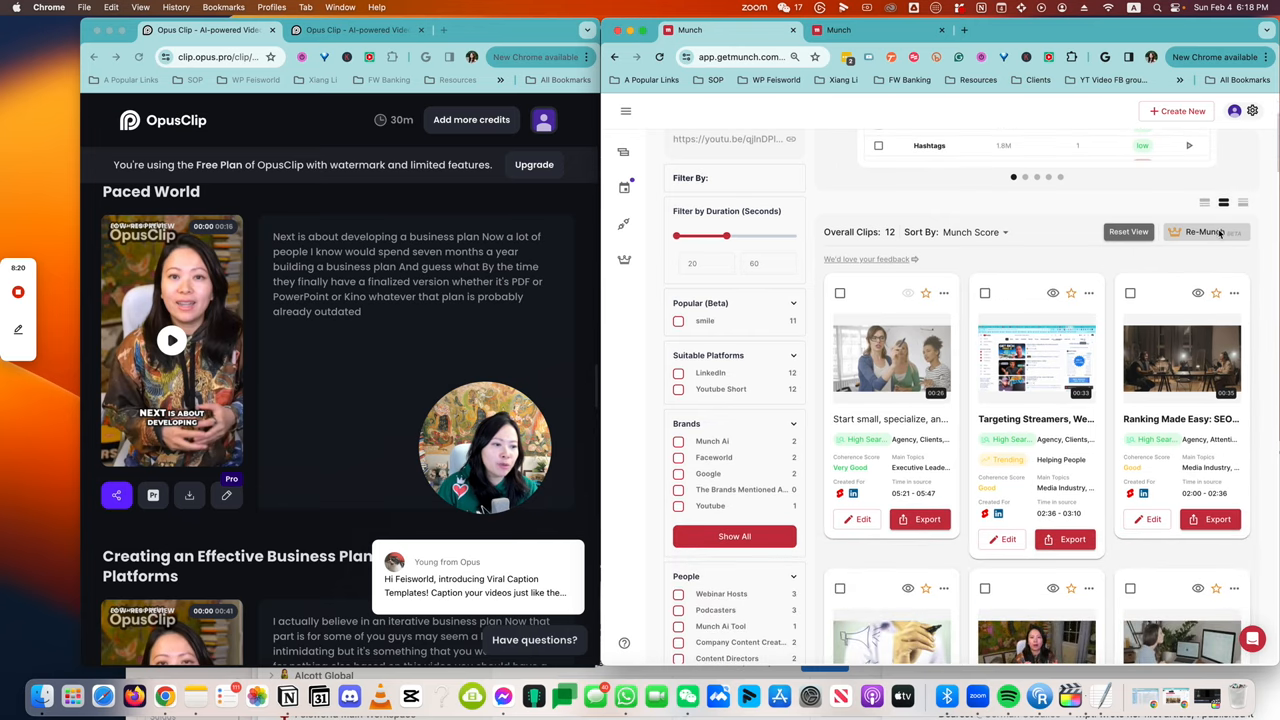
pyautogui.moveTo(1216, 232)
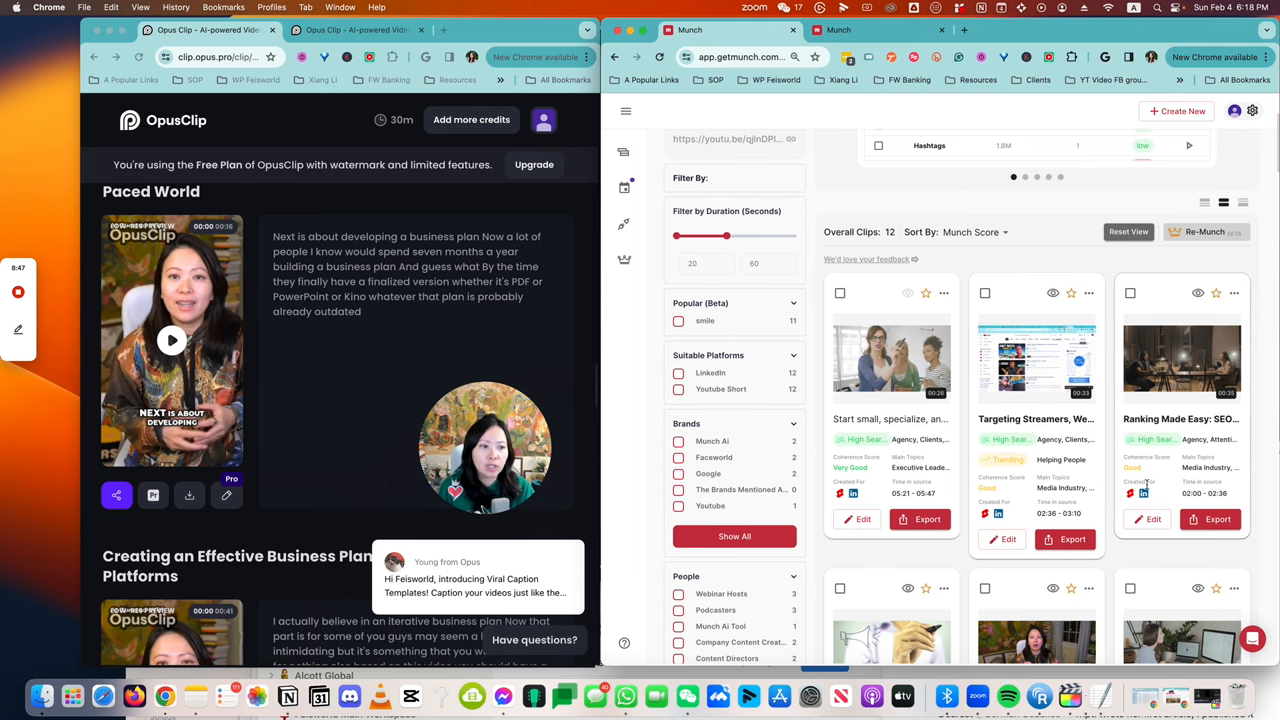
pyautogui.scroll(-3)
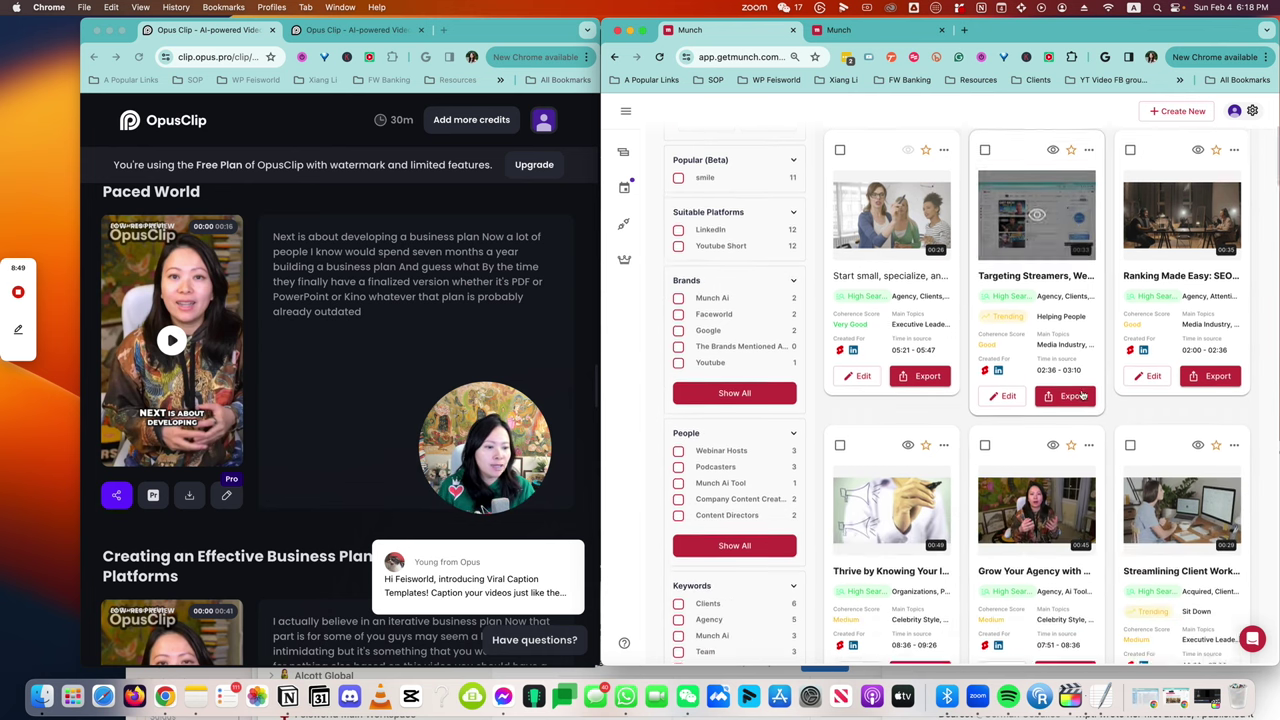
pyautogui.scroll(-3)
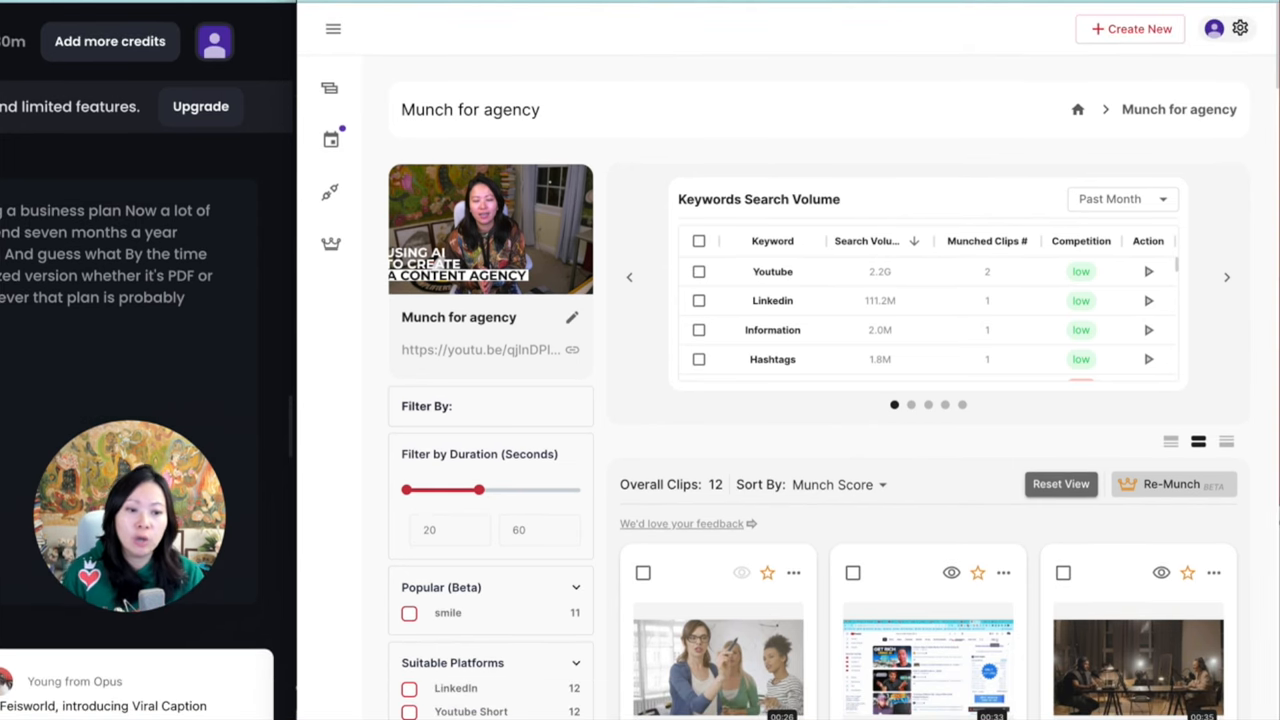
pyautogui.moveTo(1220, 285)
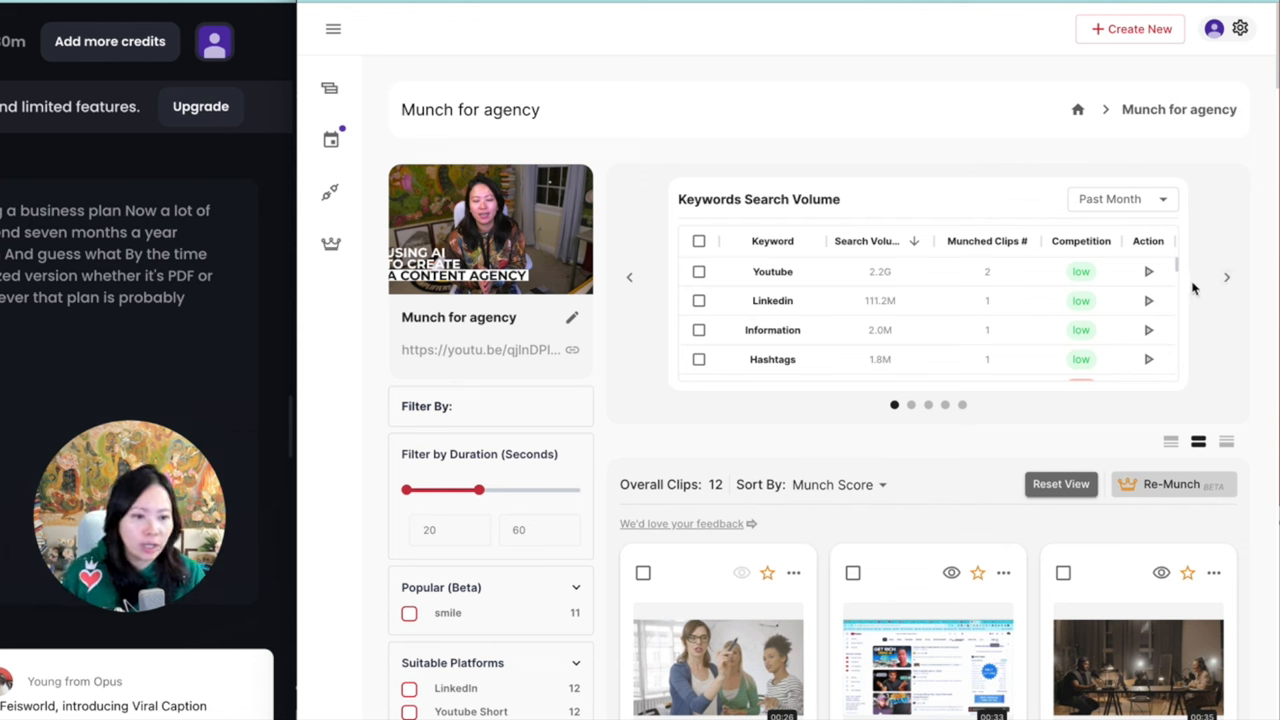
# Page the insights carousel through Top Trending Keywords and brands to Top Down Trending Keywords.
pyautogui.click(1227, 277)
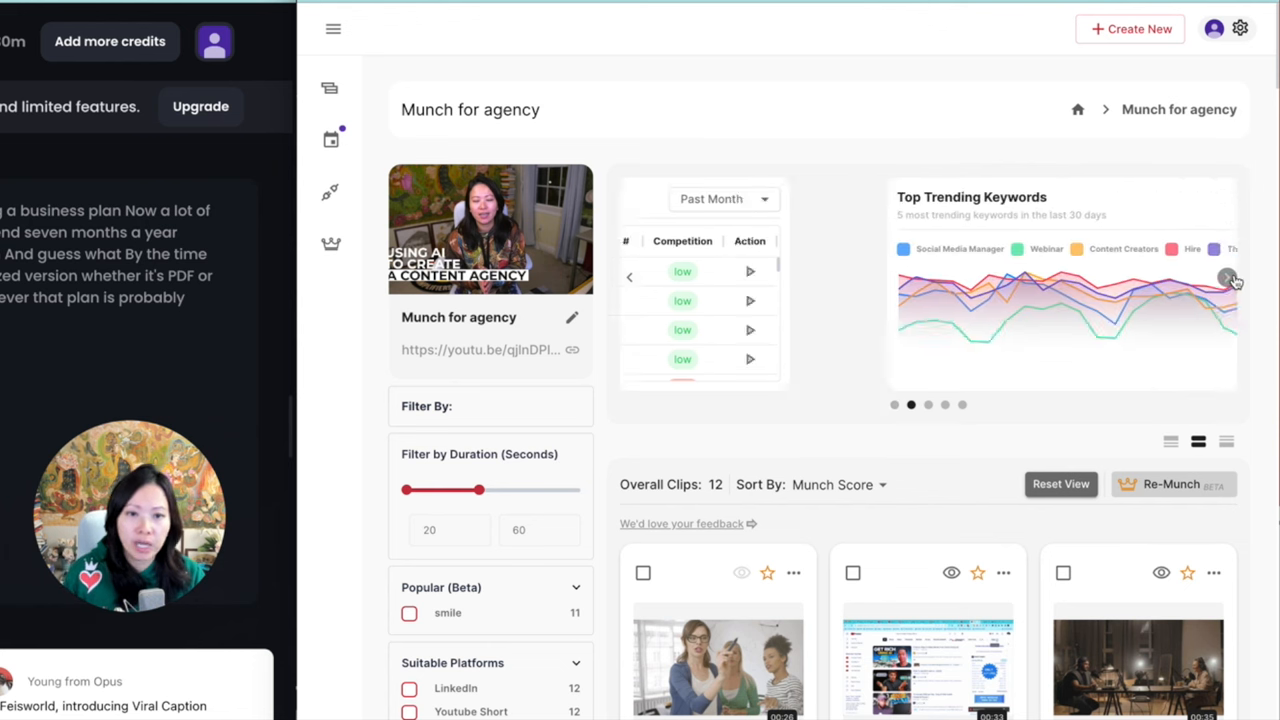
pyautogui.click(1231, 277)
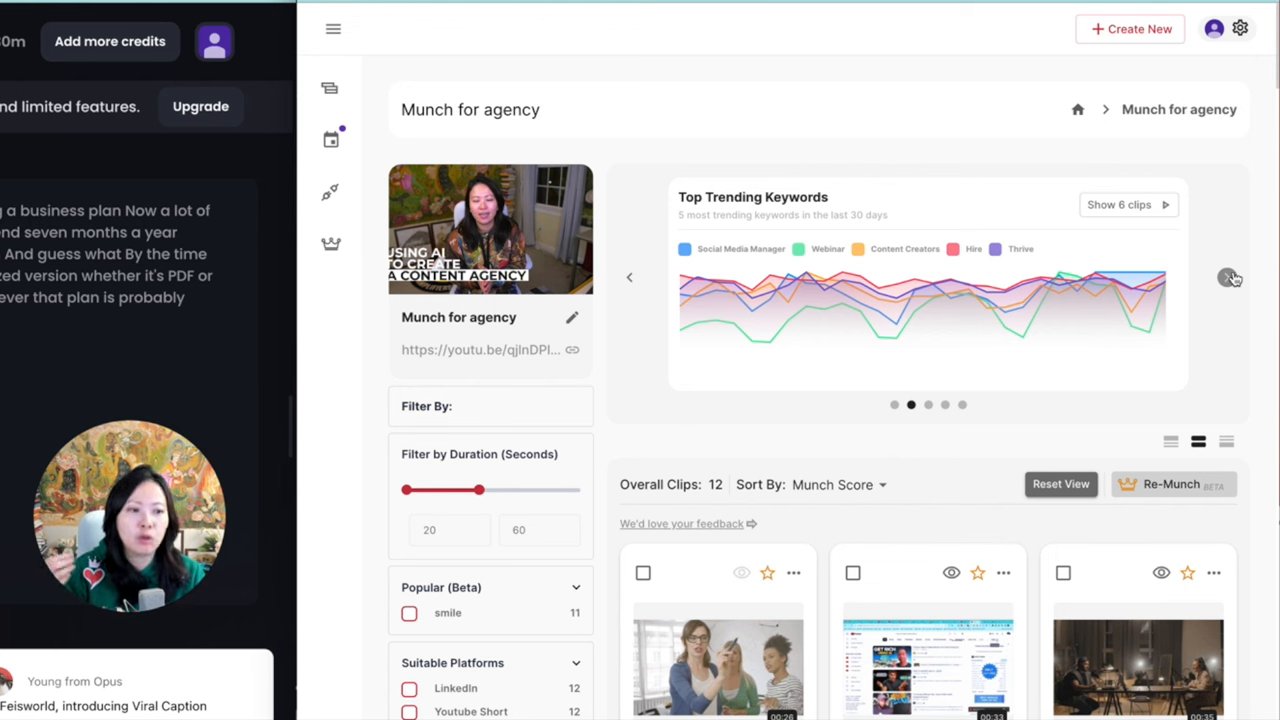
pyautogui.moveTo(1145, 205)
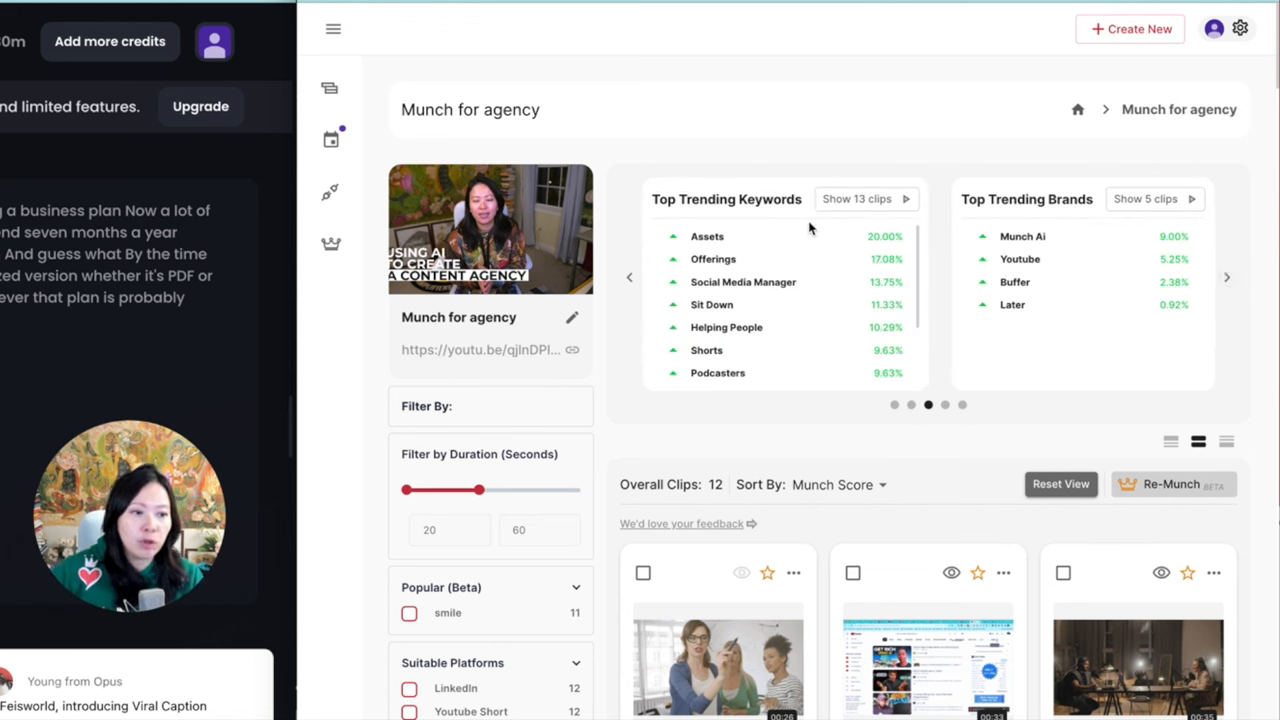
pyautogui.click(1227, 278)
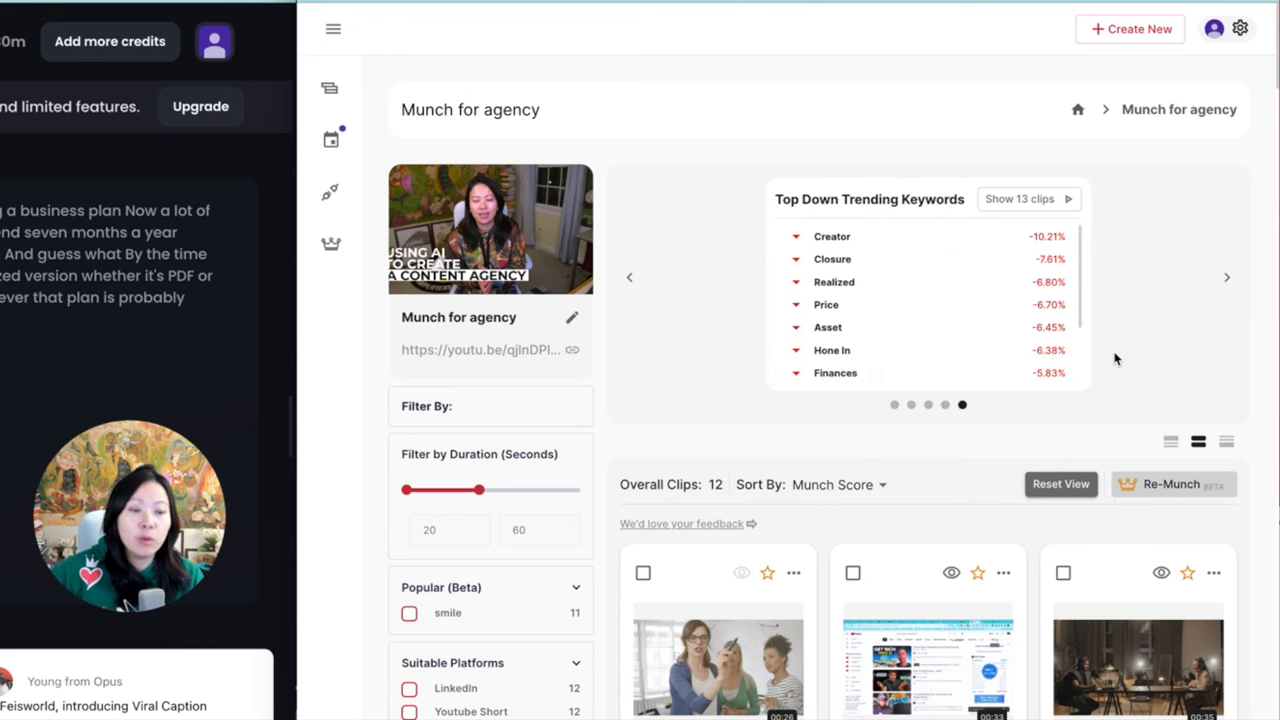
pyautogui.moveTo(1166, 288)
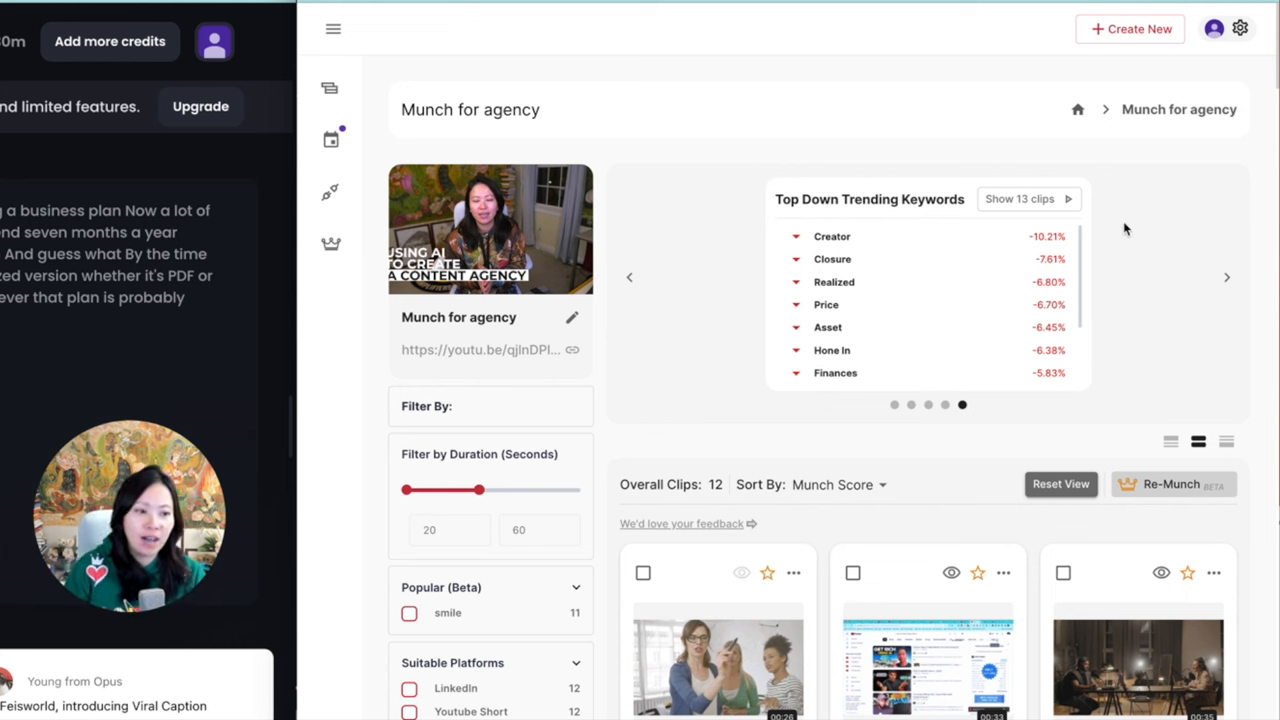
pyautogui.moveTo(1043, 203)
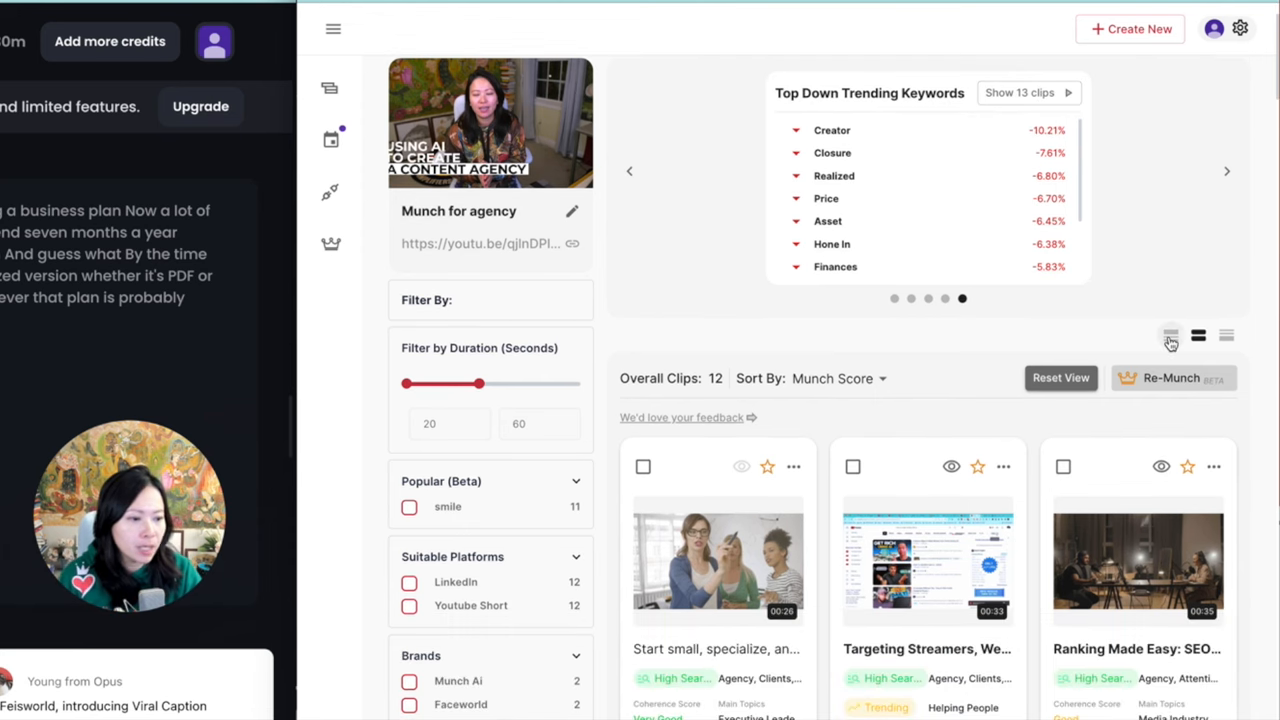
# Scroll to Munch's clip cards grid showing scores, topics and source times, with the sort options.
pyautogui.scroll(-3)
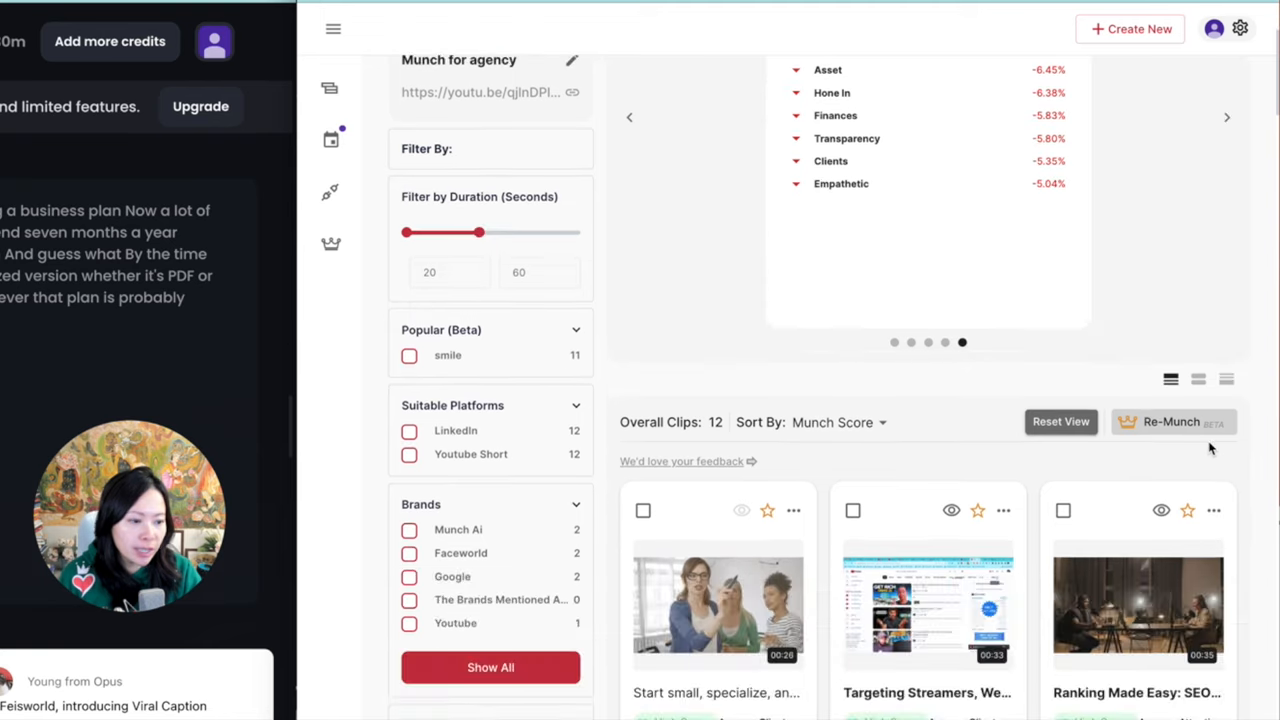
pyautogui.scroll(-3)
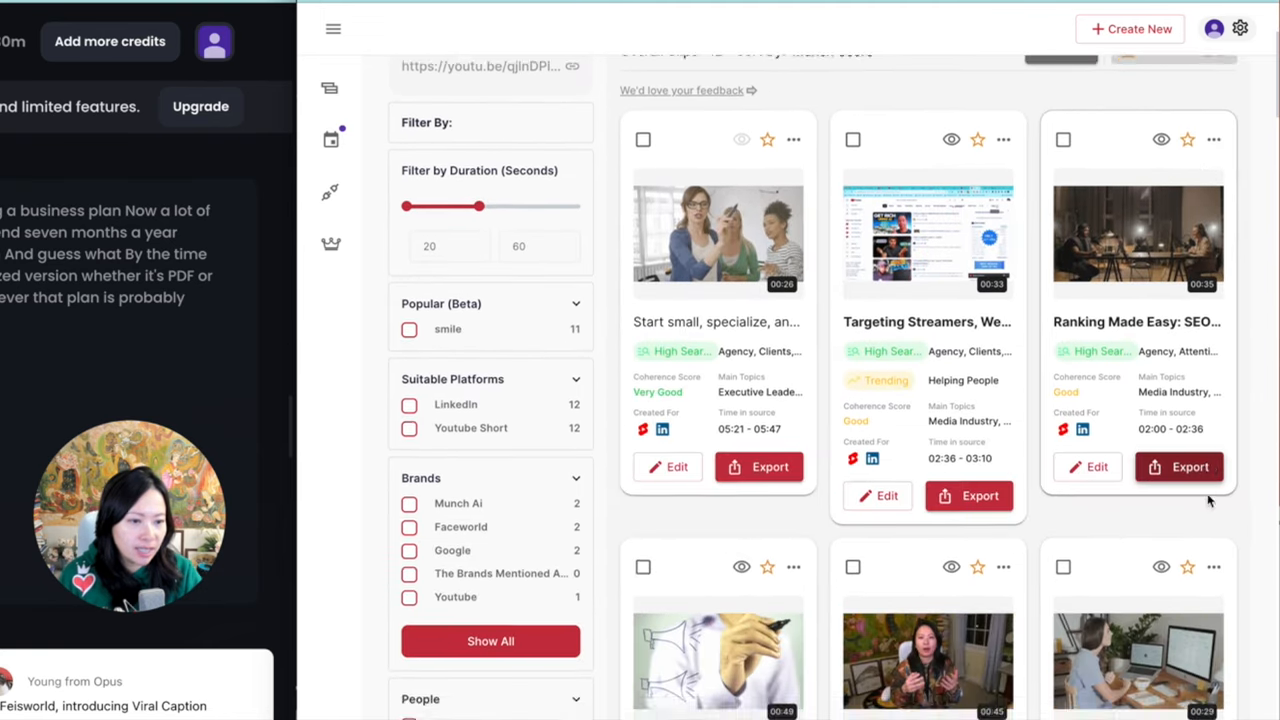
pyautogui.click(972, 167)
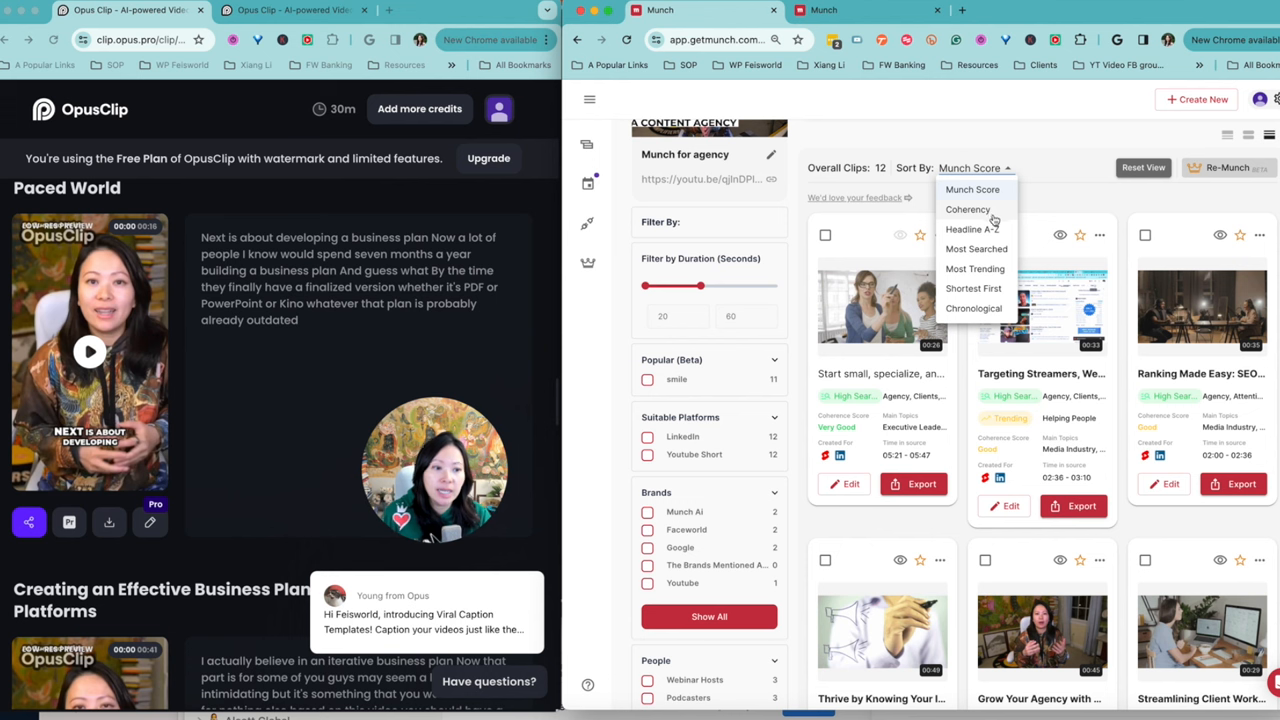
pyautogui.moveTo(942, 249)
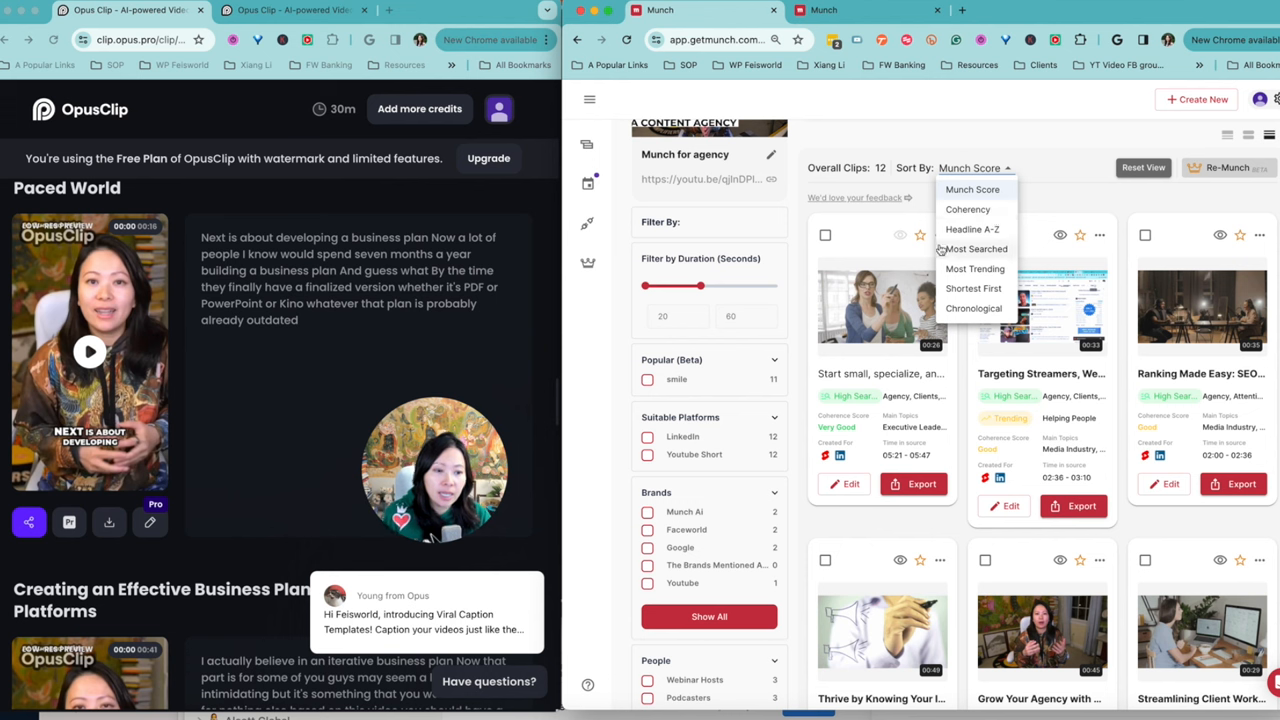
pyautogui.moveTo(898, 373)
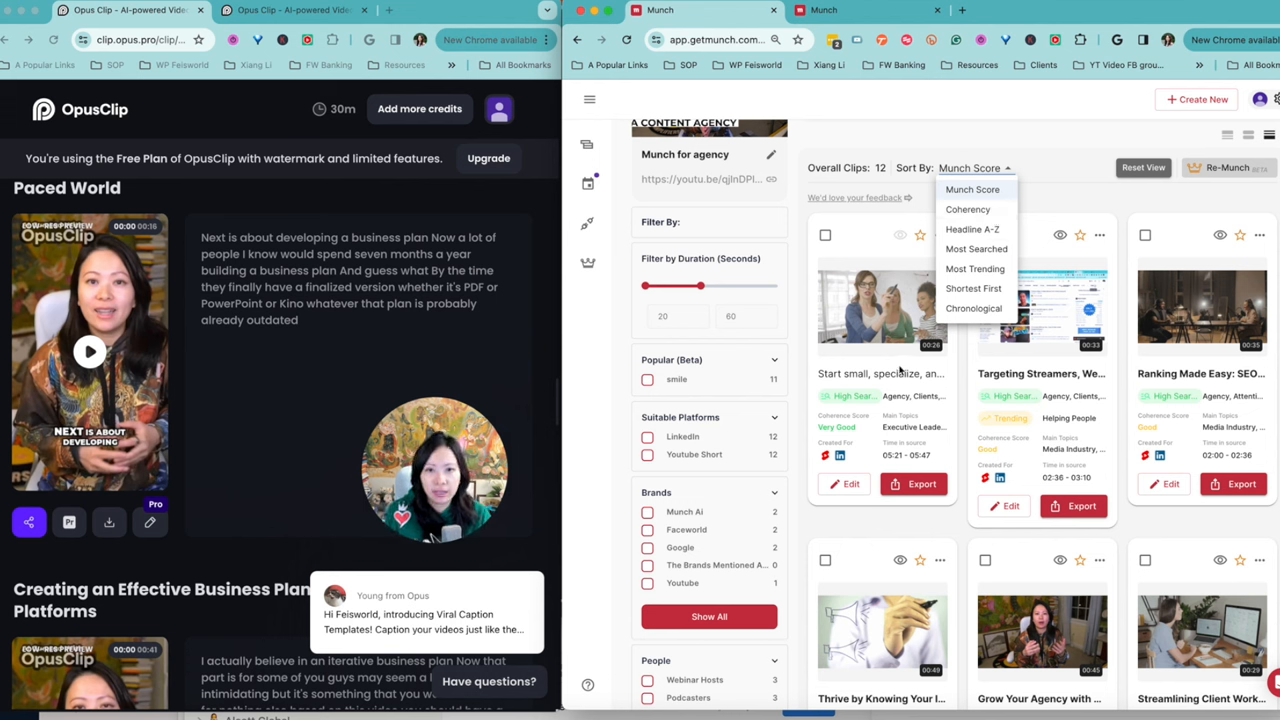
pyautogui.moveTo(975, 269)
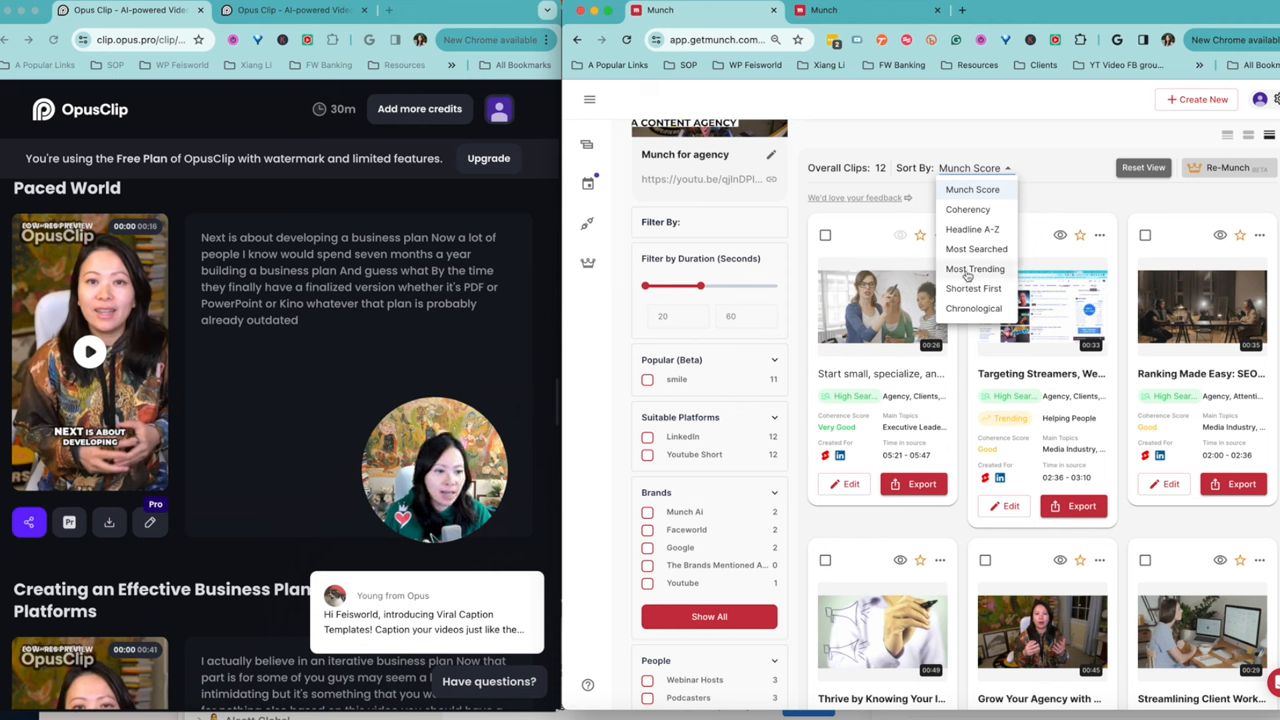
pyautogui.moveTo(1004, 294)
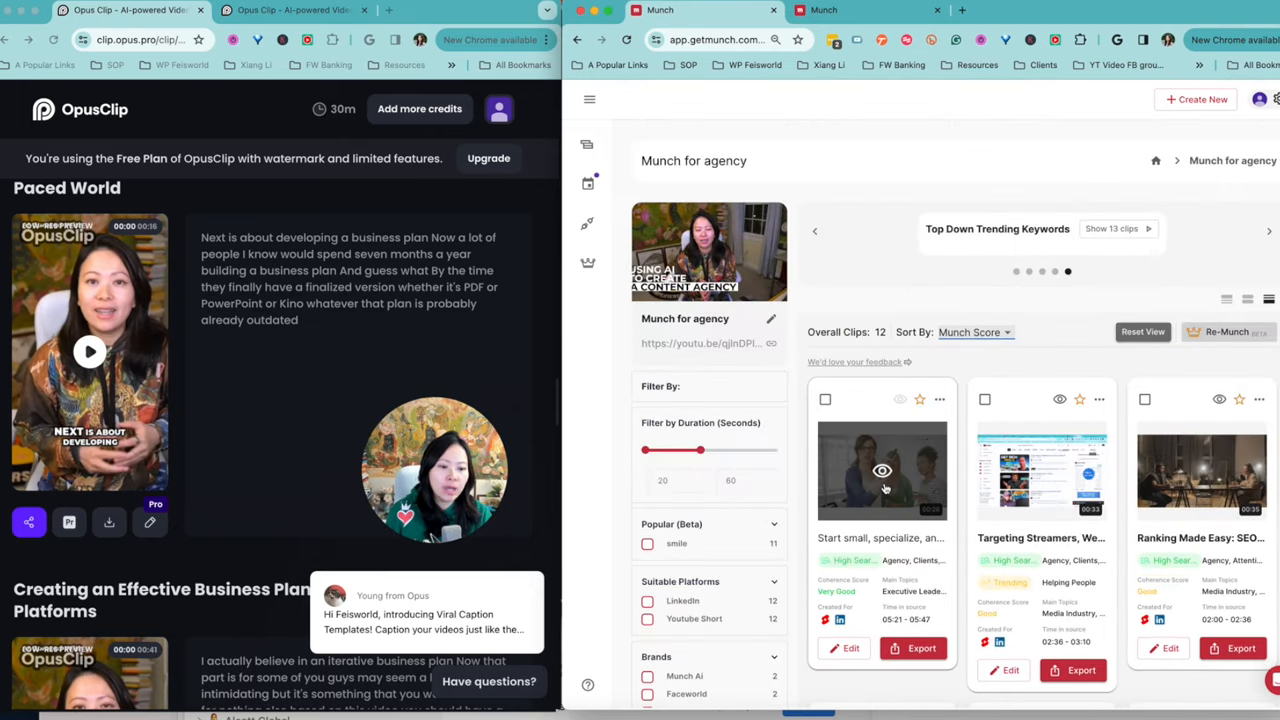
# Preview and play 'Start small, specialize, and grow!', then switch it to 16:9 widescreen.
pyautogui.click(882, 473)
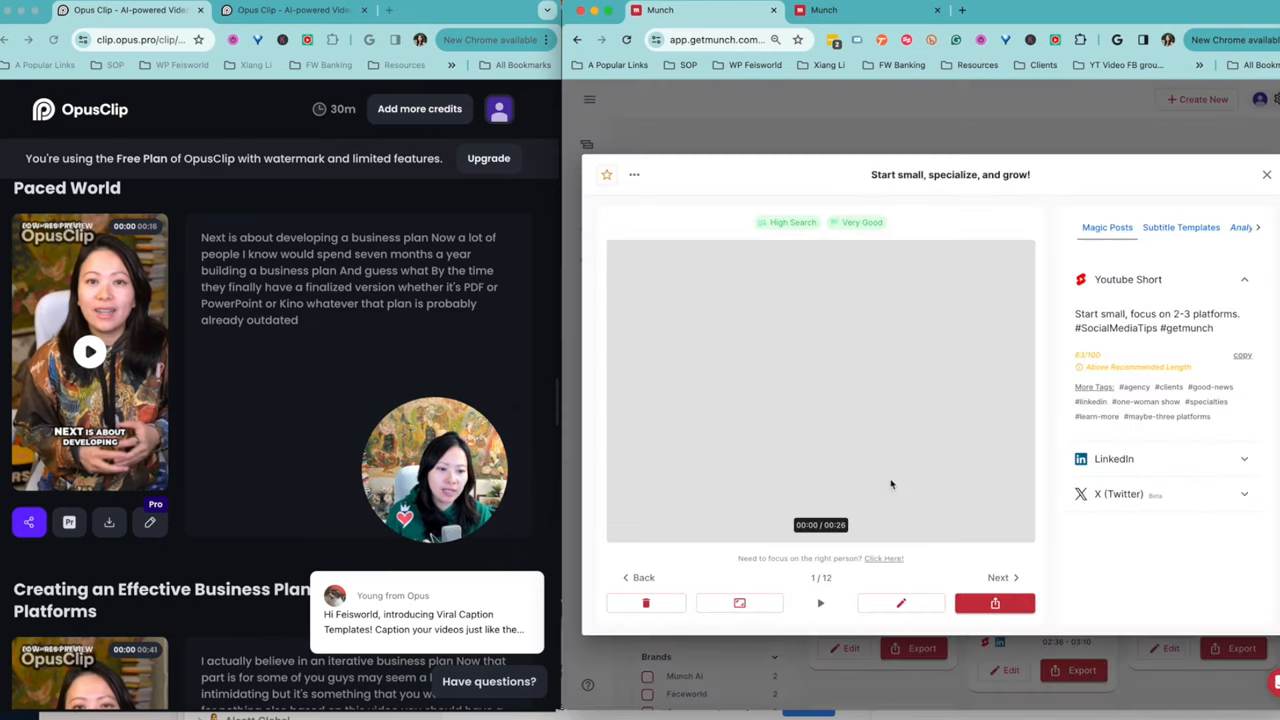
pyautogui.click(819, 603)
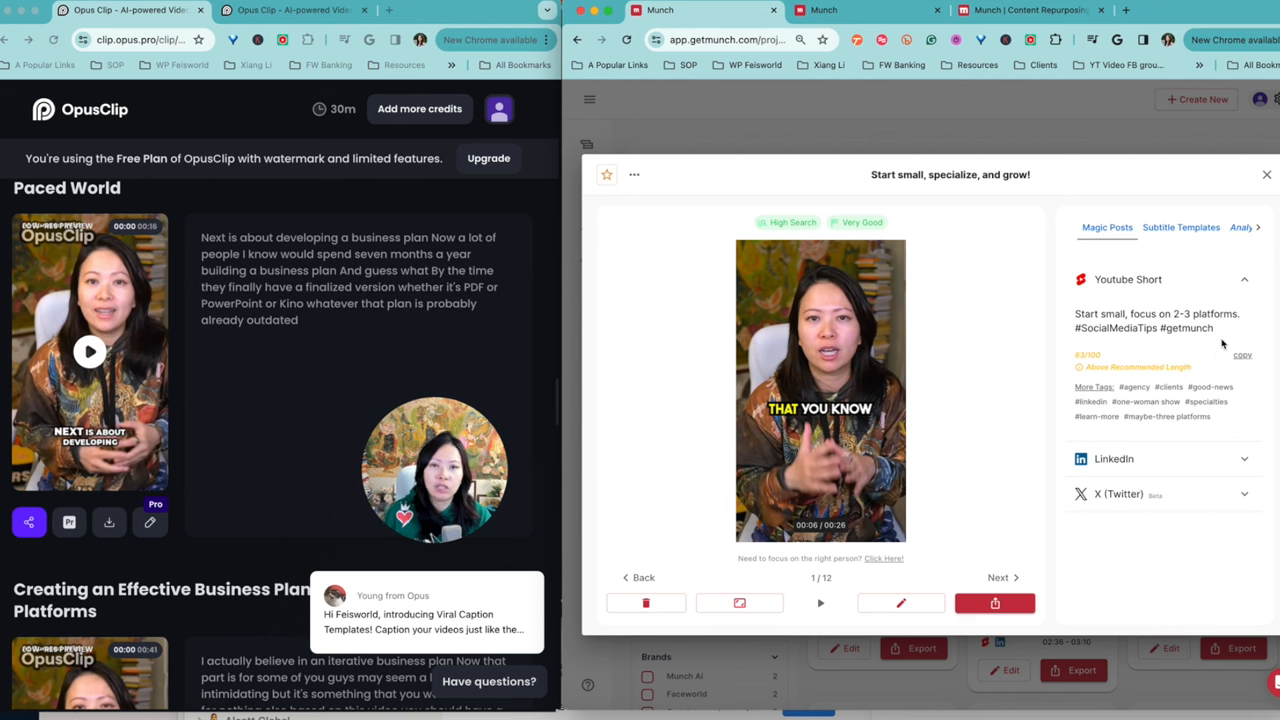
pyautogui.moveTo(994, 602)
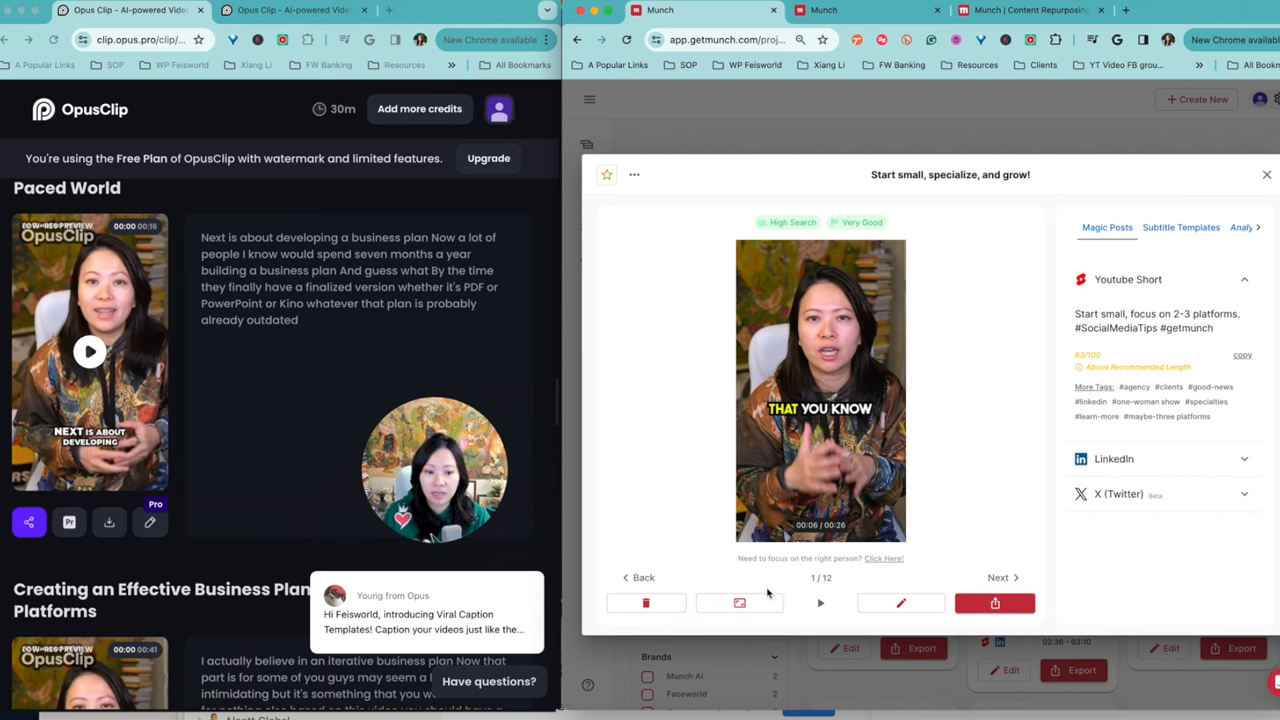
pyautogui.click(739, 602)
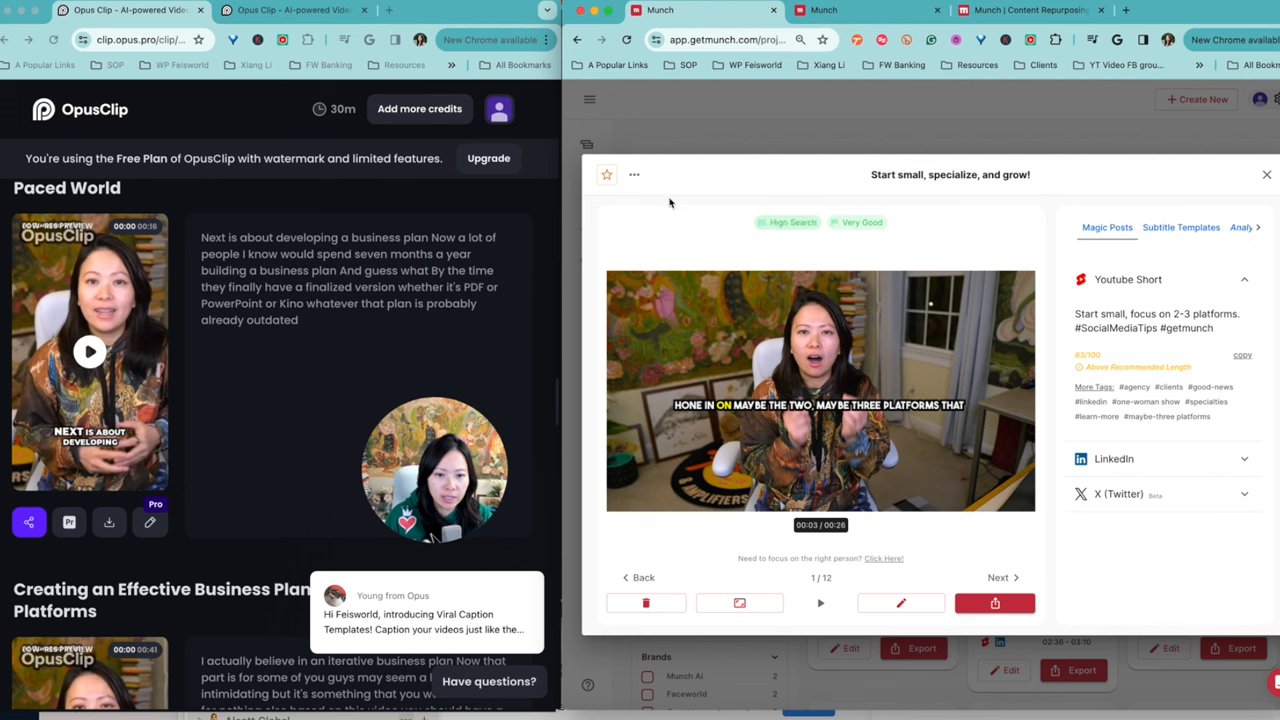
pyautogui.moveTo(667, 196)
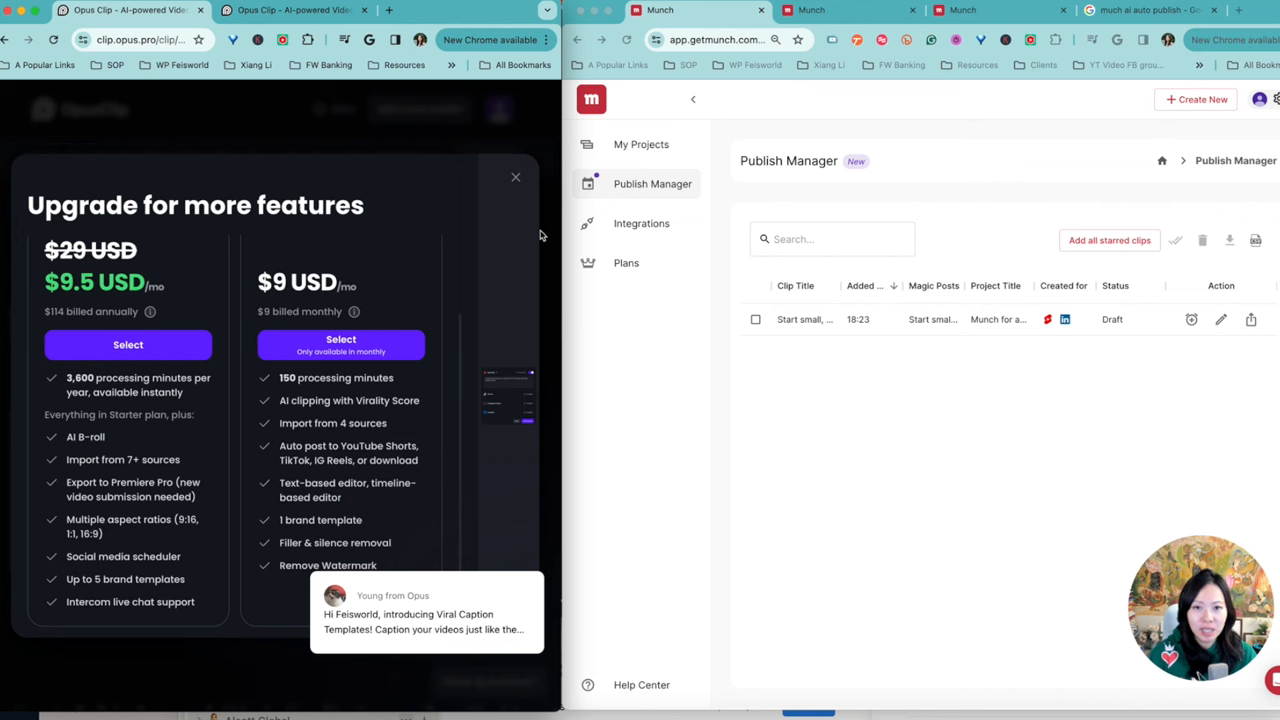
pyautogui.moveTo(426, 334)
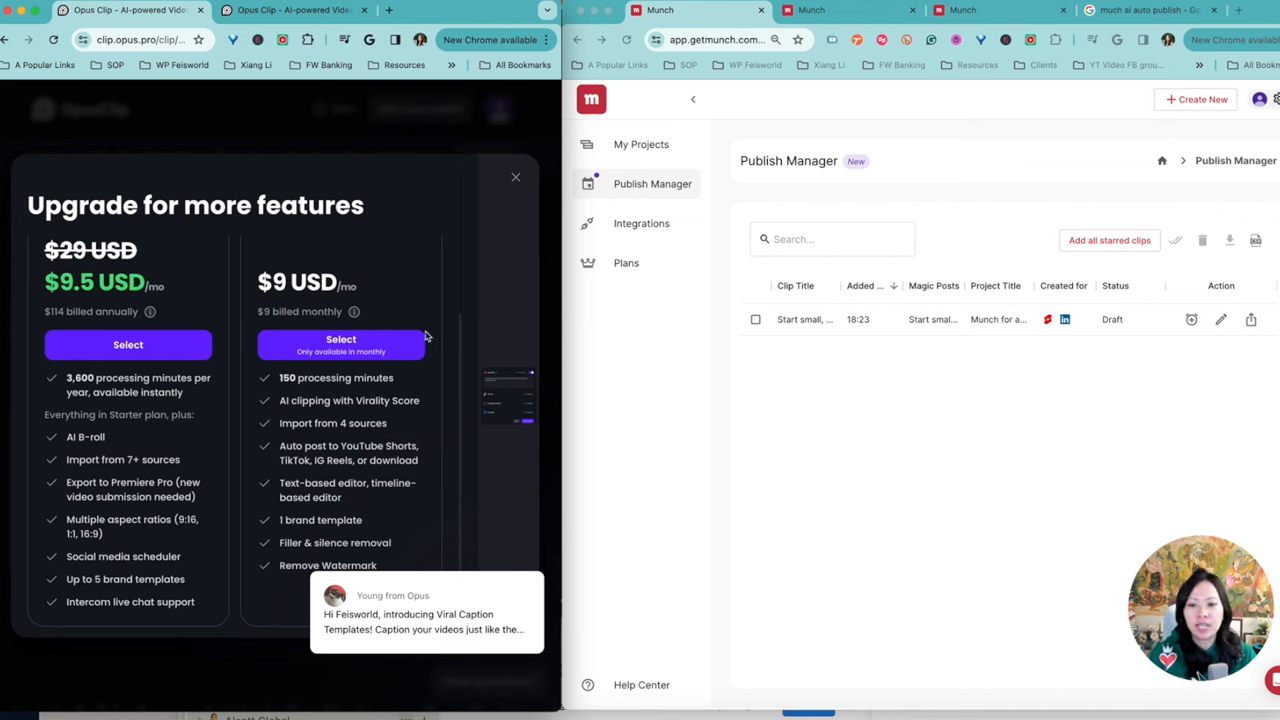
pyautogui.moveTo(487, 412)
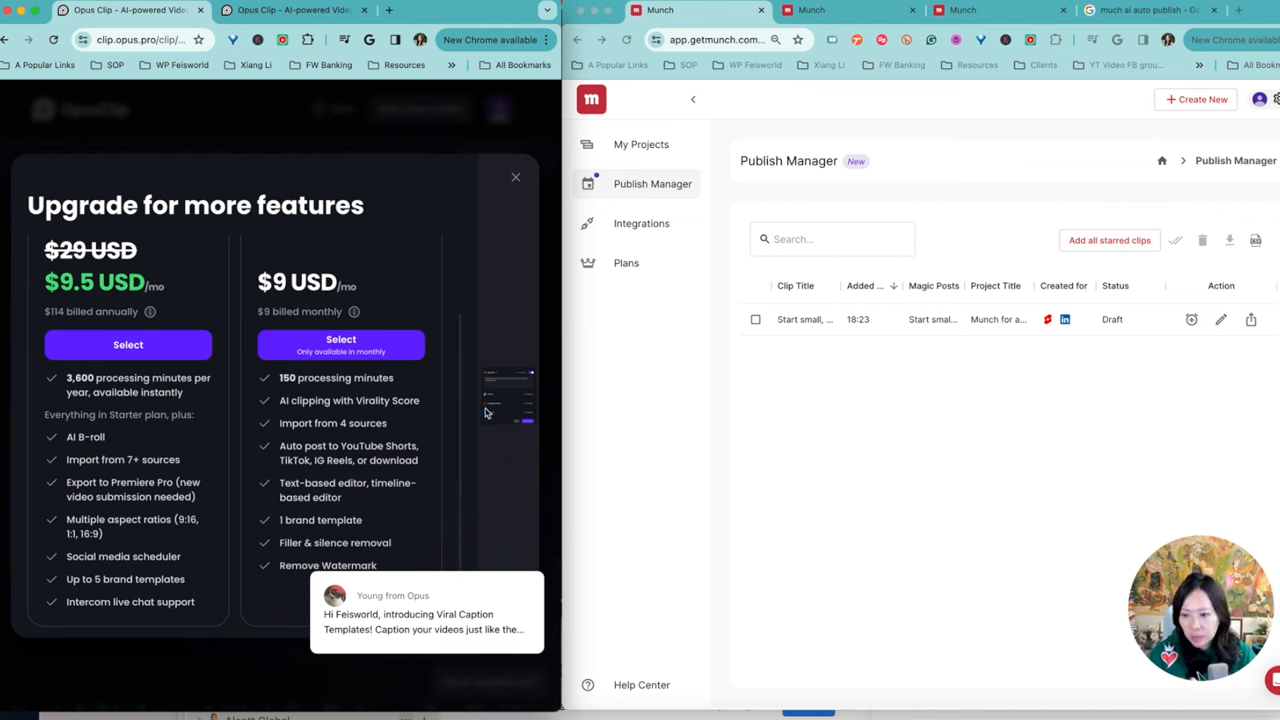
pyautogui.moveTo(325, 427)
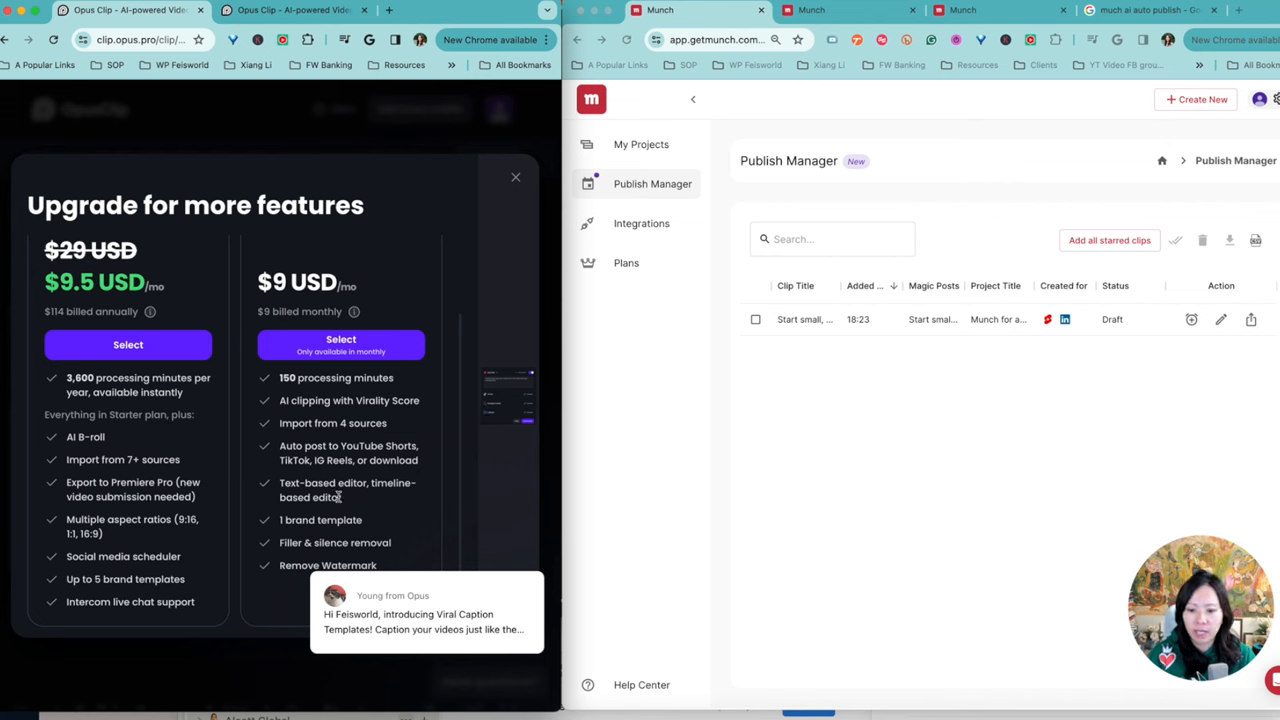
pyautogui.moveTo(425, 463)
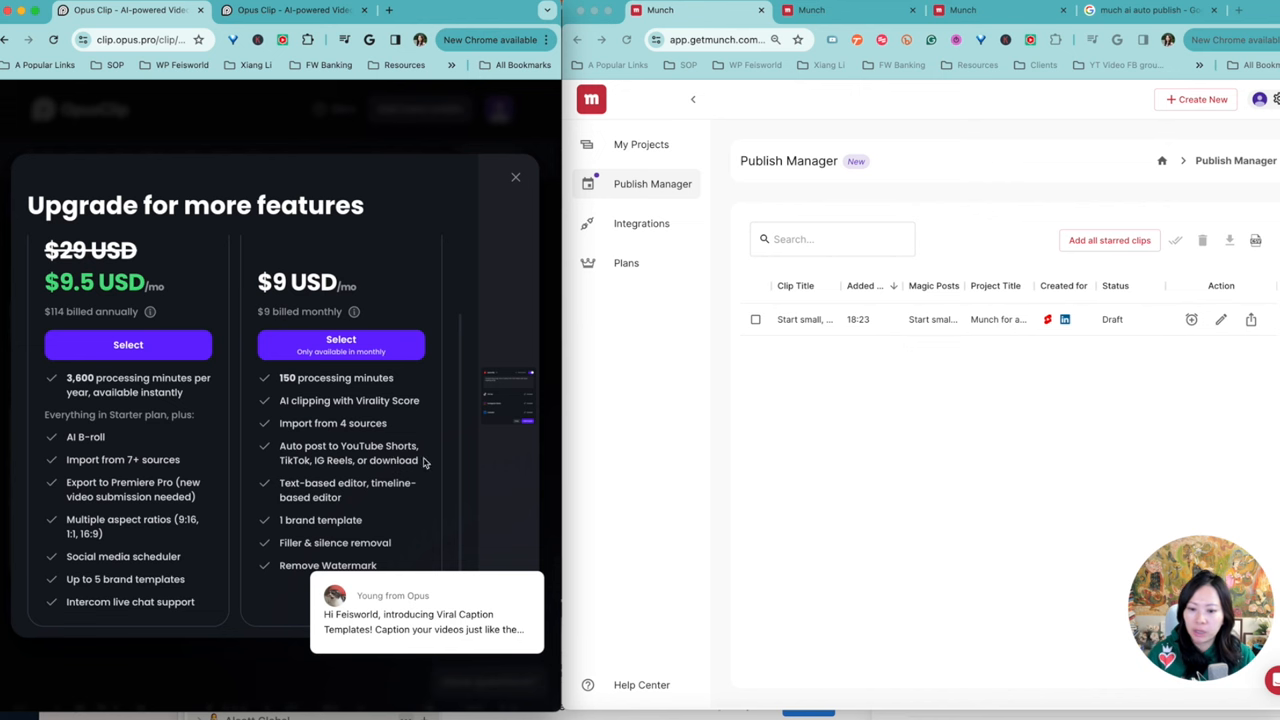
pyautogui.moveTo(330, 465)
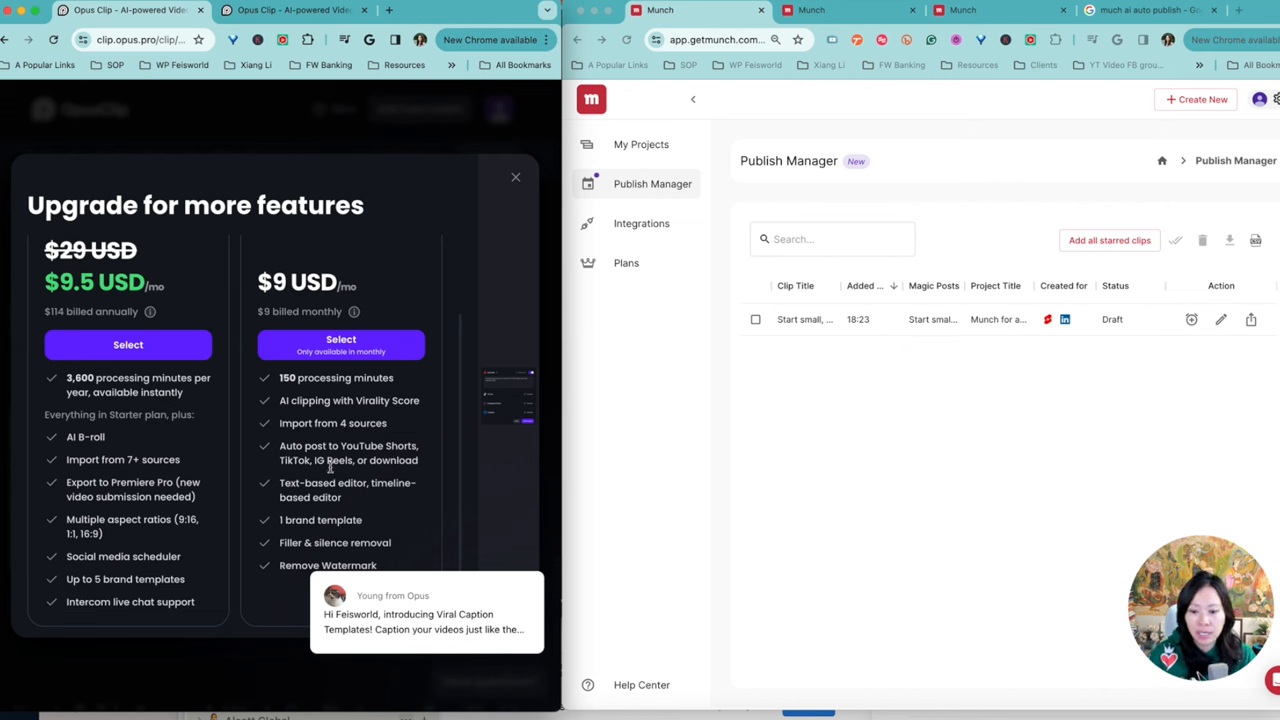